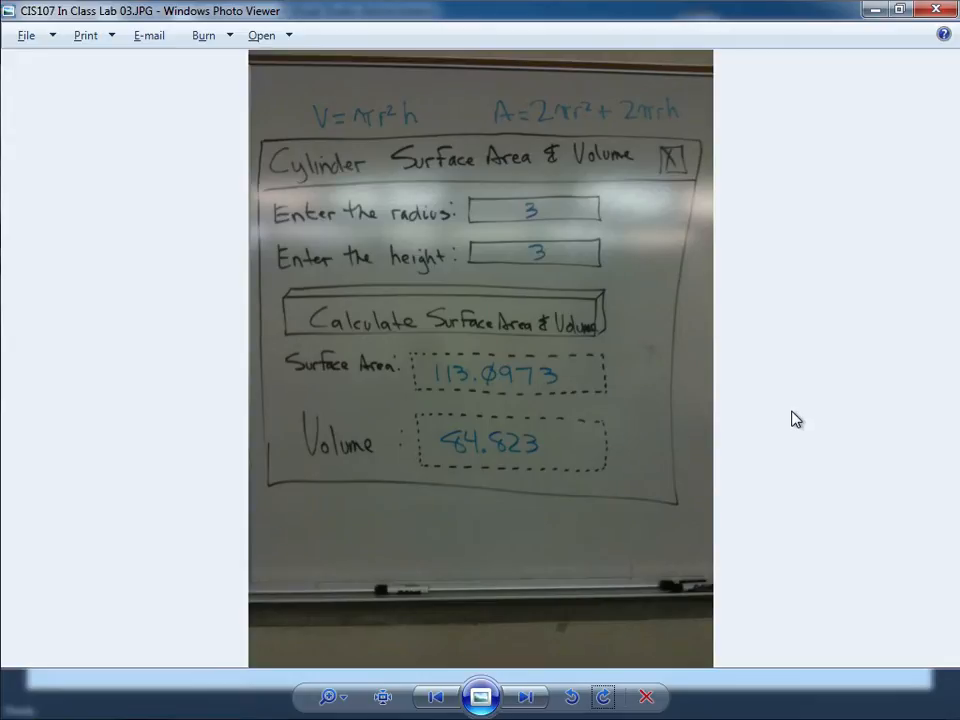
pyautogui.moveTo(430, 168)
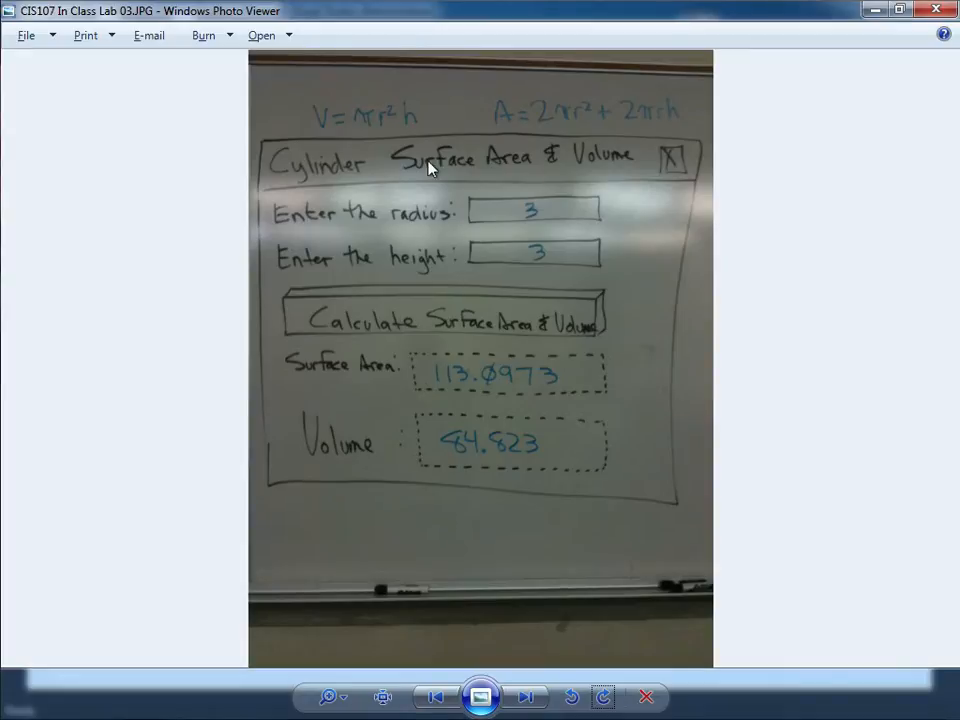
pyautogui.moveTo(290, 188)
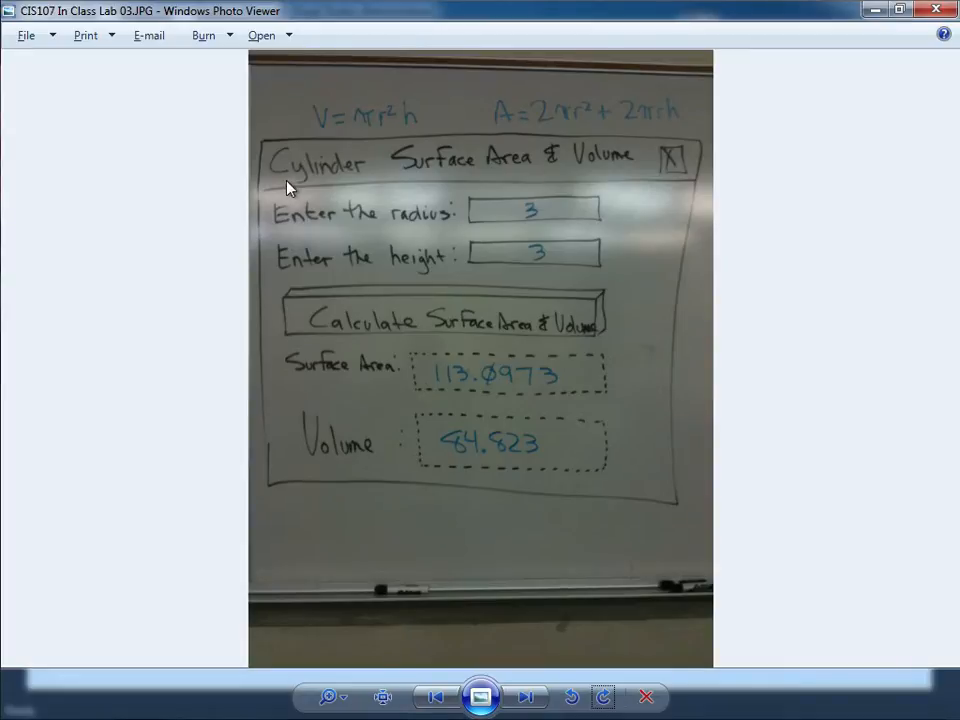
pyautogui.moveTo(504, 164)
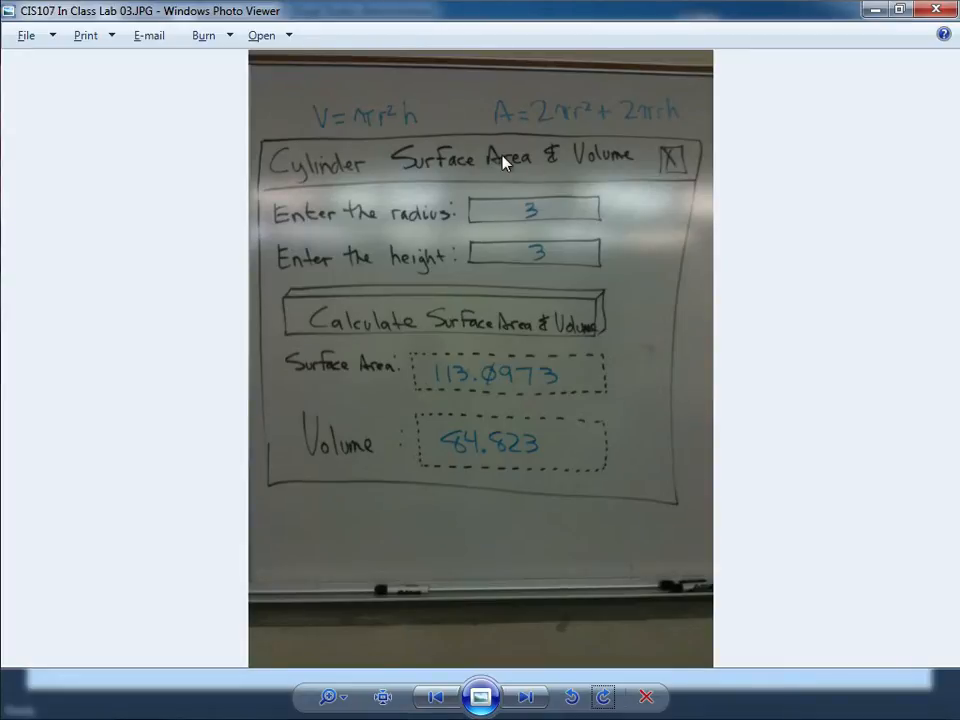
pyautogui.moveTo(570, 220)
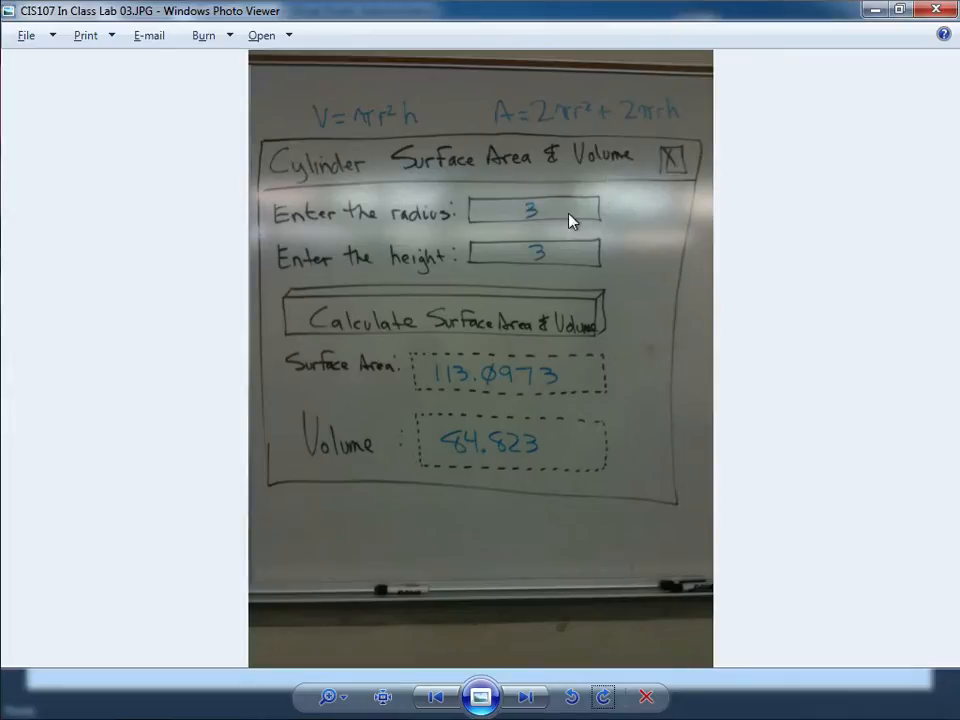
pyautogui.moveTo(432, 128)
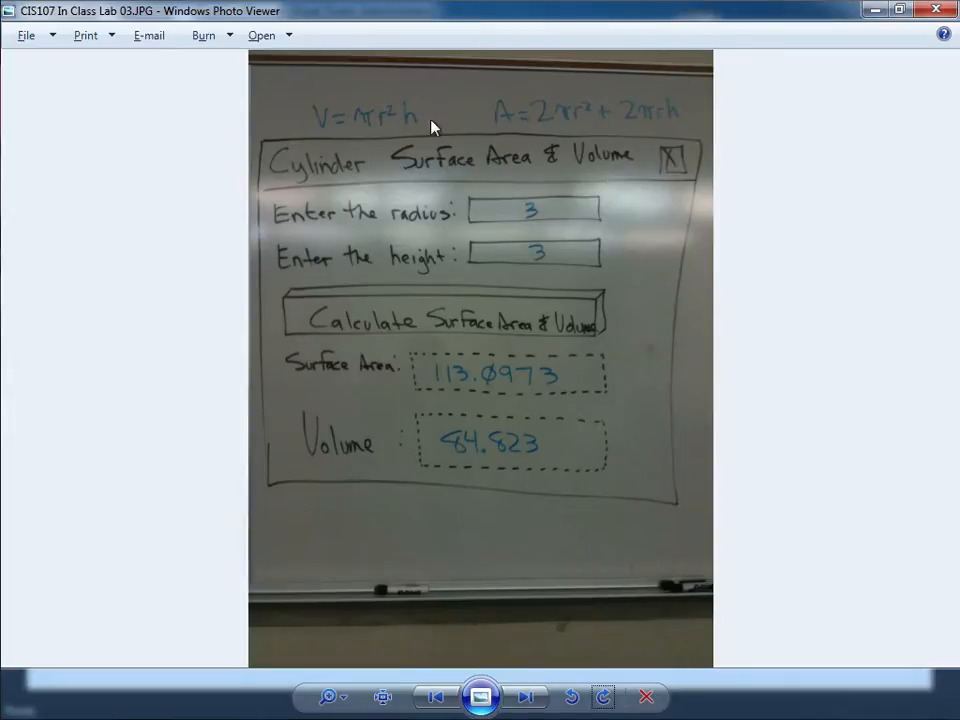
pyautogui.moveTo(416, 120)
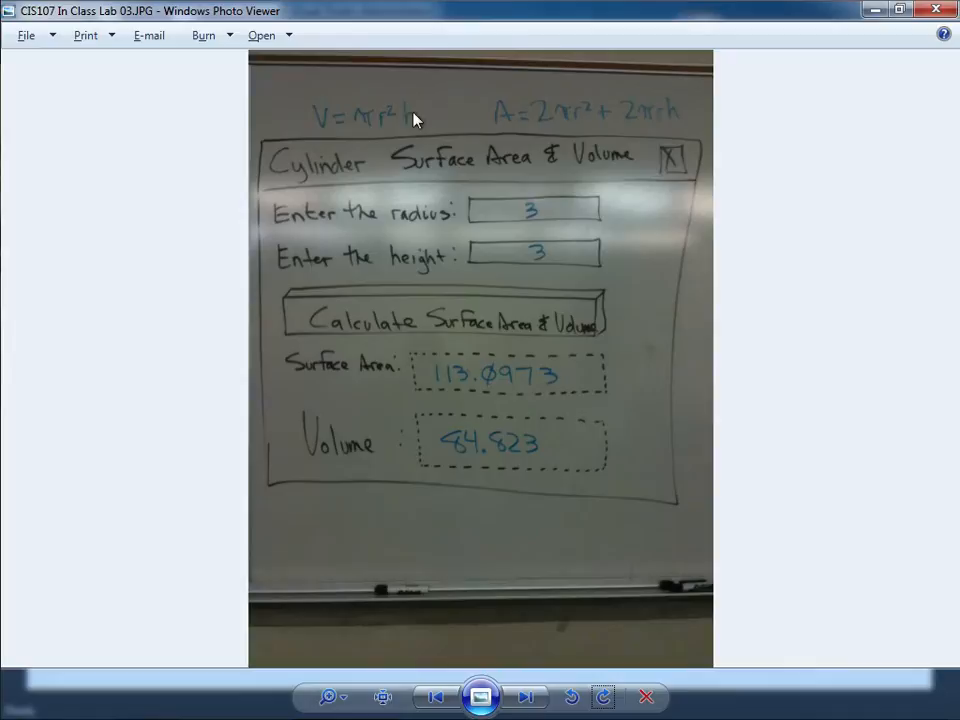
pyautogui.moveTo(500, 418)
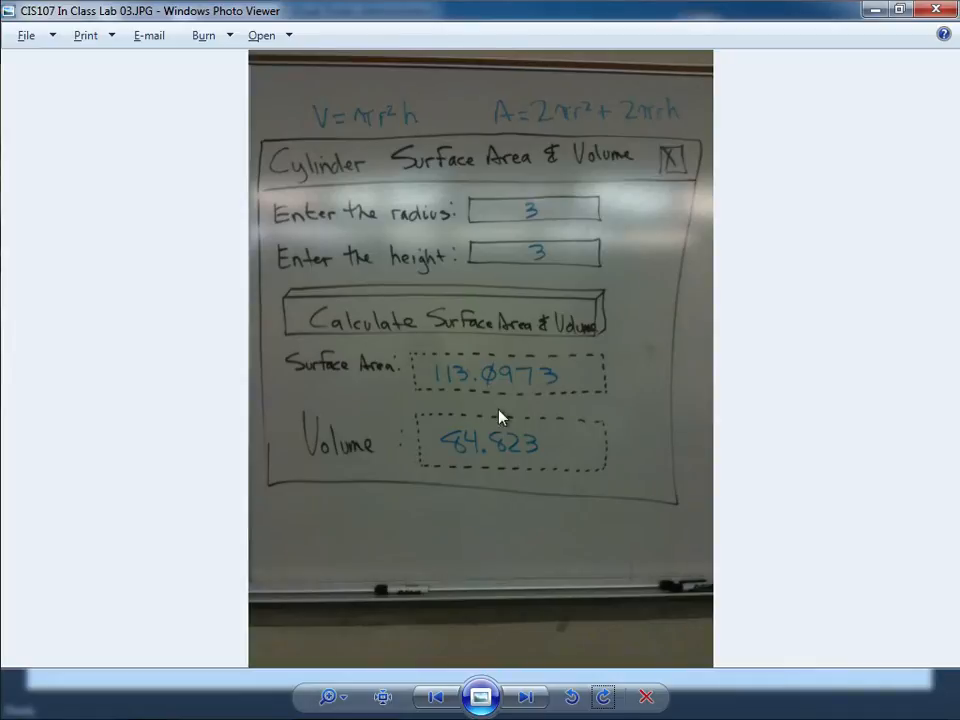
pyautogui.moveTo(484, 452)
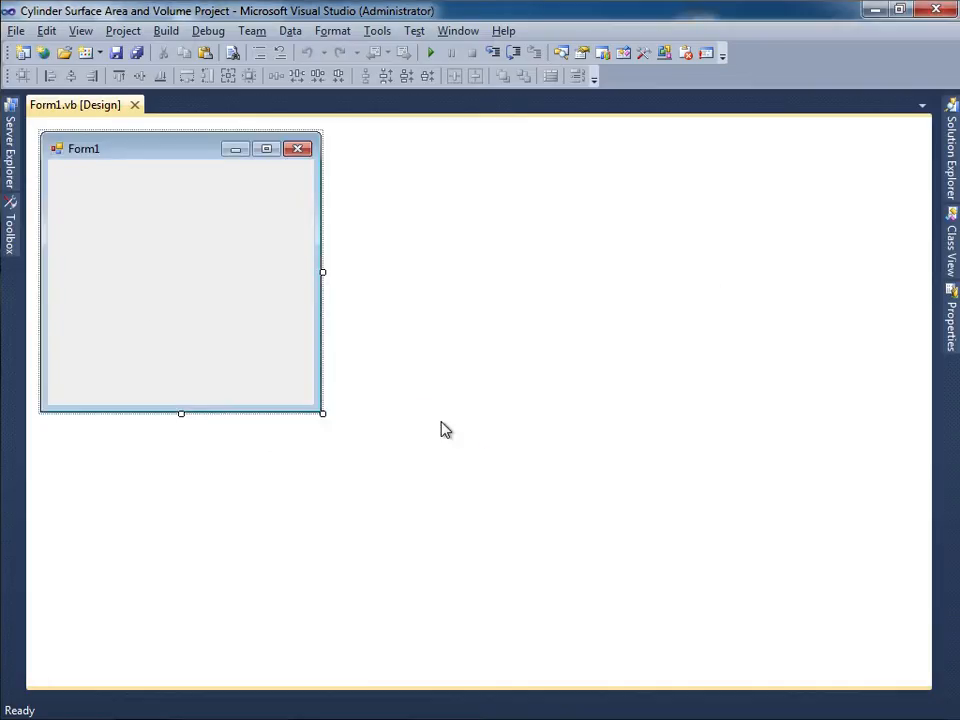
# Step: Place a Label, TextBox and Button on Form1 and caption the label "Enter the radius:"
pyautogui.click(10, 232)
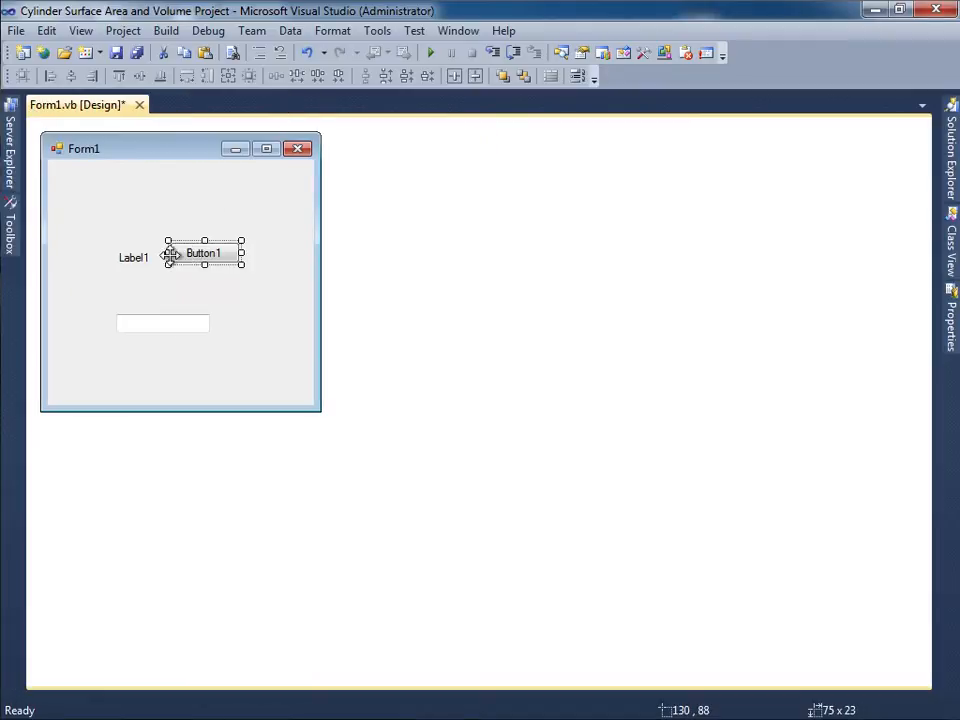
pyautogui.moveTo(132, 256); pyautogui.dragTo(76, 174)
pyautogui.write('Enter')
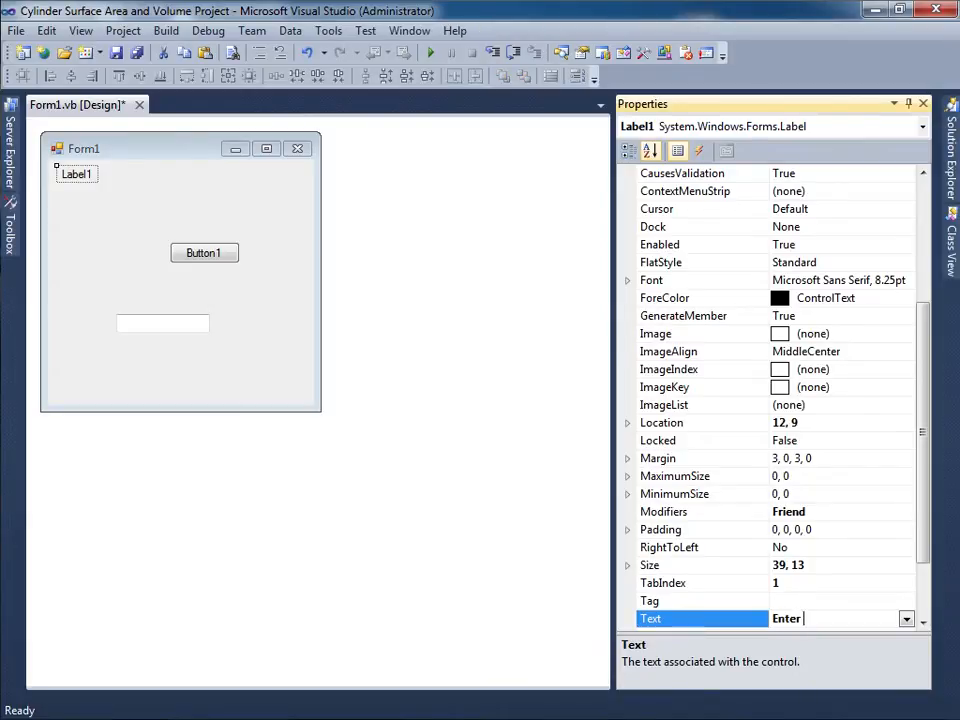
pyautogui.write('the radio')
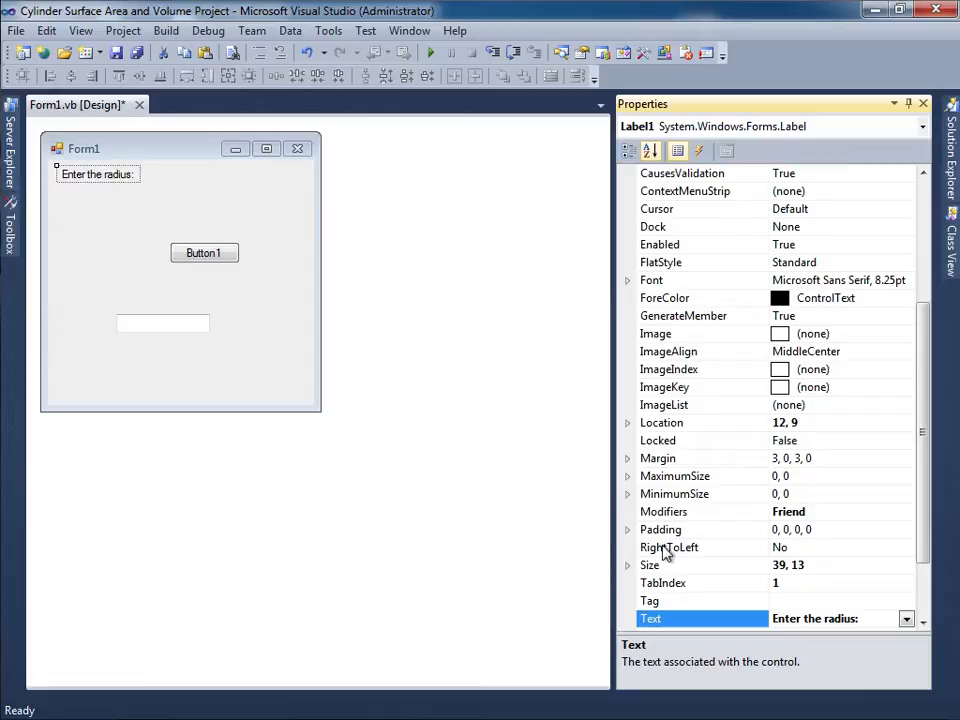
# Step: Align TextBox1 with its label, duplicate the row, and caption Label2 "Enter the height:"
pyautogui.click(190, 172)
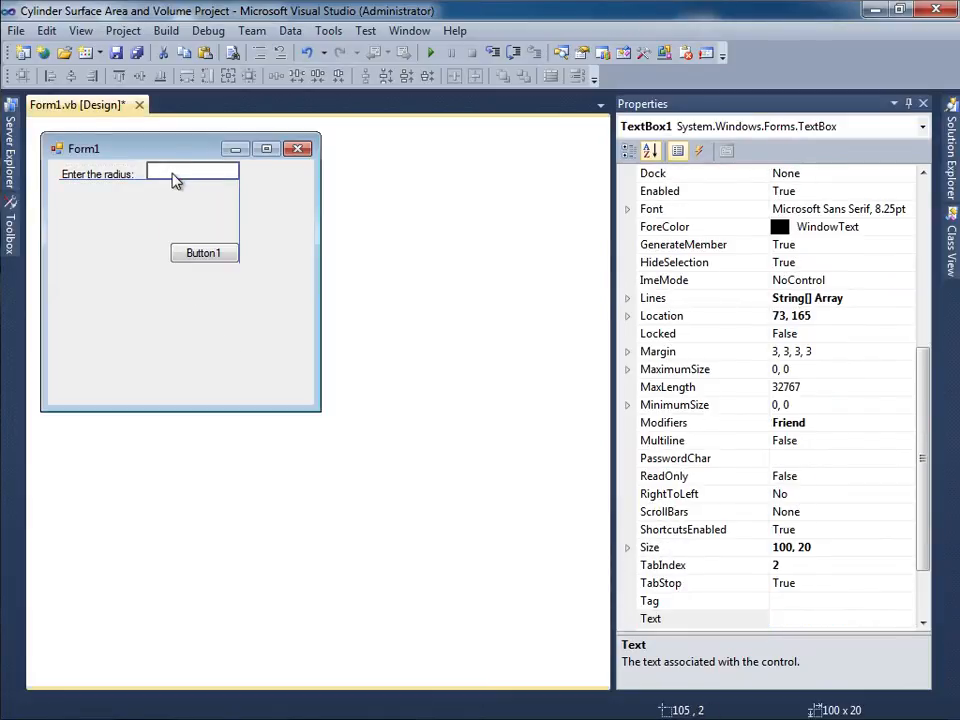
pyautogui.moveTo(176, 178); pyautogui.dragTo(204, 172)
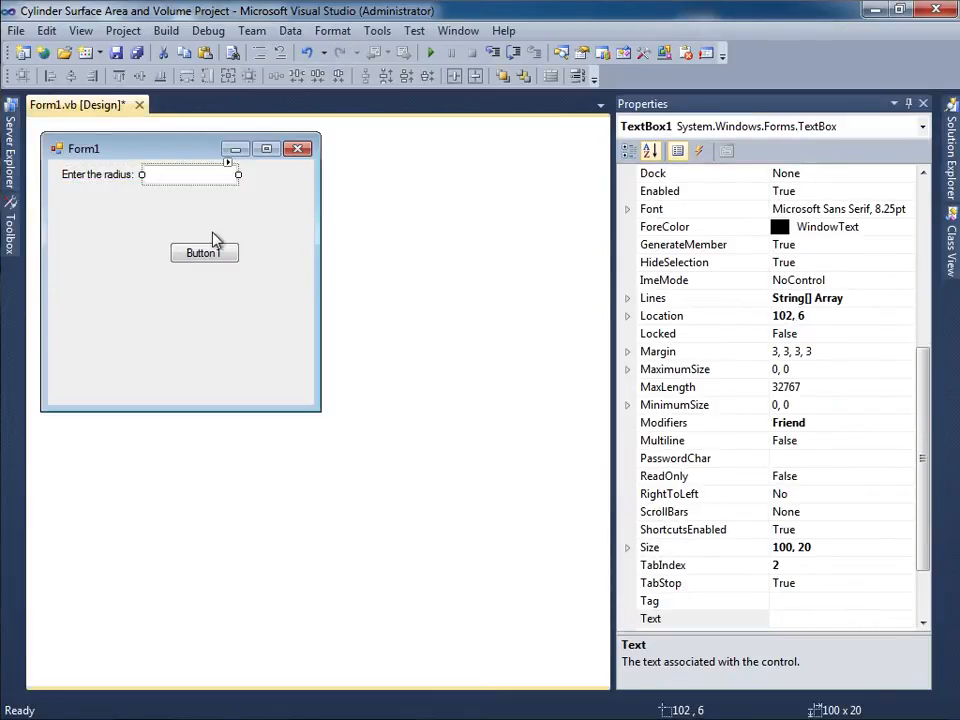
pyautogui.click(180, 370)
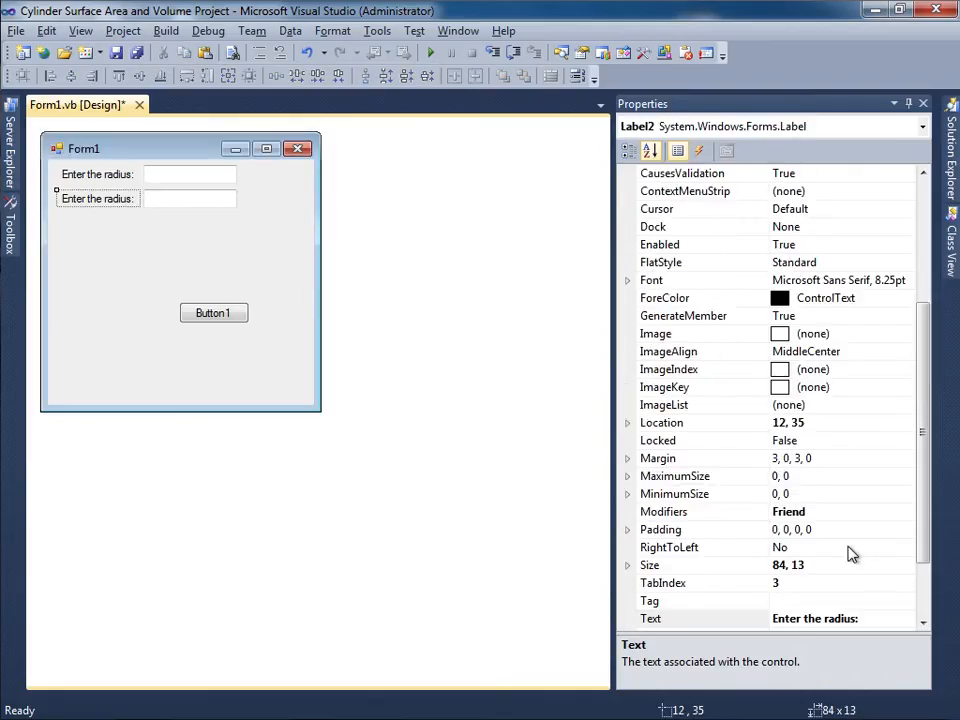
pyautogui.click(816, 618)
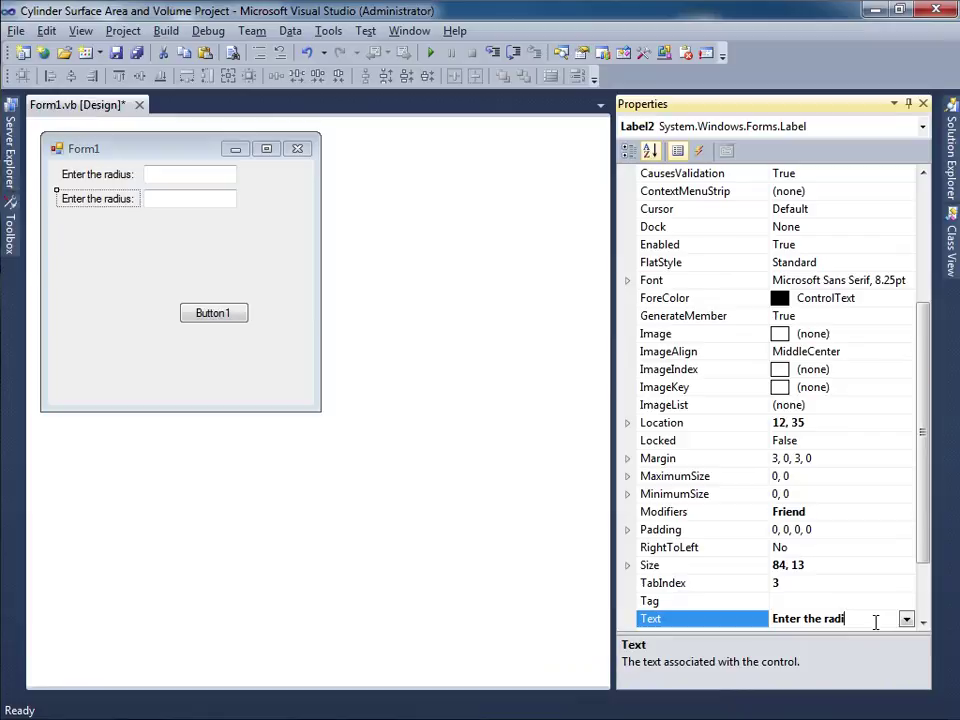
pyautogui.write('Enter the heitht:')
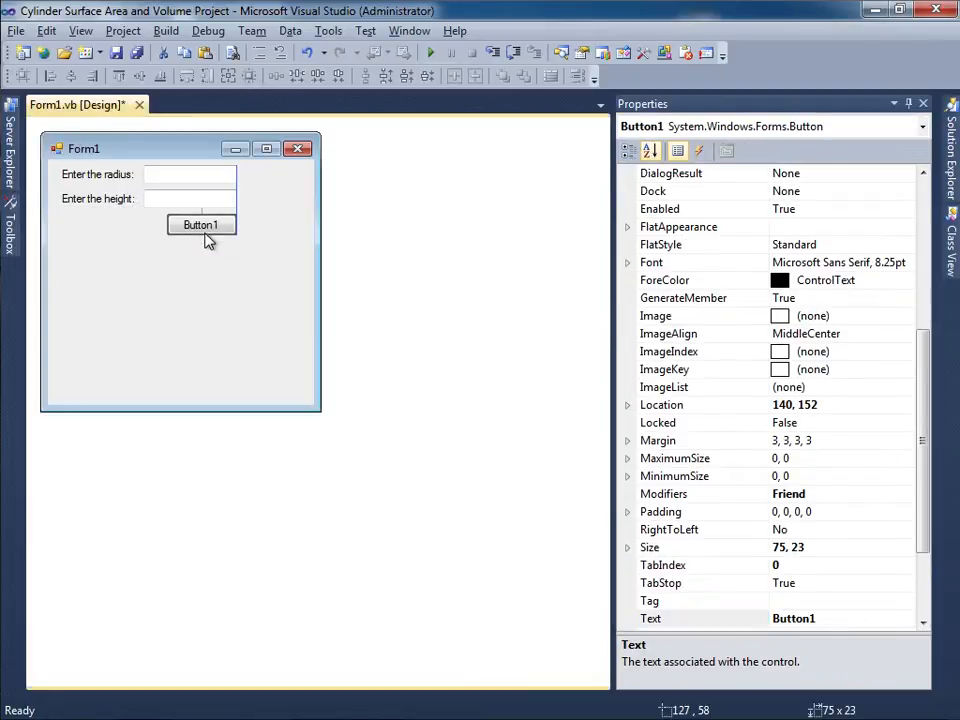
# Step: Widen Button1 and set its Text to "Calculate Surface Area && Volume"
pyautogui.moveTo(200, 224); pyautogui.dragTo(148, 244)
pyautogui.write('Calculate S')
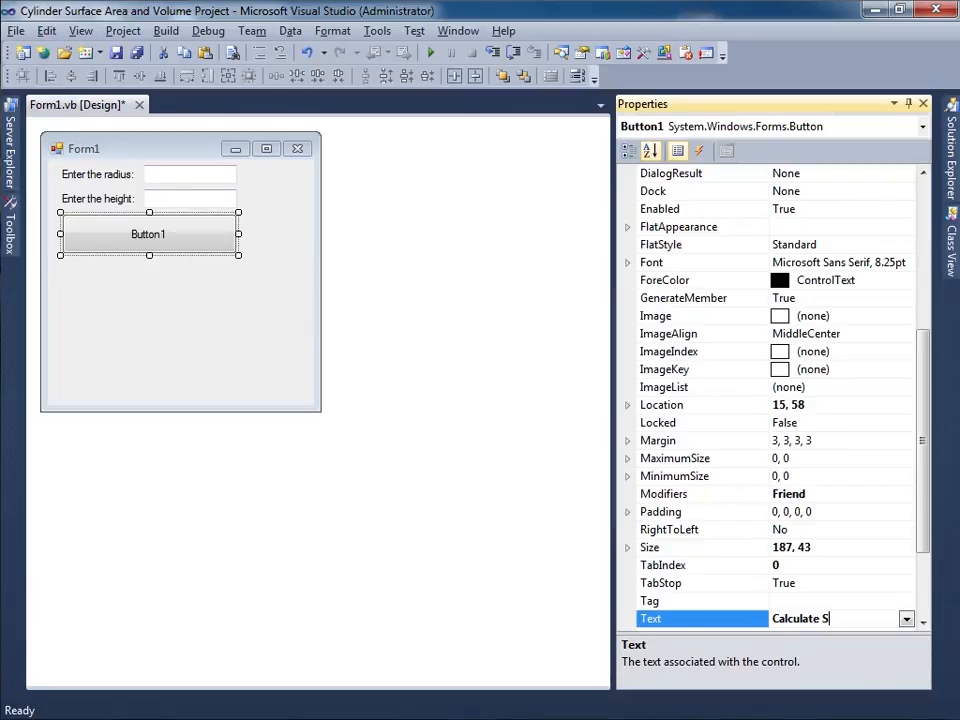
pyautogui.write('urface Area')
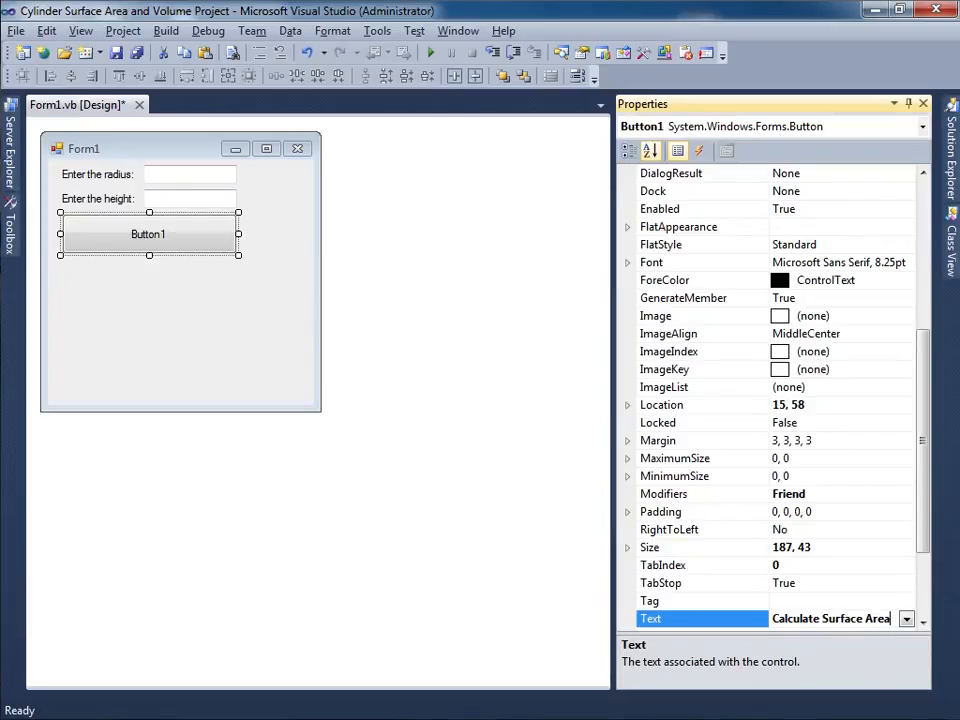
pyautogui.write('& Volume')
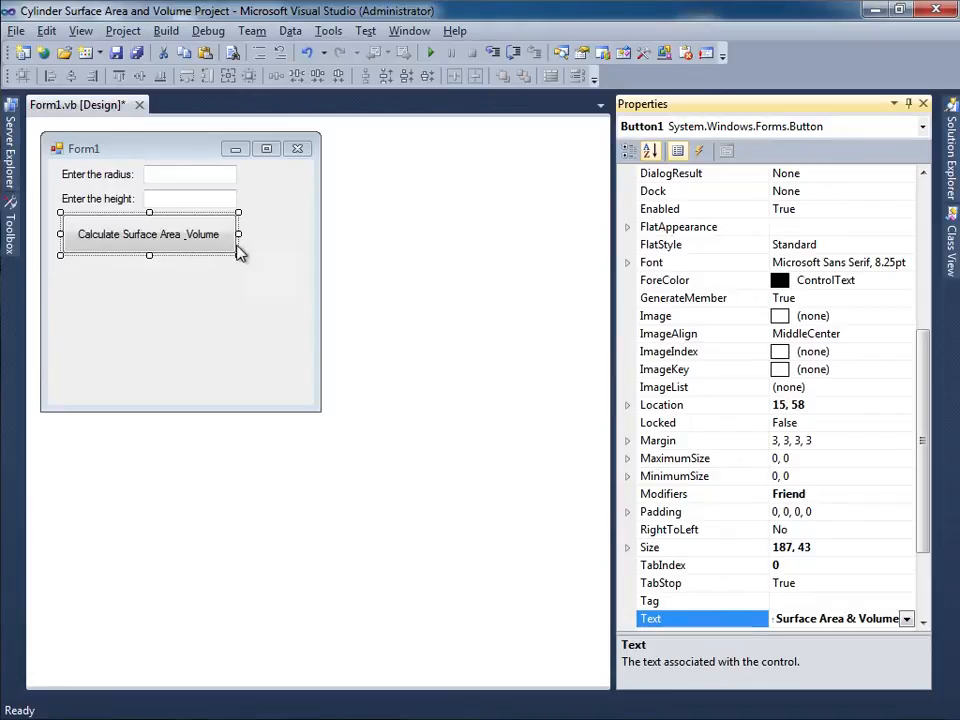
pyautogui.moveTo(184, 248)
pyautogui.write('And')
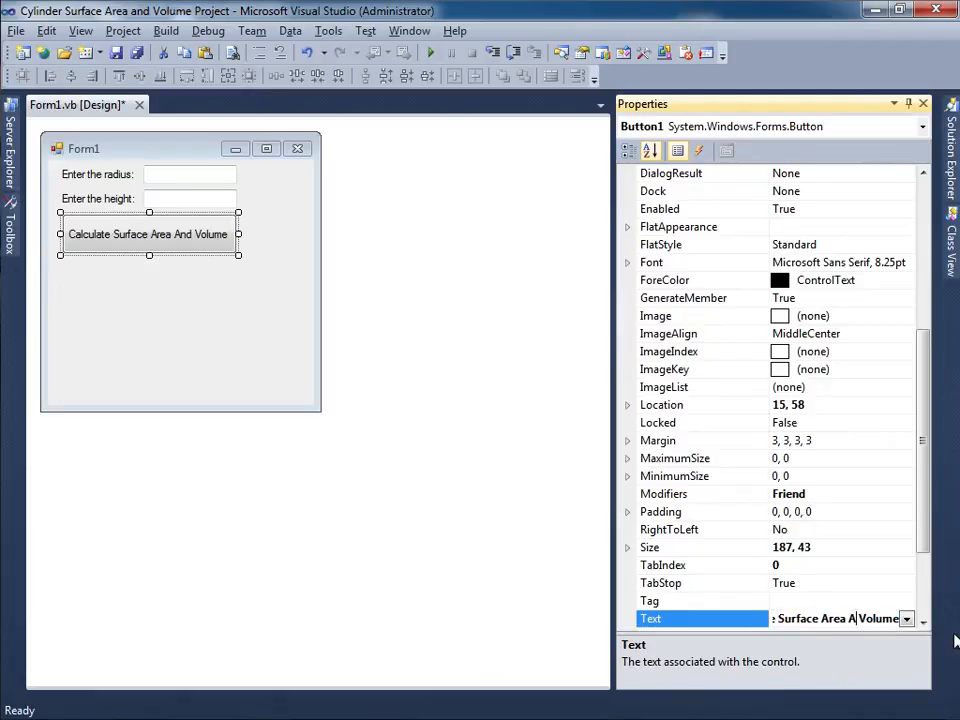
pyautogui.write('&')
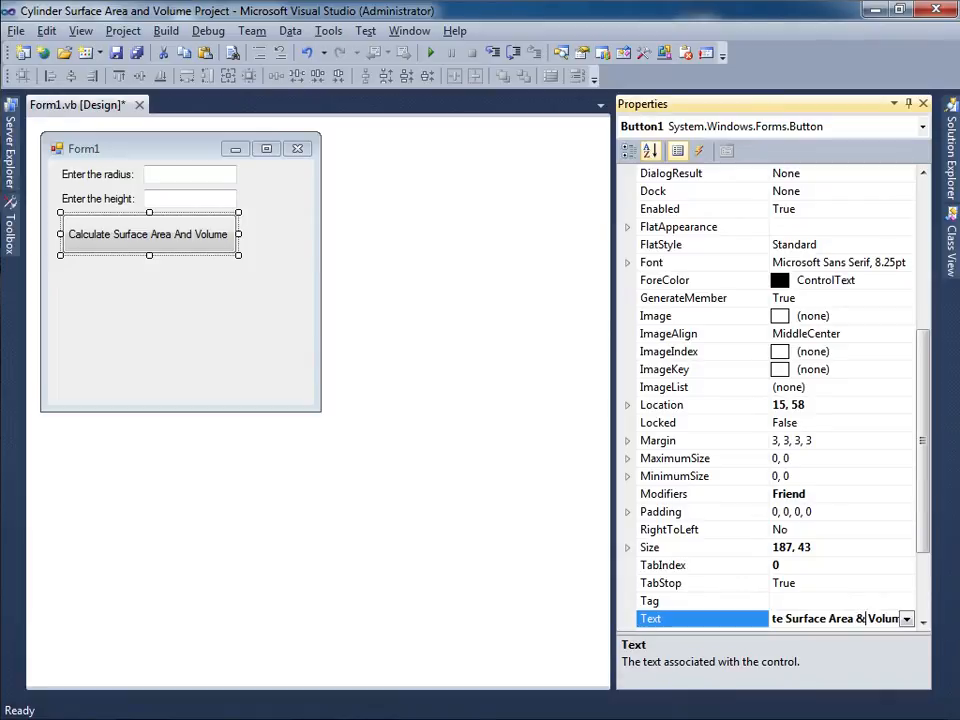
pyautogui.write('&')
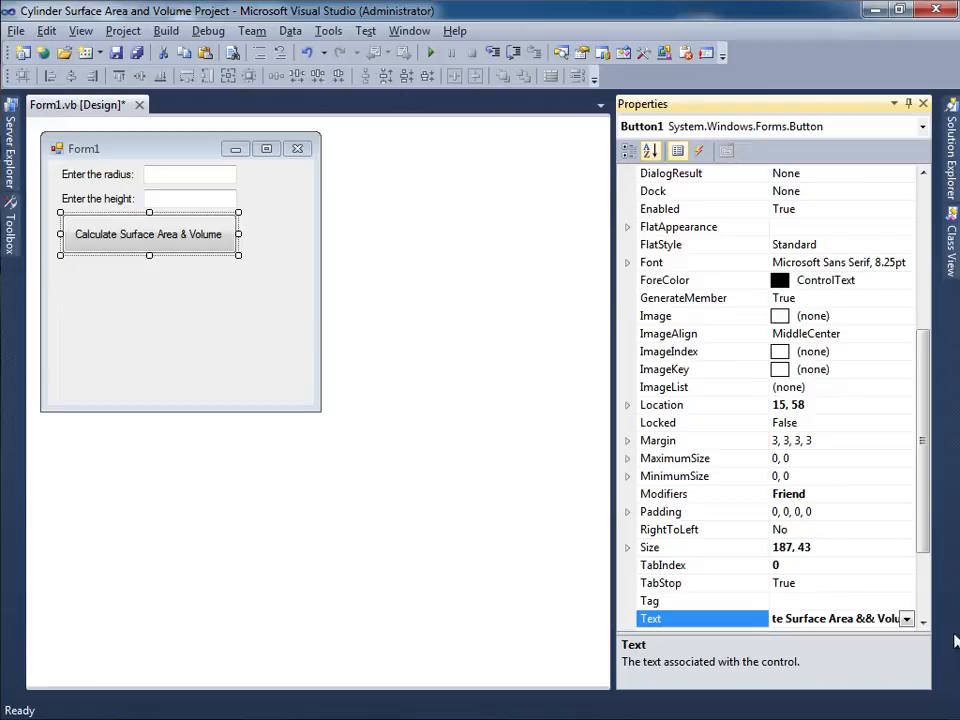
pyautogui.moveTo(830, 590)
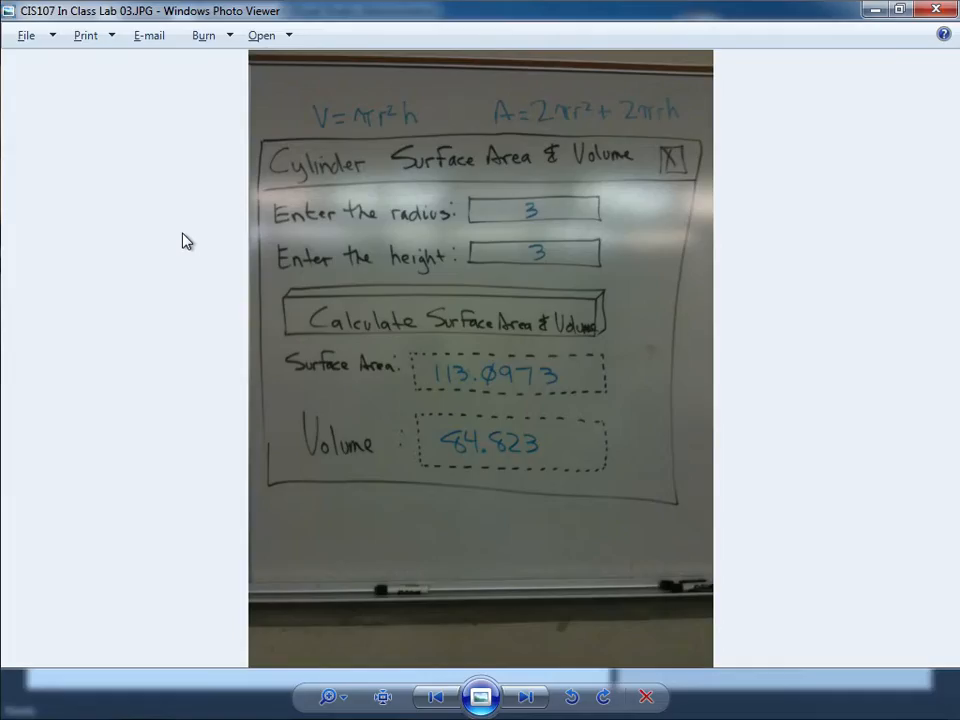
pyautogui.moveTo(448, 390)
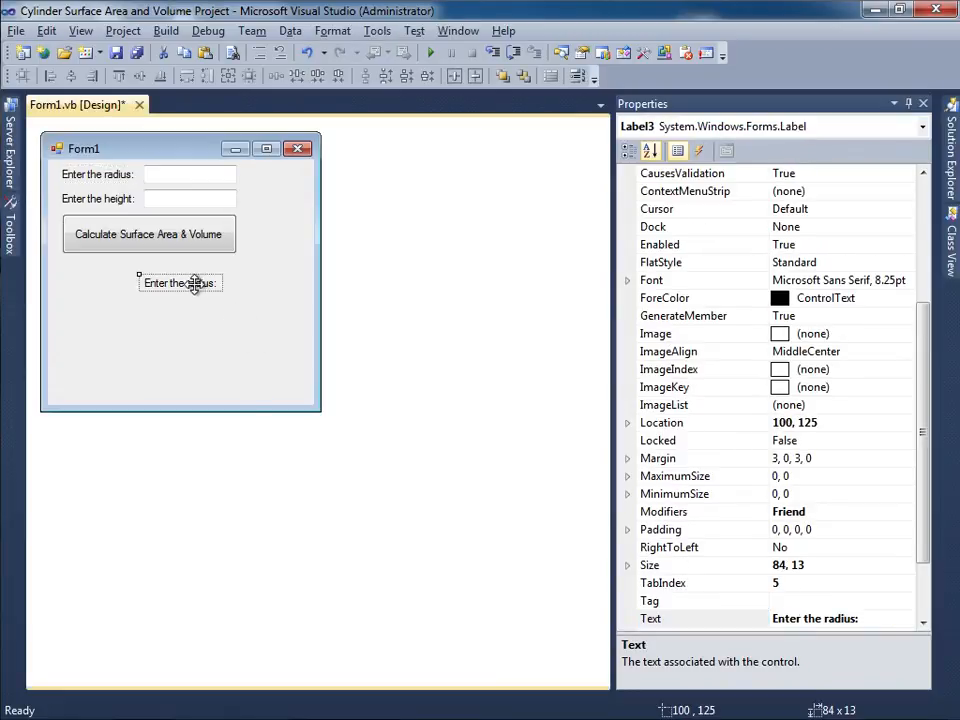
# Step: Add a "Surface Area:" label below the button and clear the output label's Text value
pyautogui.moveTo(180, 282); pyautogui.dragTo(98, 280)
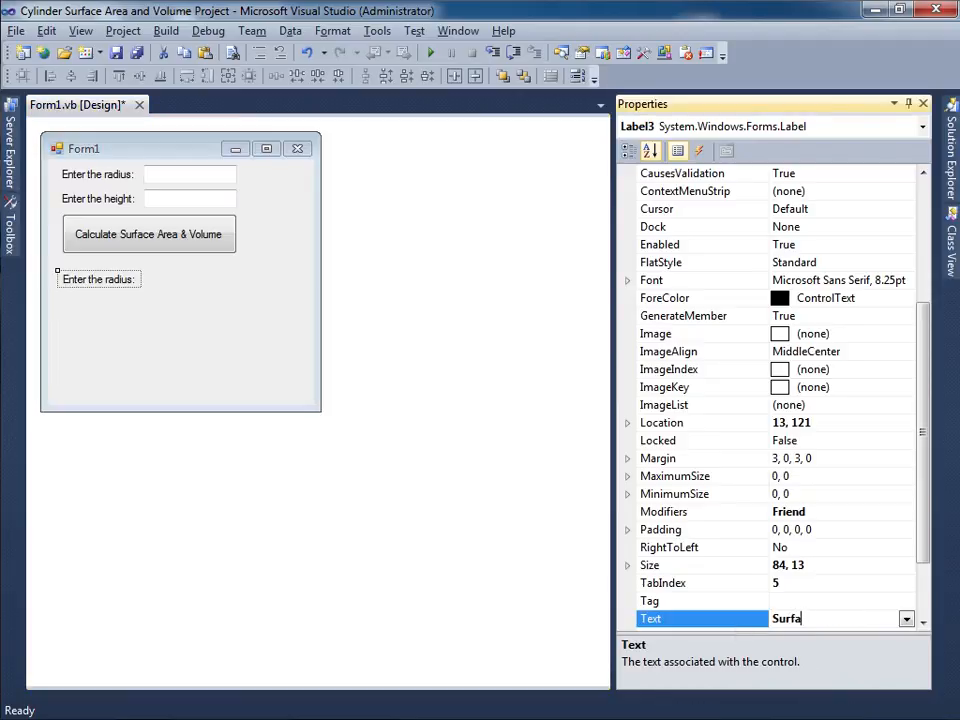
pyautogui.write('Surface Area:')
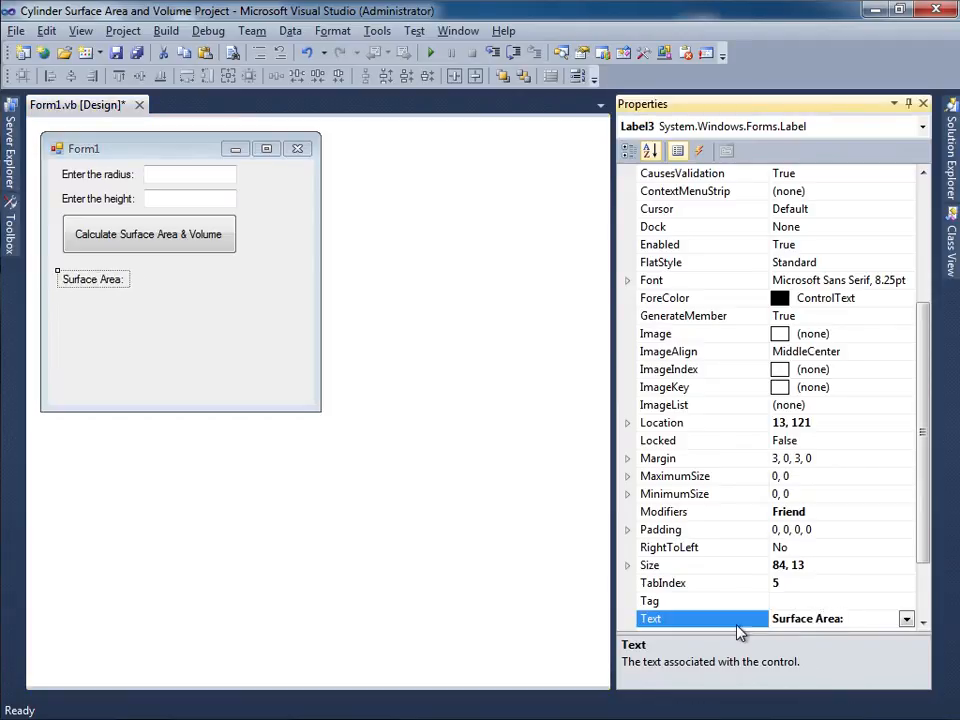
pyautogui.click(180, 344)
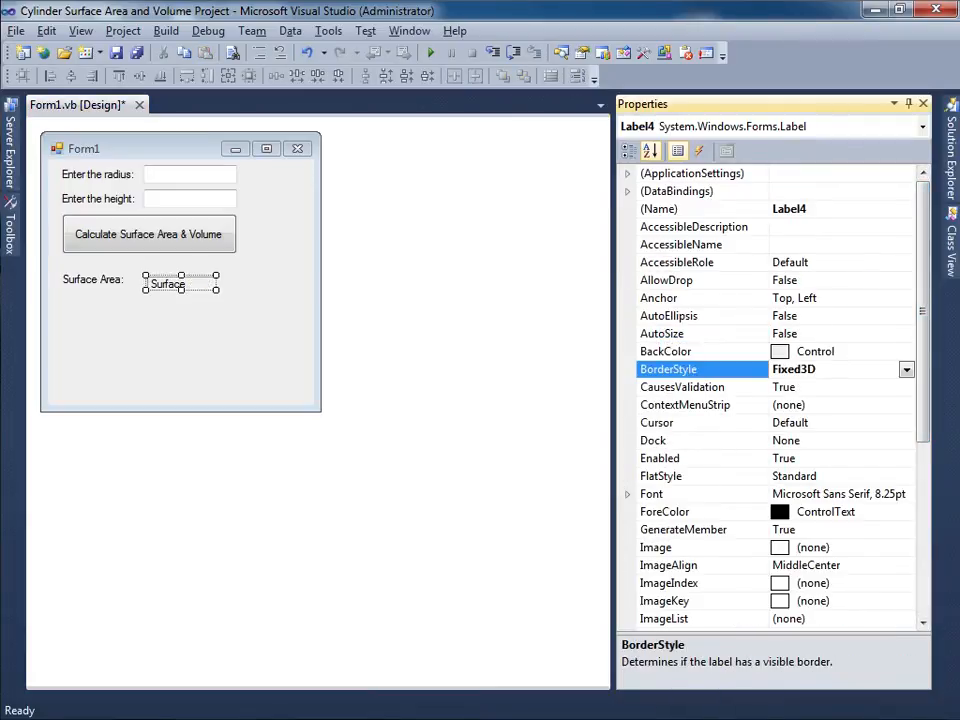
pyautogui.scroll(-3)
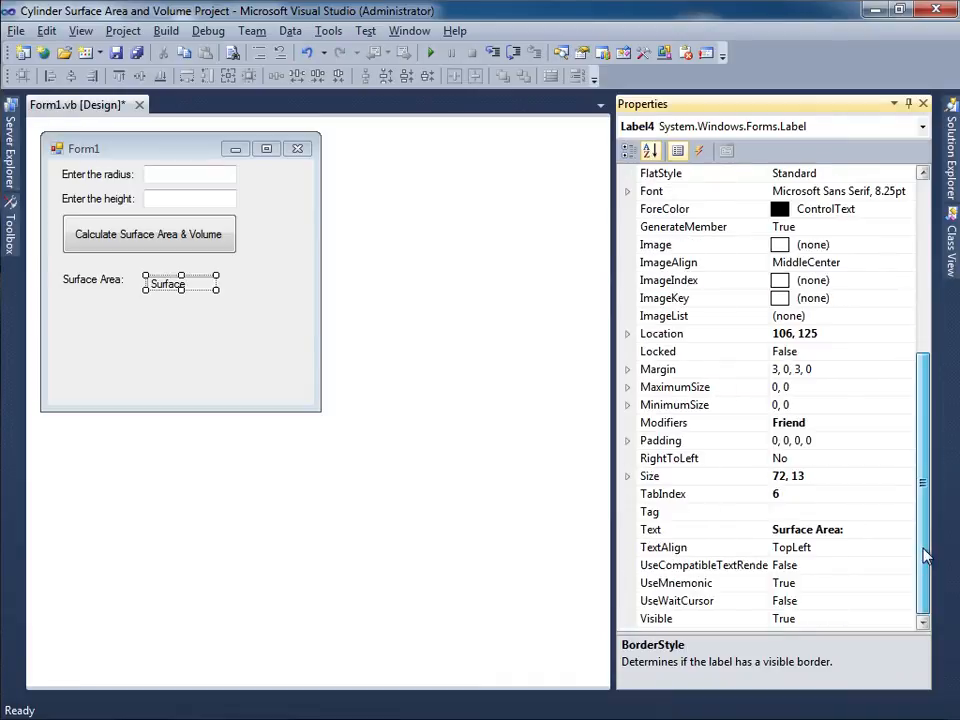
pyautogui.click(700, 528)
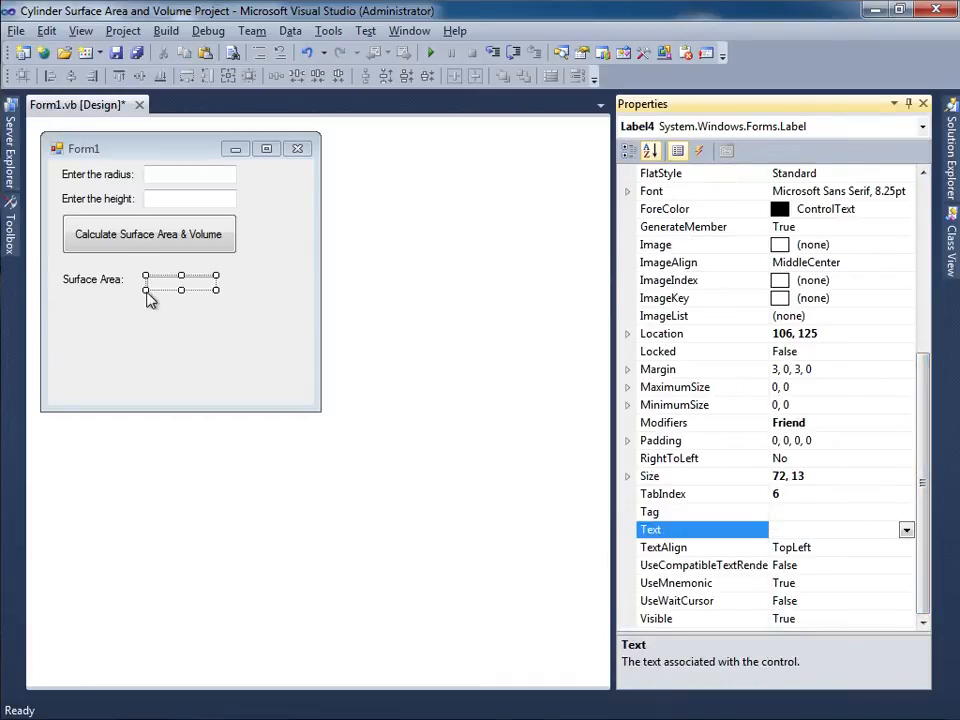
pyautogui.moveTo(204, 200)
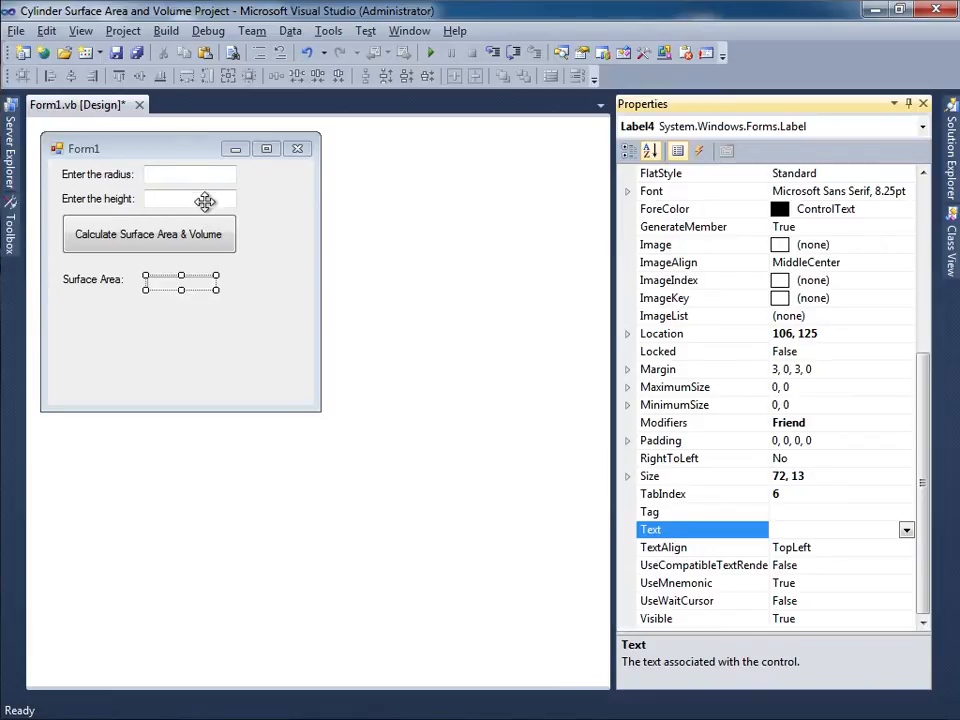
# Step: Make the blank Surface Area result label the same height as the input text boxes
pyautogui.click(184, 198)
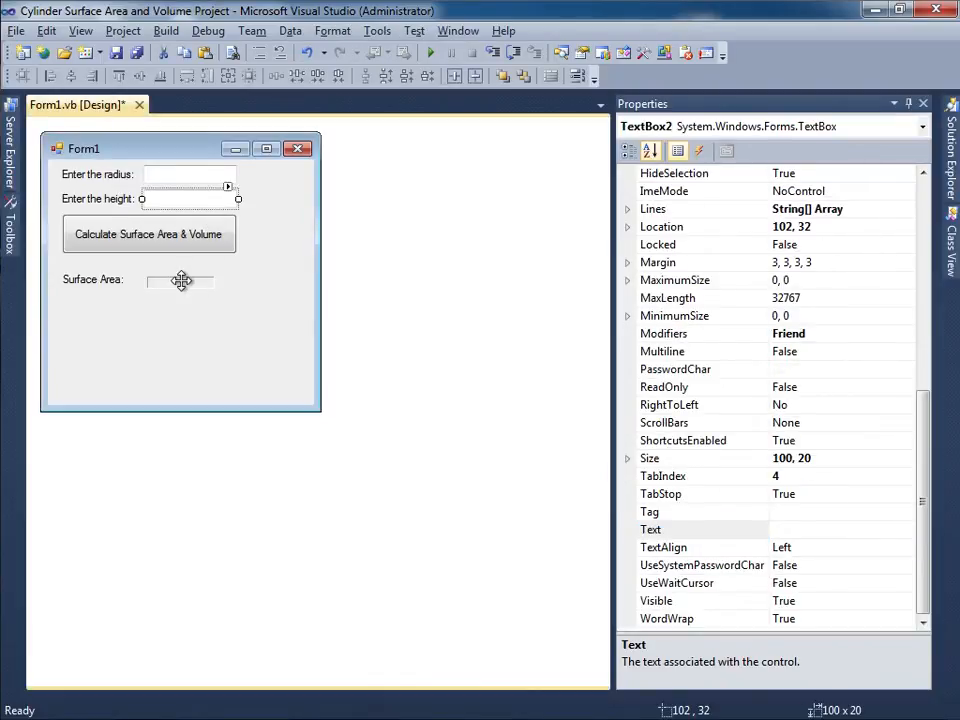
pyautogui.click(180, 280)
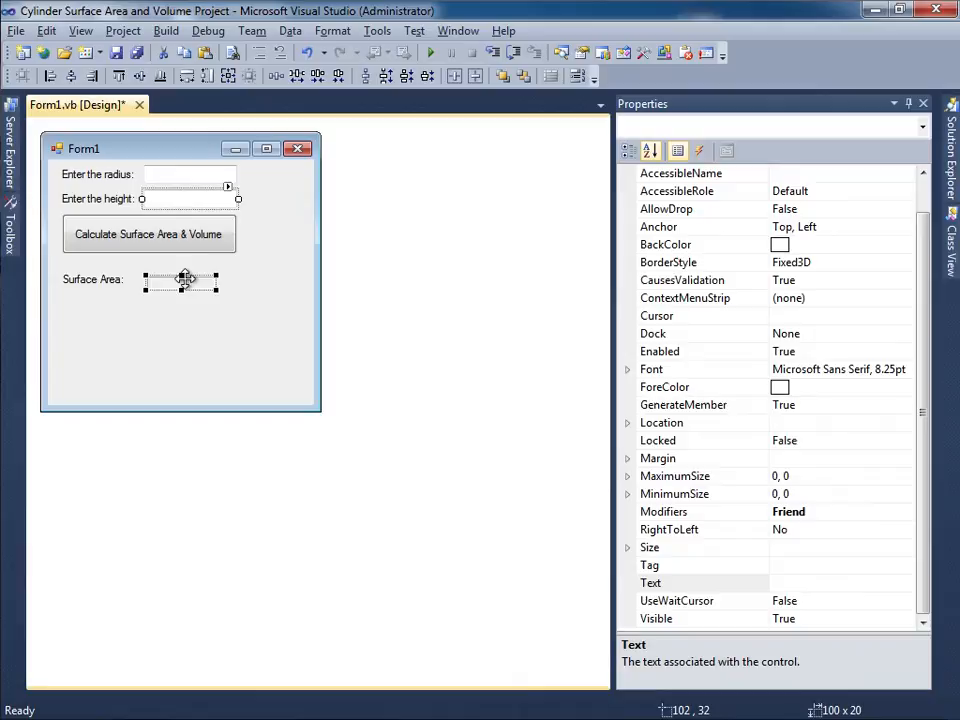
pyautogui.moveTo(208, 76)
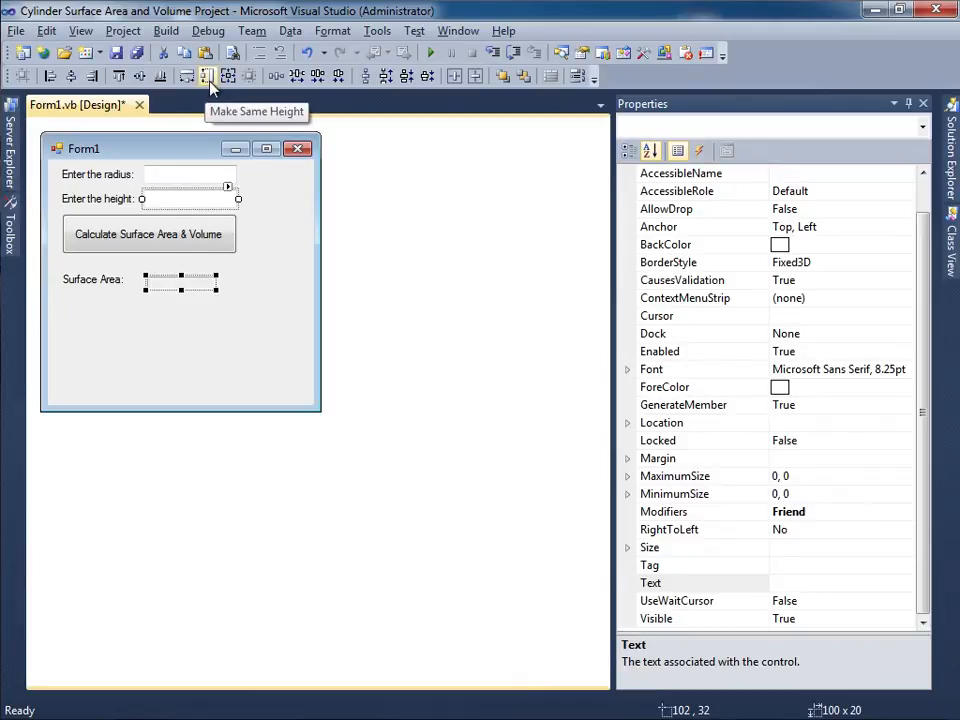
pyautogui.click(180, 370)
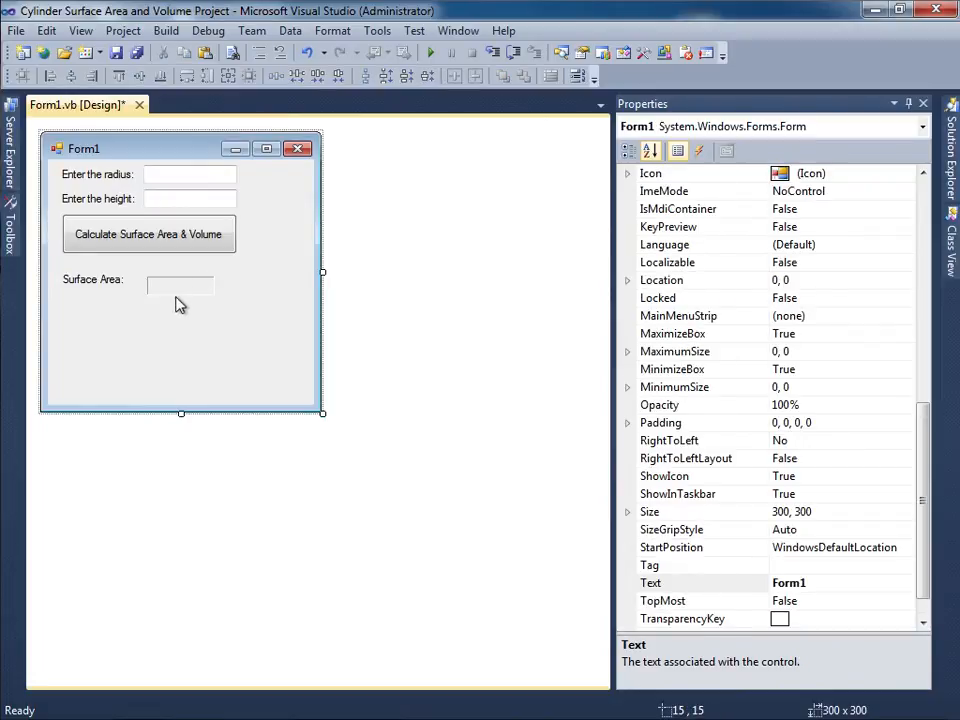
pyautogui.click(178, 280)
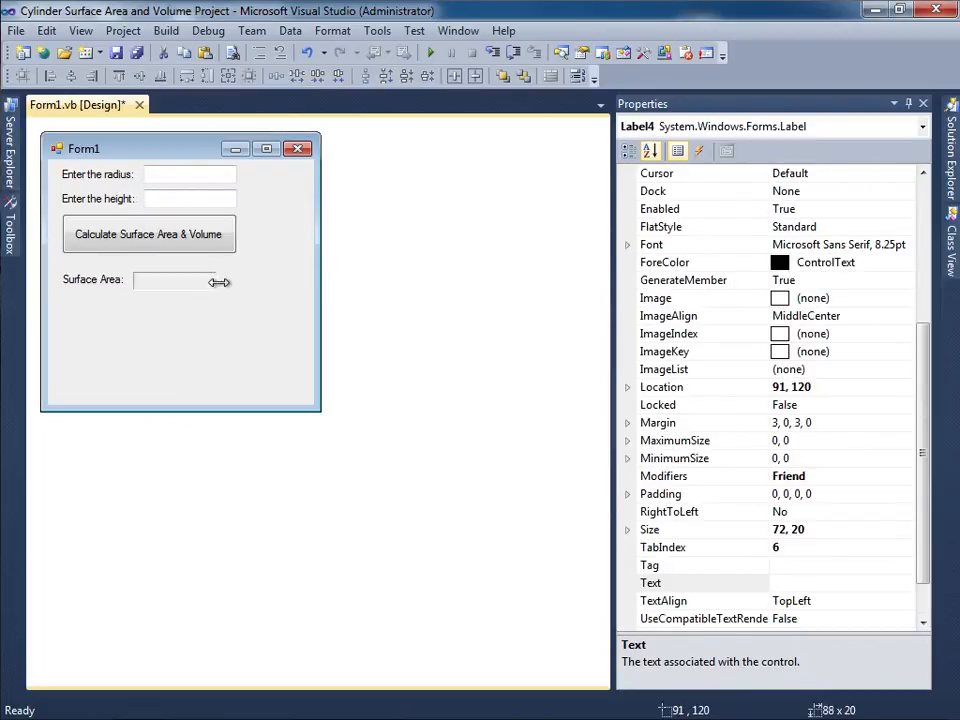
pyautogui.click(180, 370)
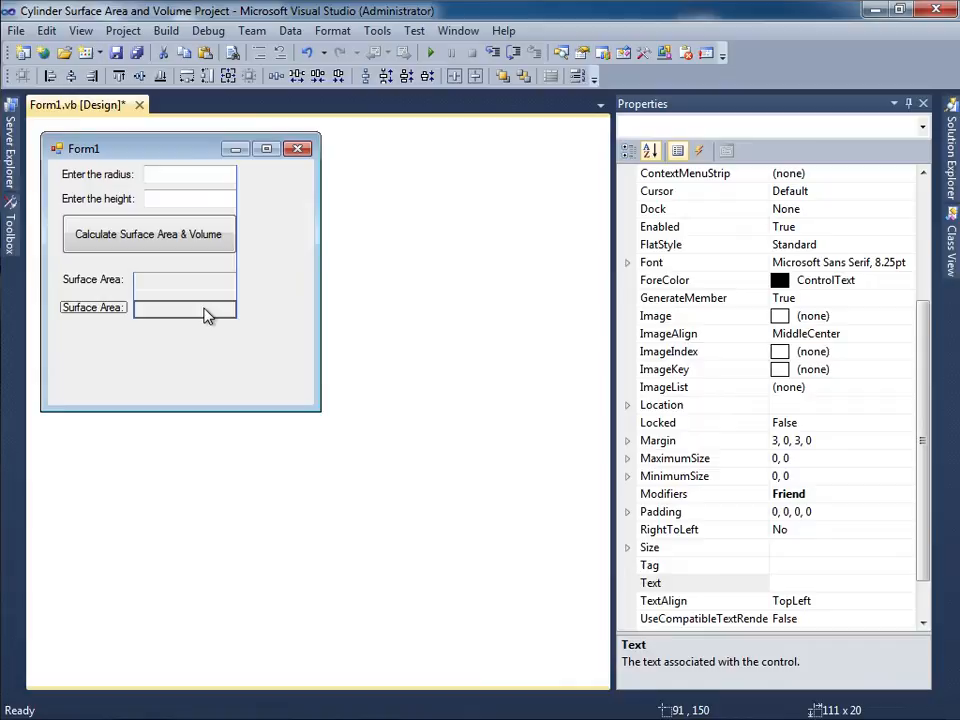
# Step: Caption the duplicated second output row's label "Volume:"
pyautogui.click(92, 308)
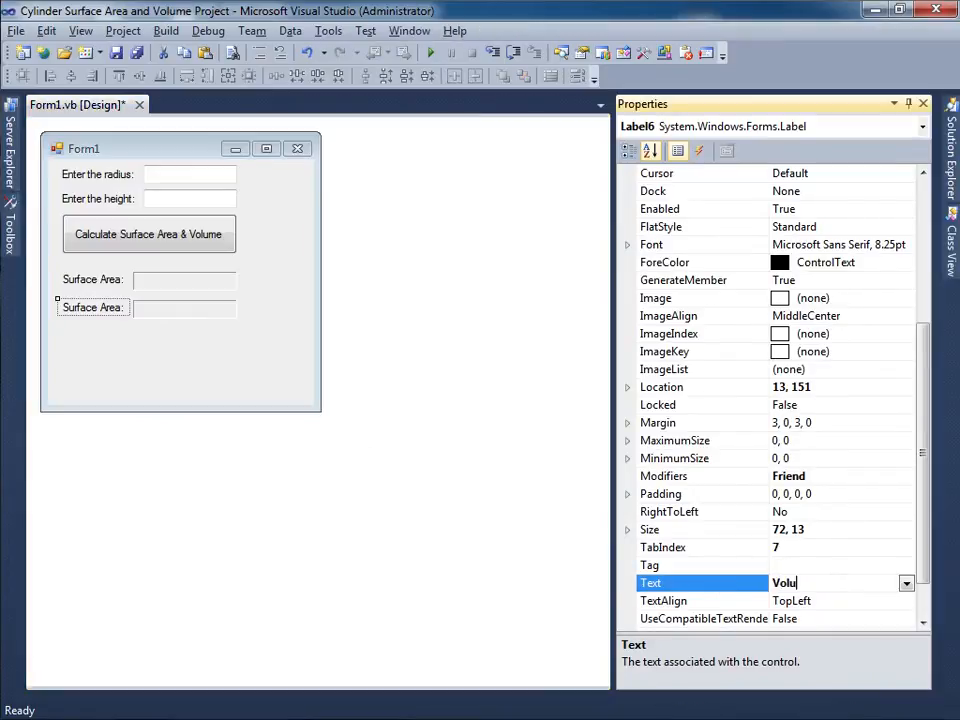
pyautogui.write('Volume:')
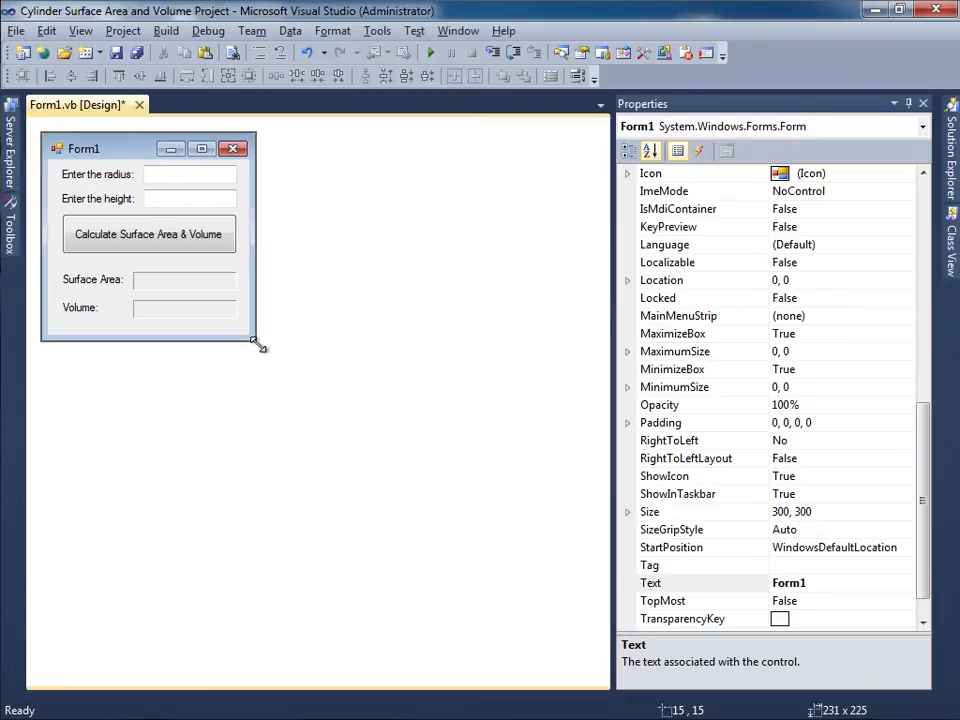
# Step: Shrink the form, disable MaximizeBox/MinimizeBox, and title it "Cylinder Surface Area & Volume"
pyautogui.moveTo(258, 348); pyautogui.dragTo(258, 342)
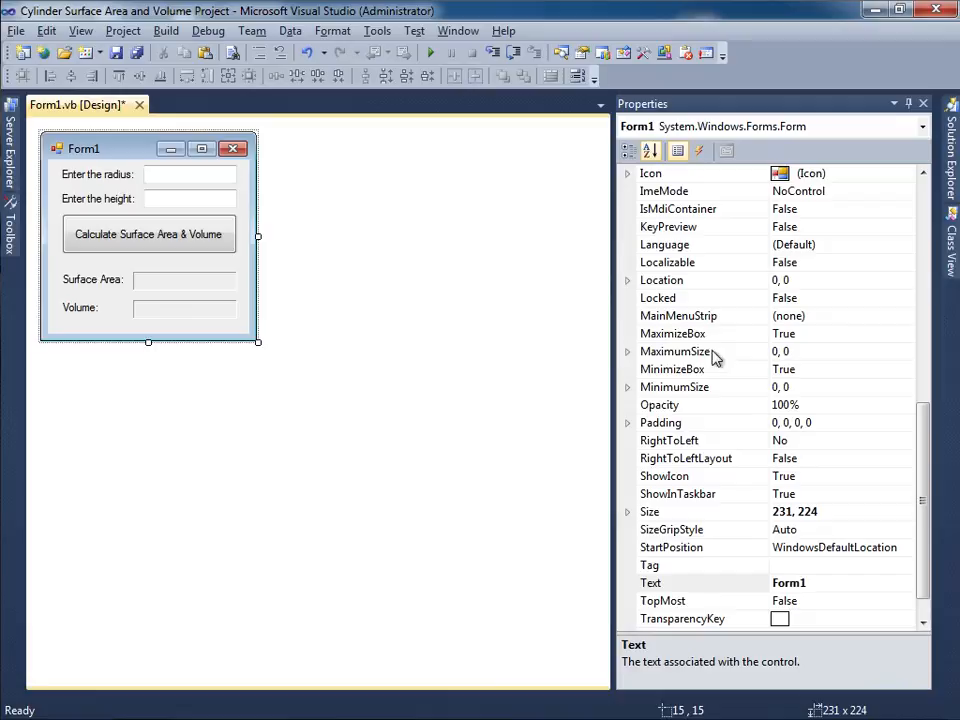
pyautogui.click(672, 368)
pyautogui.write('Cylinder')
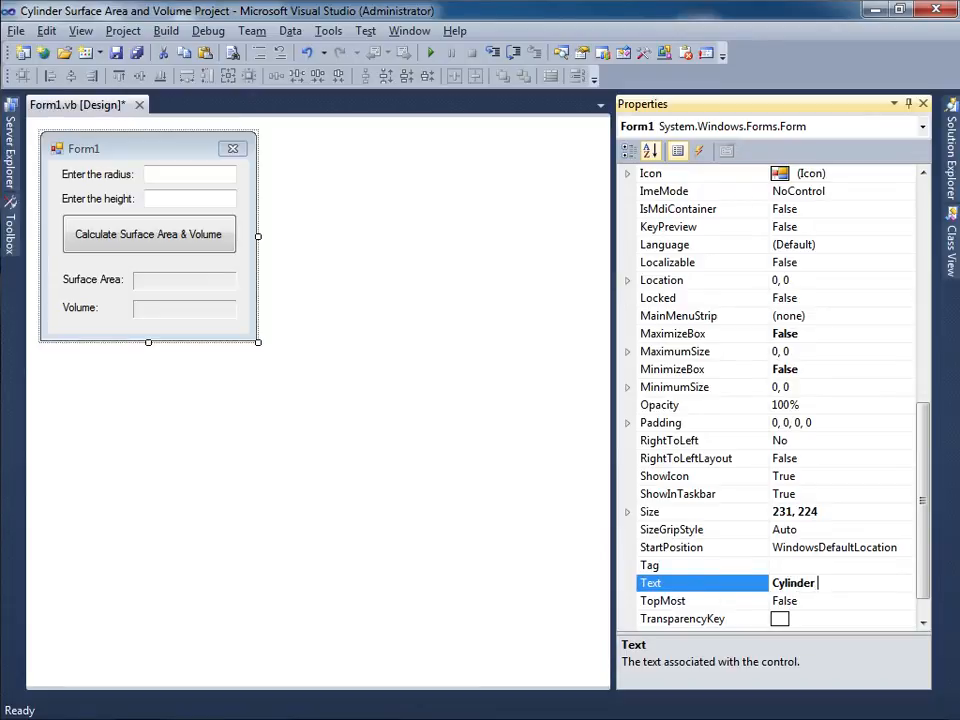
pyautogui.write('Surface Area')
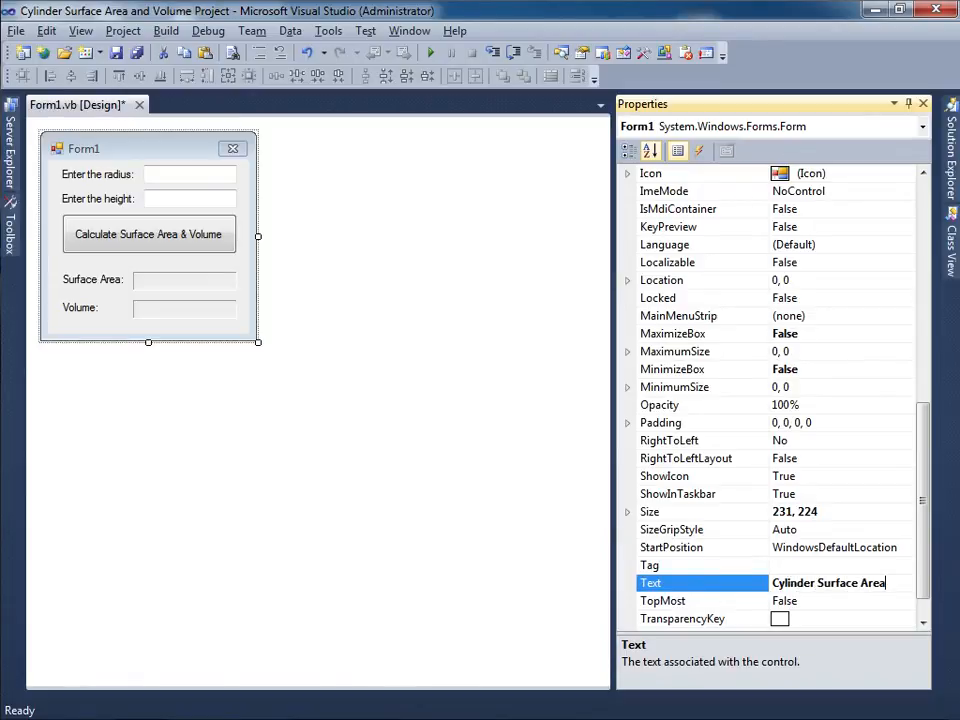
pyautogui.write('& Volume')
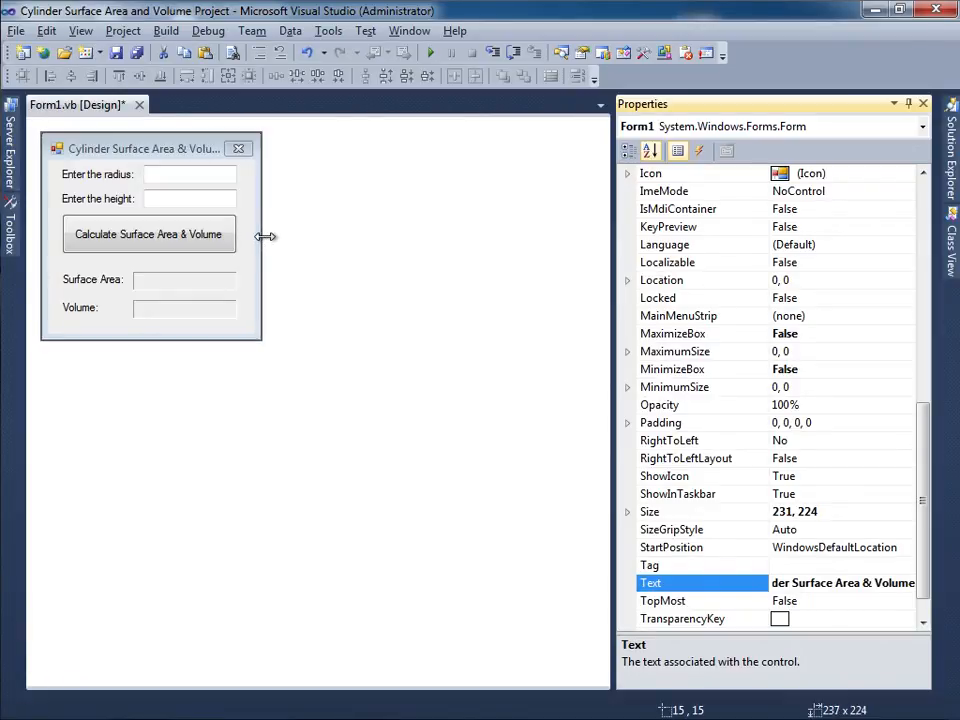
pyautogui.moveTo(264, 236); pyautogui.dragTo(274, 236)
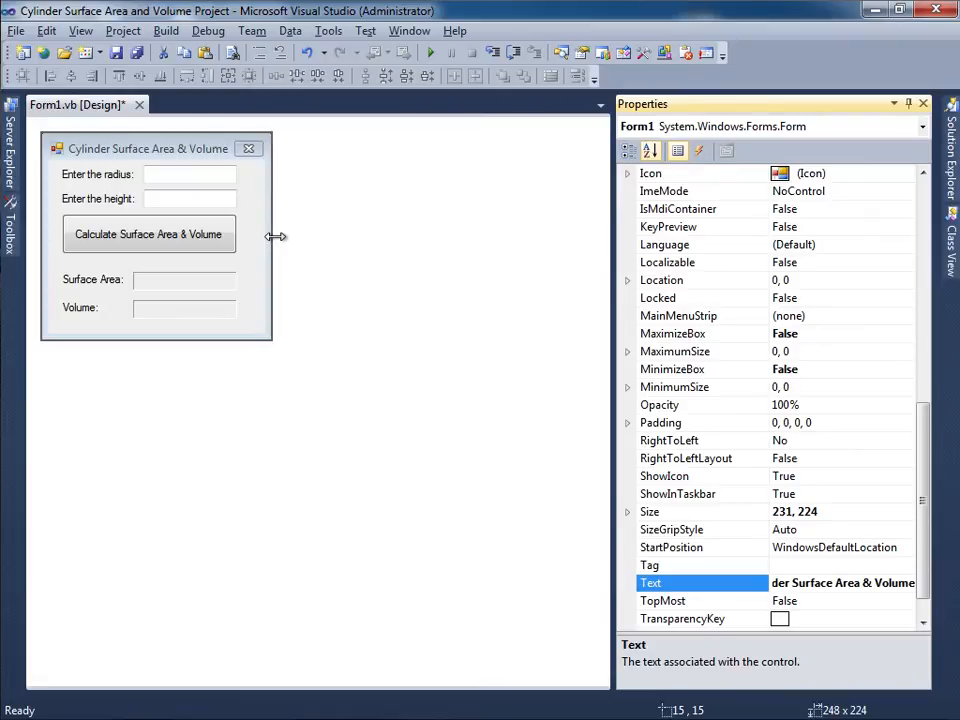
# Step: Review the form's controls and start saving the project with Save All
pyautogui.click(188, 174)
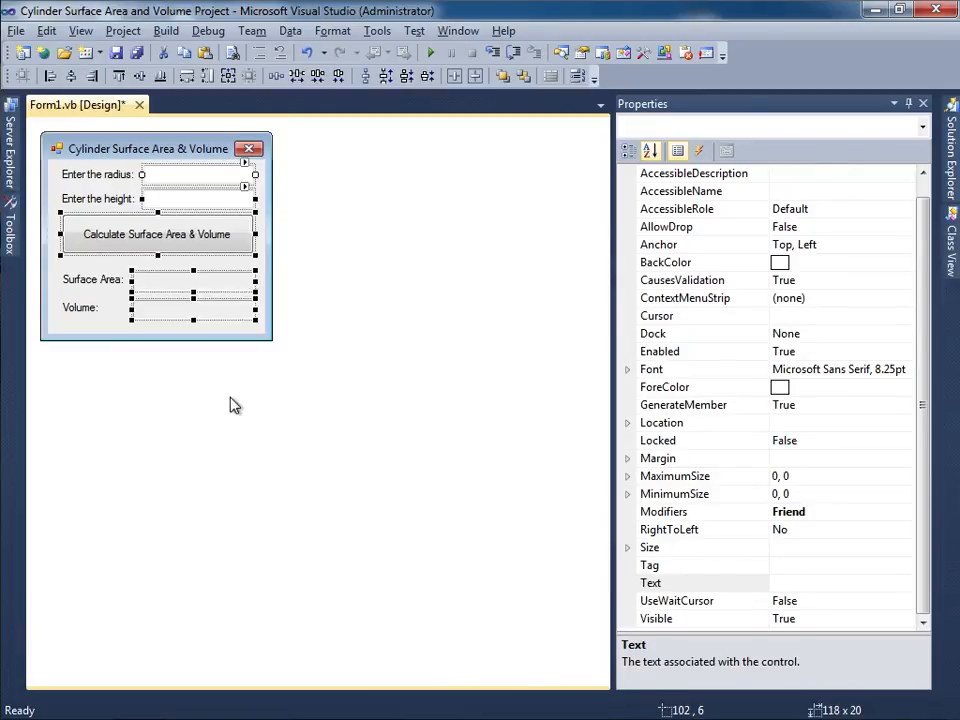
pyautogui.click(156, 320)
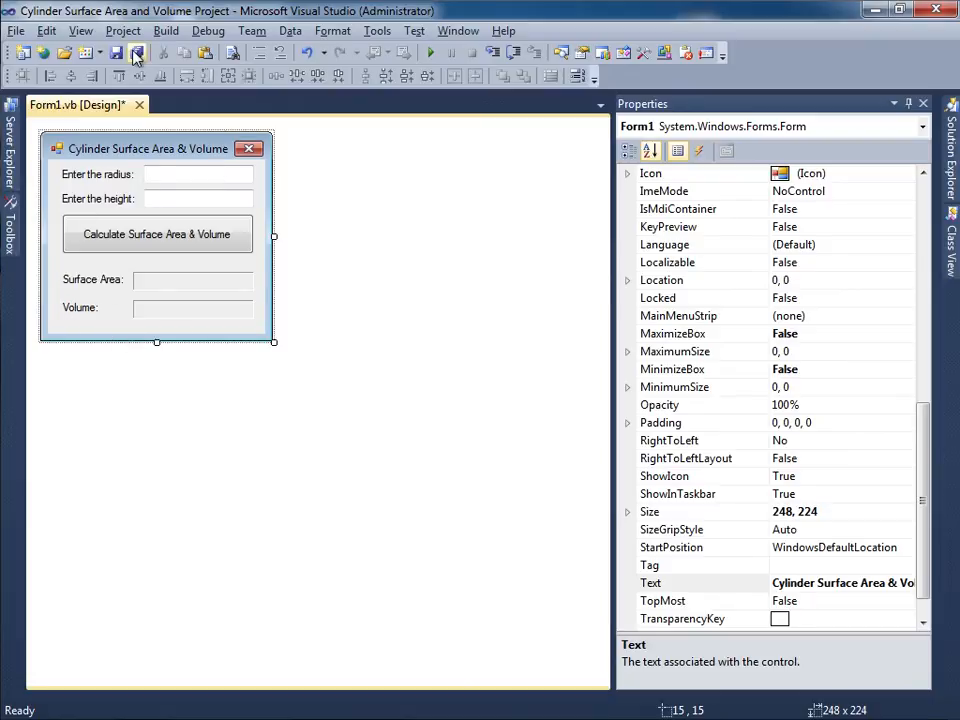
pyautogui.click(136, 52)
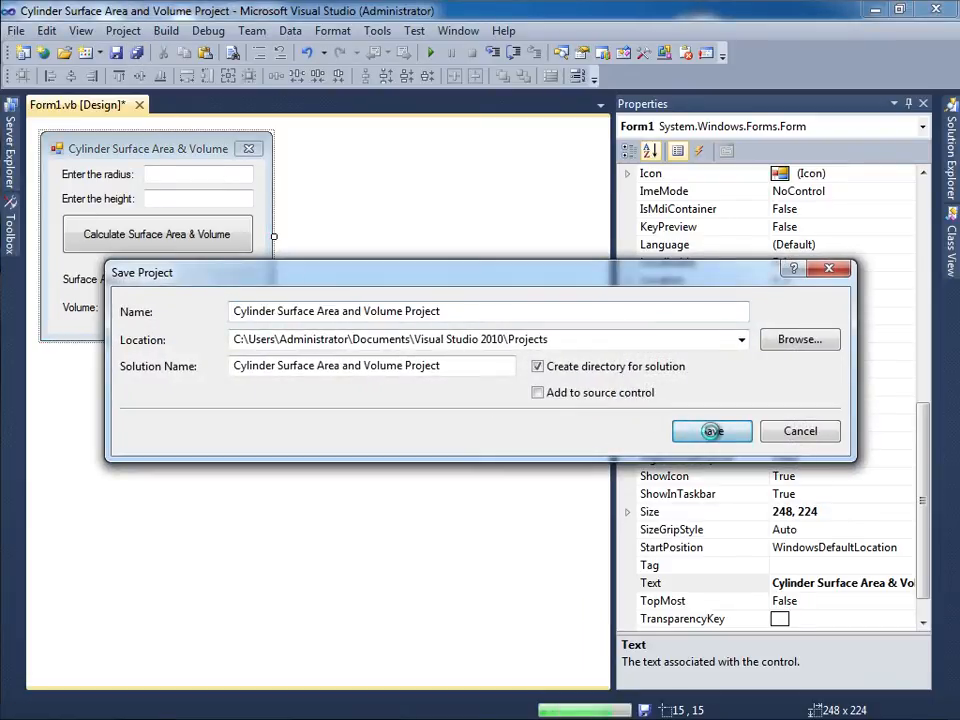
# Step: Confirm the save, then name the controls txtRadius, the height box and btnCalcAreaAndVolume
pyautogui.click(712, 432)
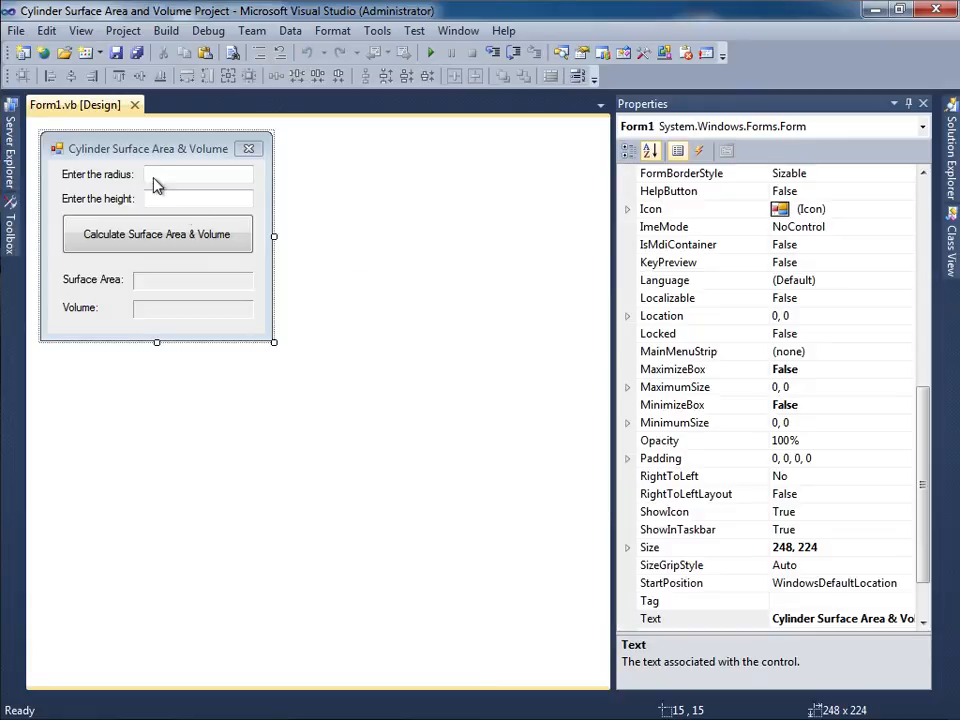
pyautogui.click(198, 174)
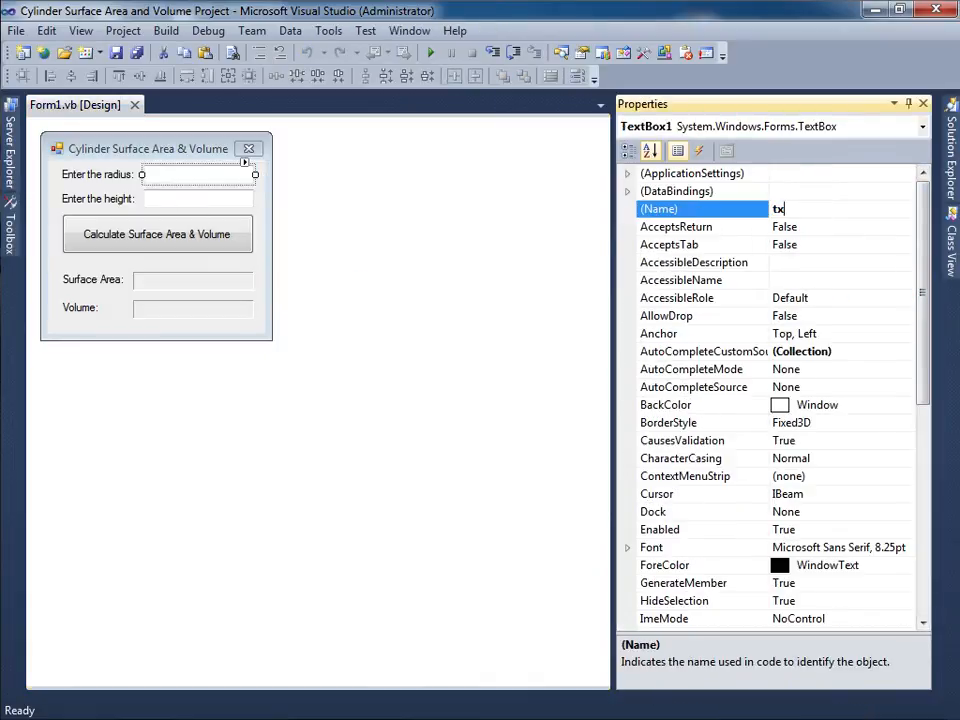
pyautogui.write('txtRadius')
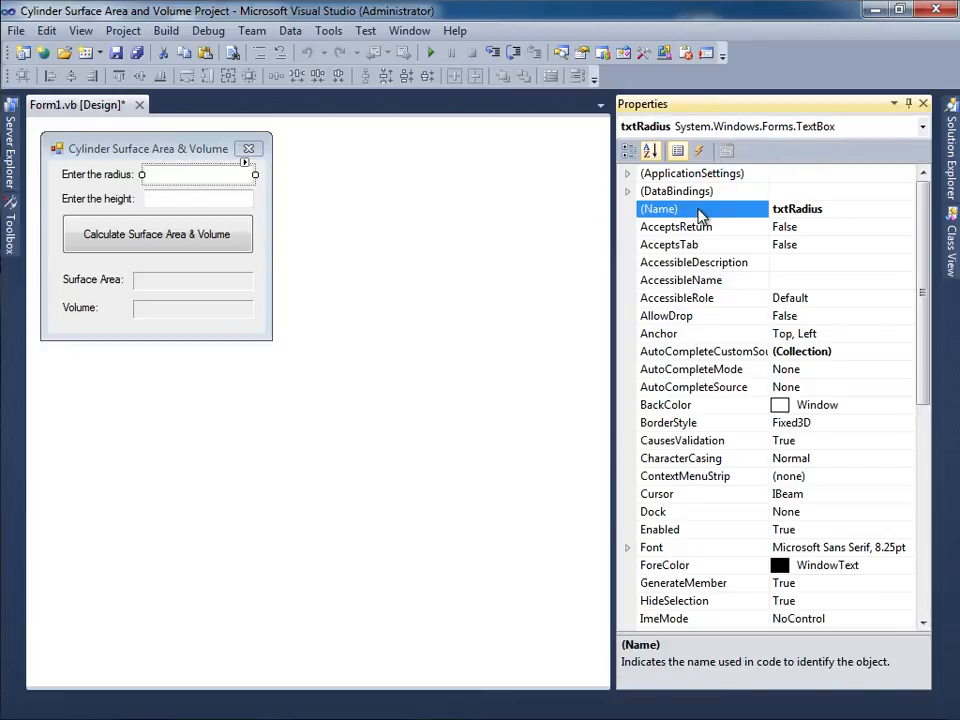
pyautogui.click(198, 200)
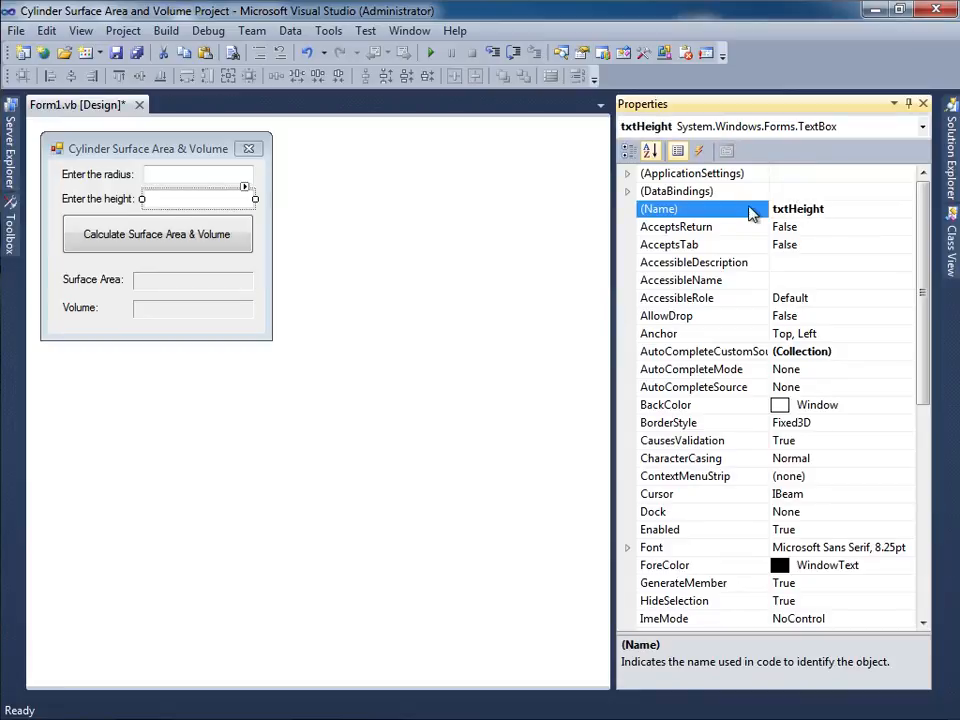
pyautogui.click(156, 232)
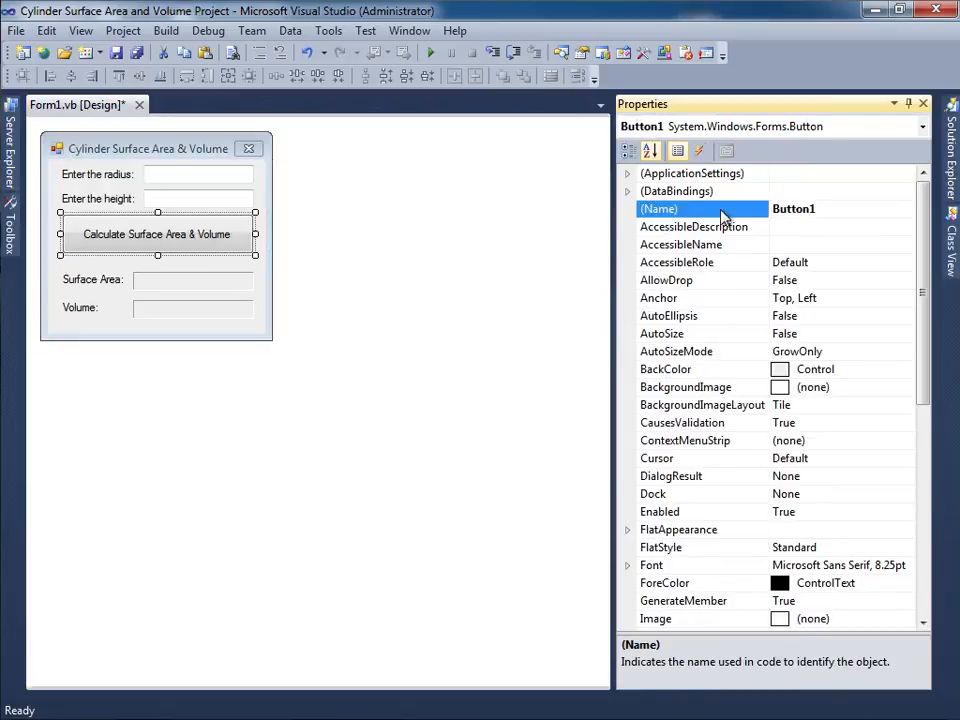
pyautogui.write('btnCal')
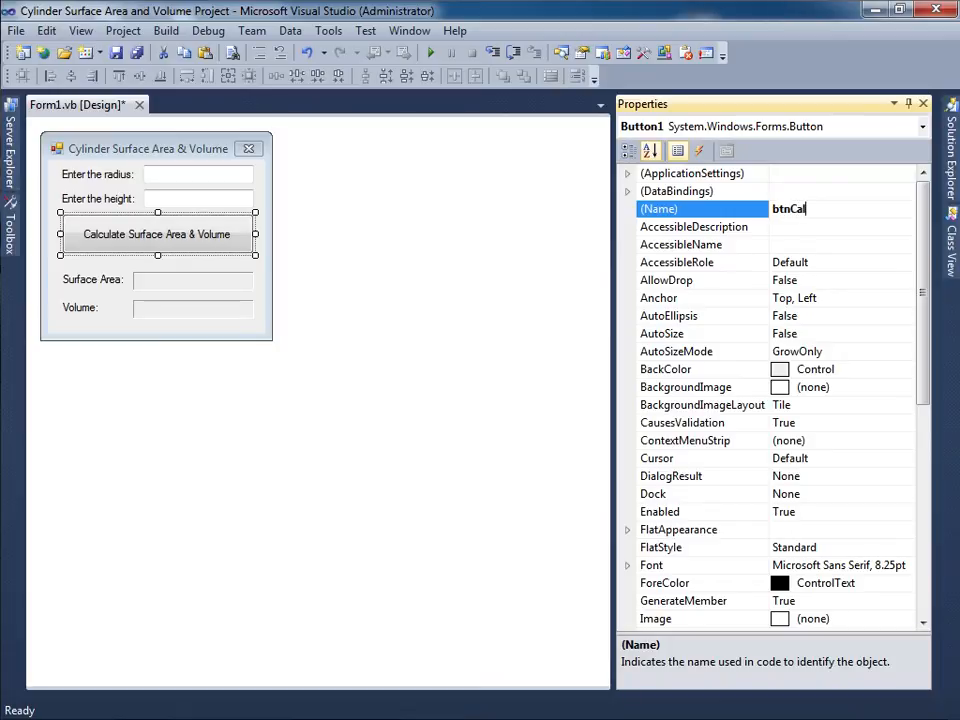
pyautogui.write('cAre')
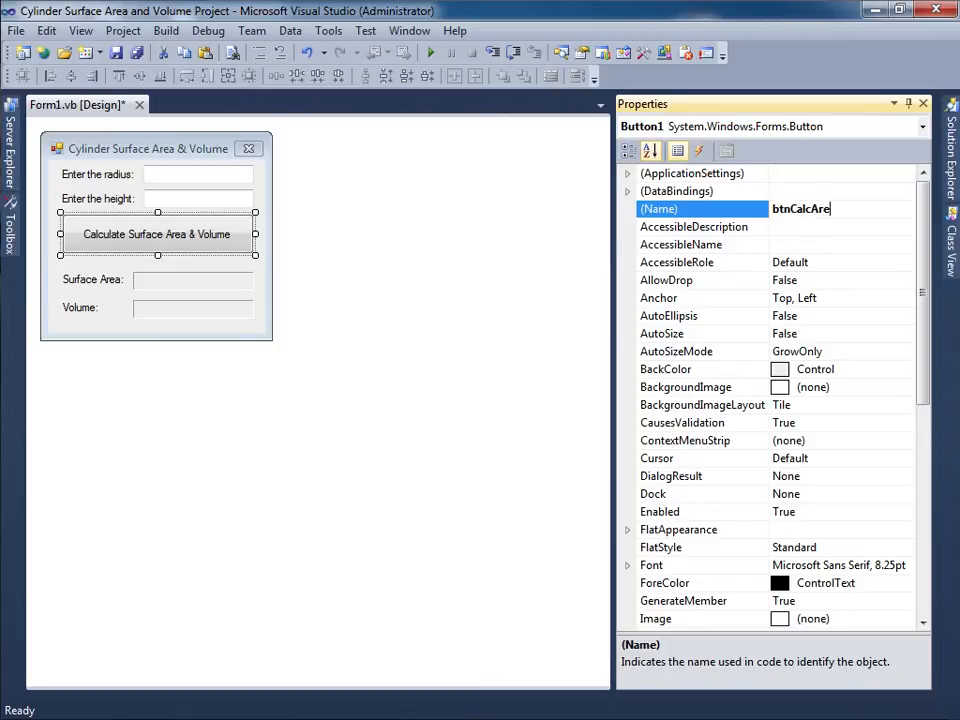
pyautogui.write('aAnd')
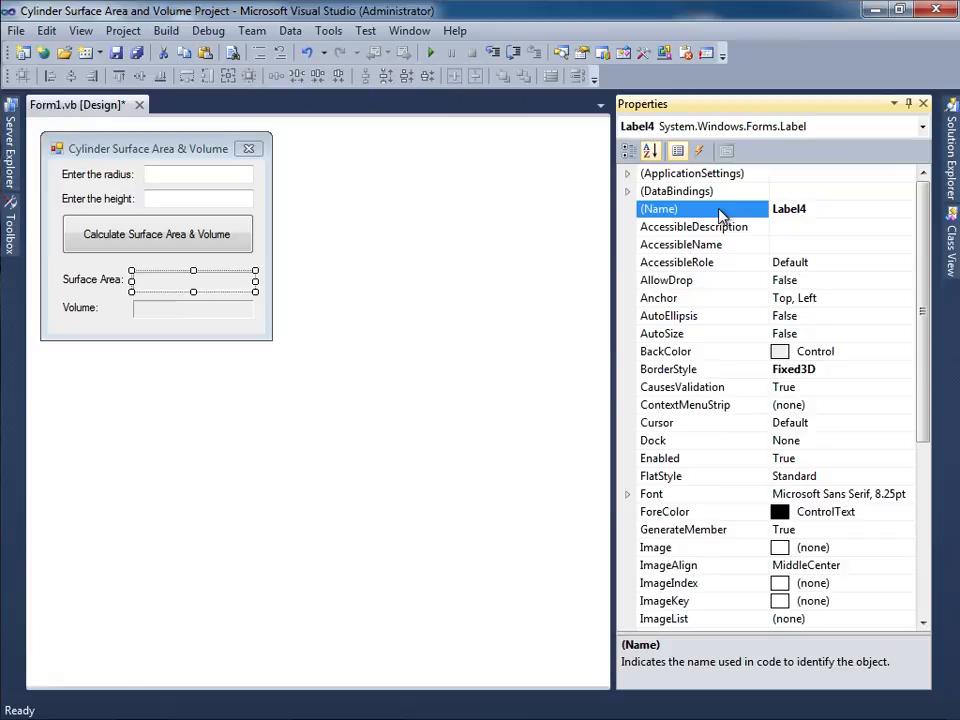
# Step: Name the output labels lblSurfaceArea and lblVolume, then enter the button's Click handler
pyautogui.write('lblSurfaceArea')
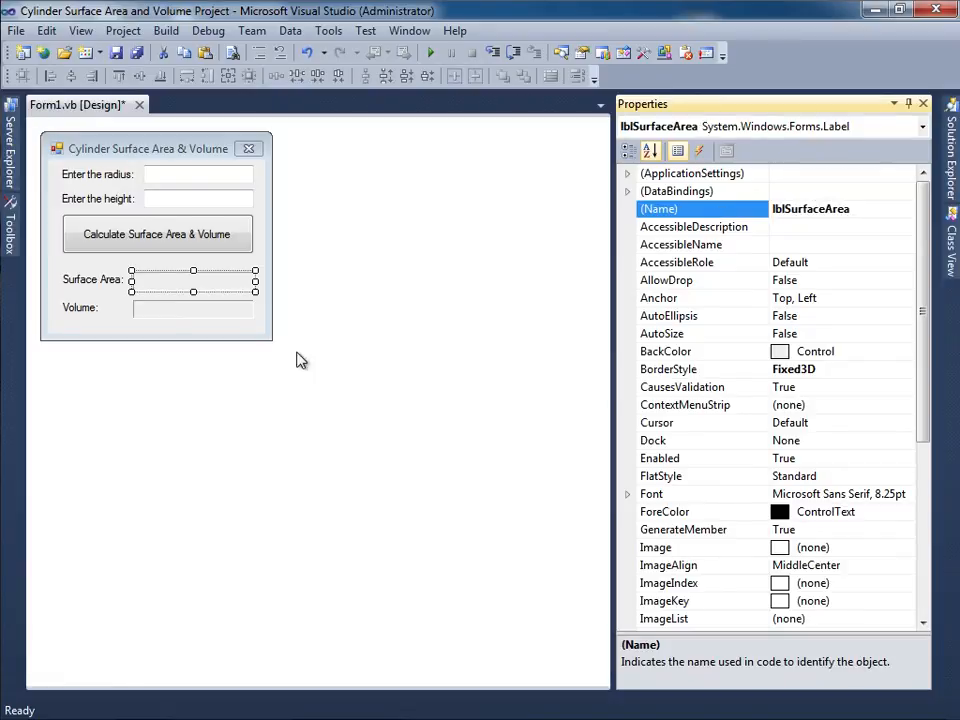
pyautogui.click(192, 280)
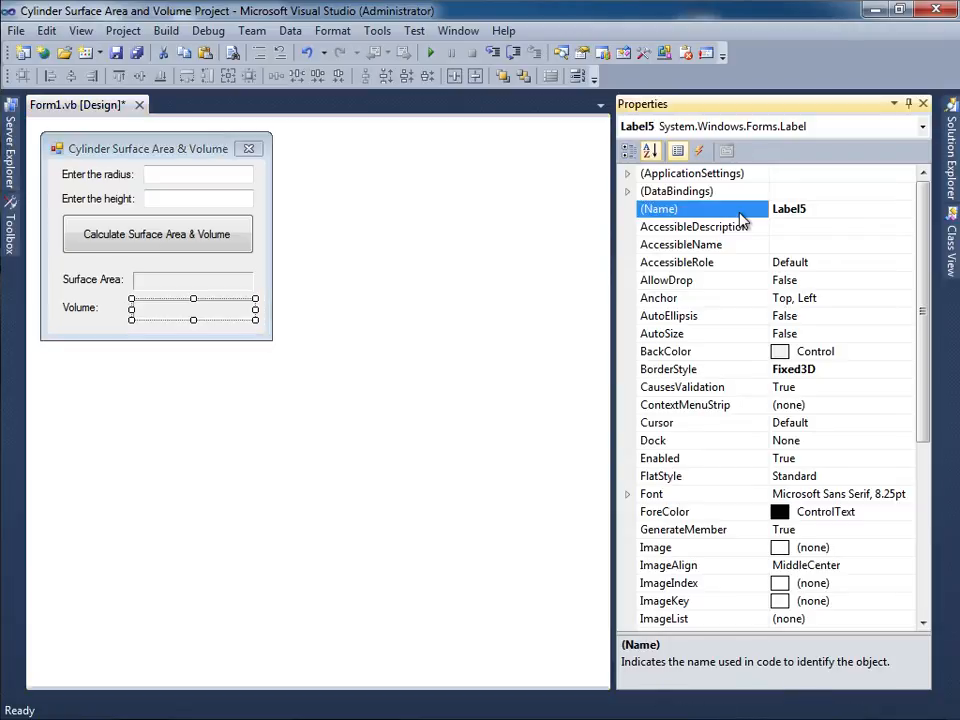
pyautogui.write('lblVolume')
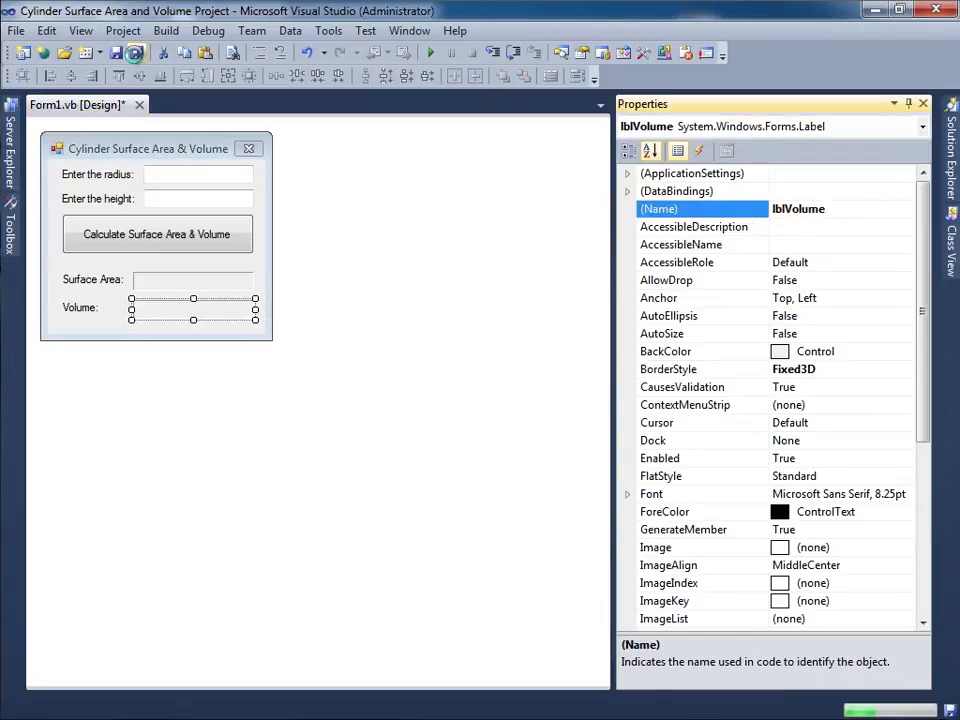
pyautogui.doubleClick(156, 234)
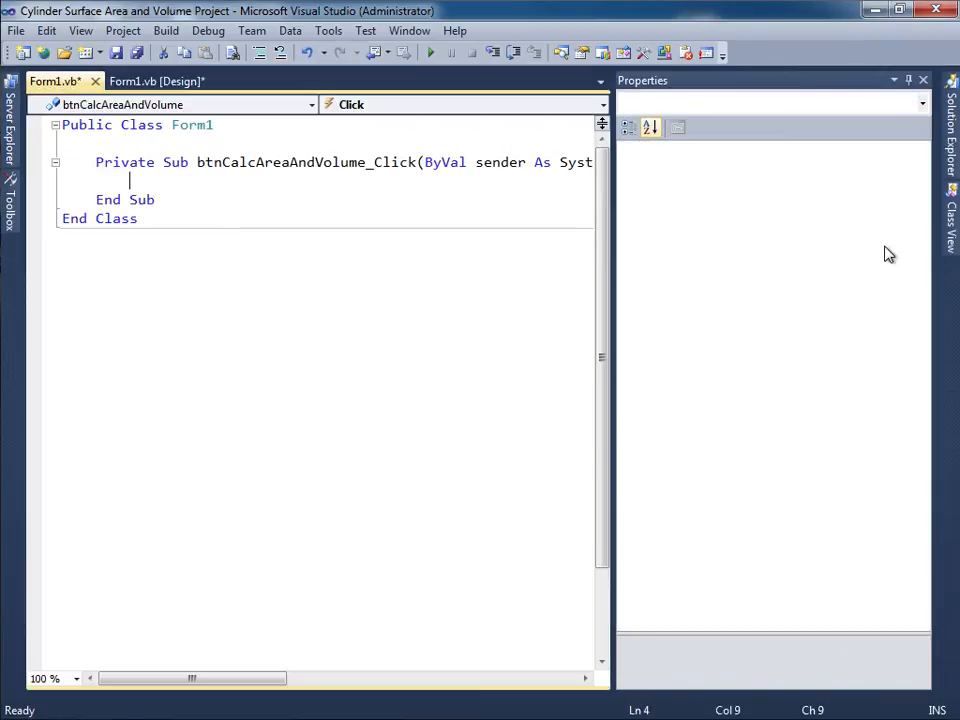
# Step: Outline the Click handler with 'declarations, 'get user input and 'calculation comments
pyautogui.write("'declarations")
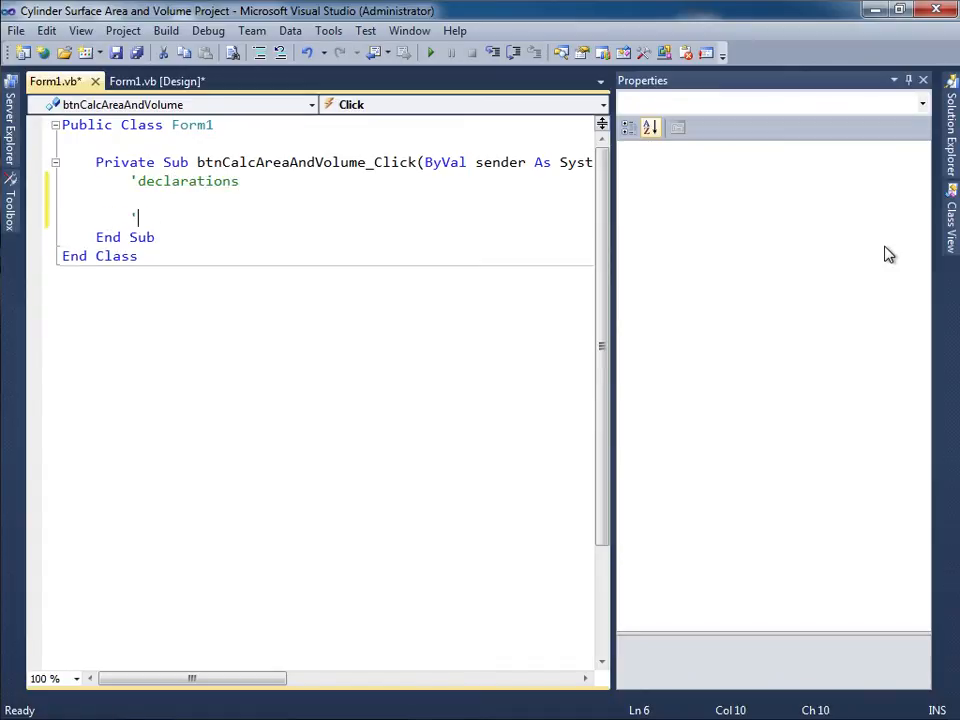
pyautogui.write("'get user input")
pyautogui.write("'cal")
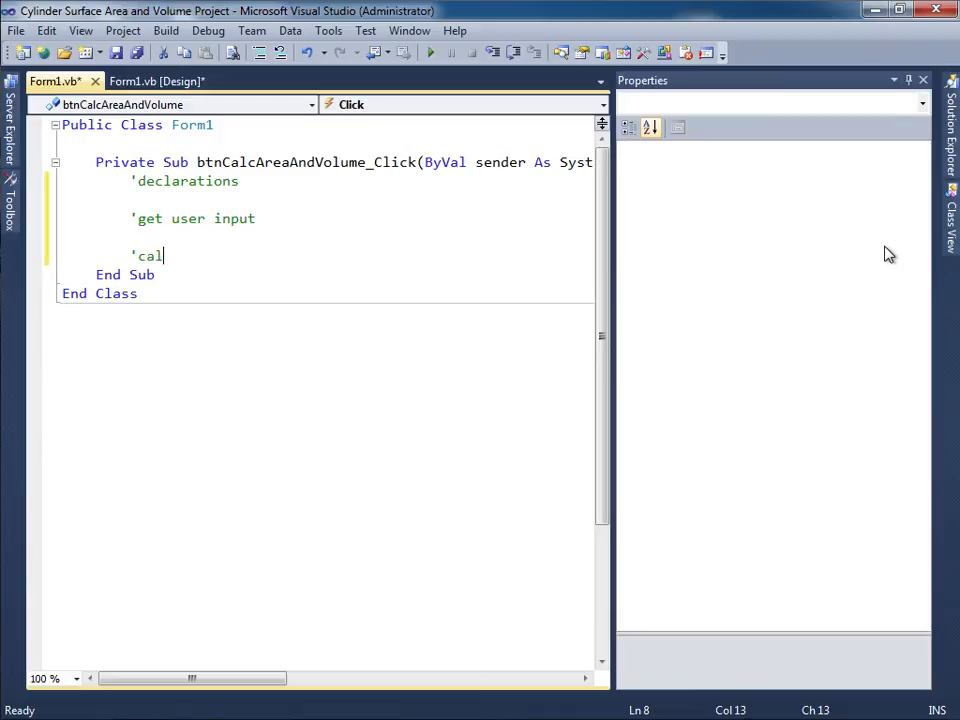
pyautogui.write('culation')
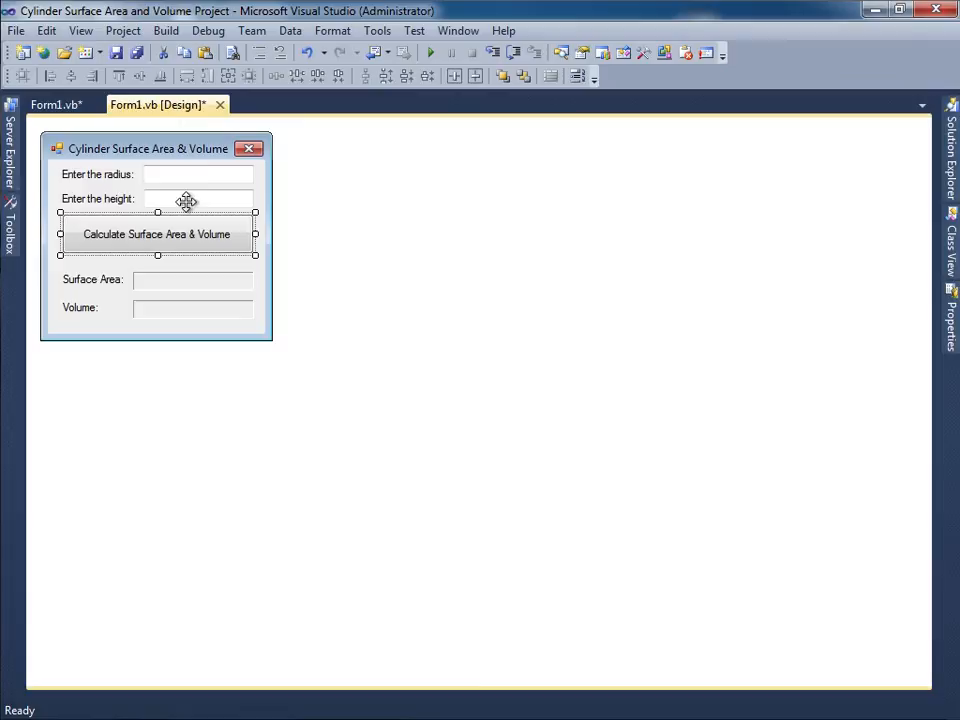
# Step: Declare Dim radius, height, surfaceArea and volume As Double under 'declarations
pyautogui.click(184, 188)
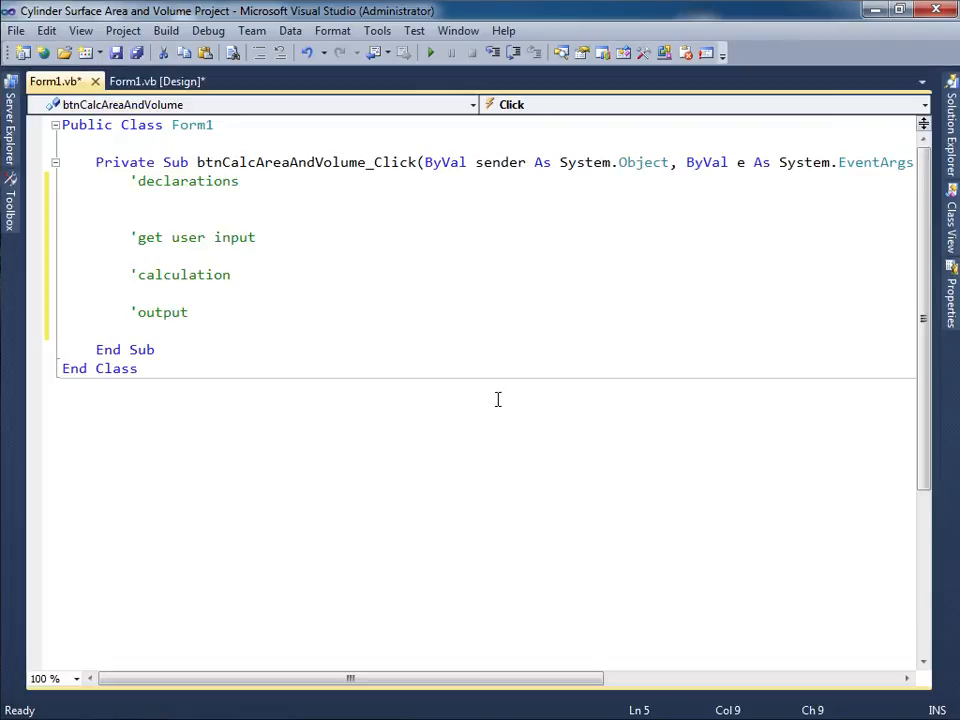
pyautogui.write('Dim radius As Double')
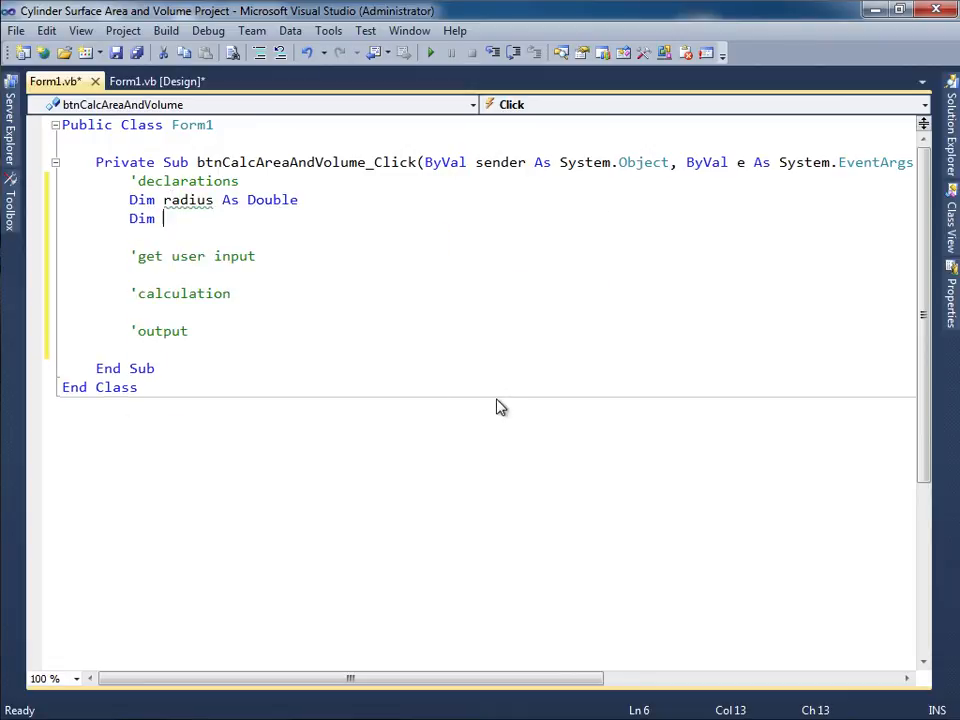
pyautogui.write('height as')
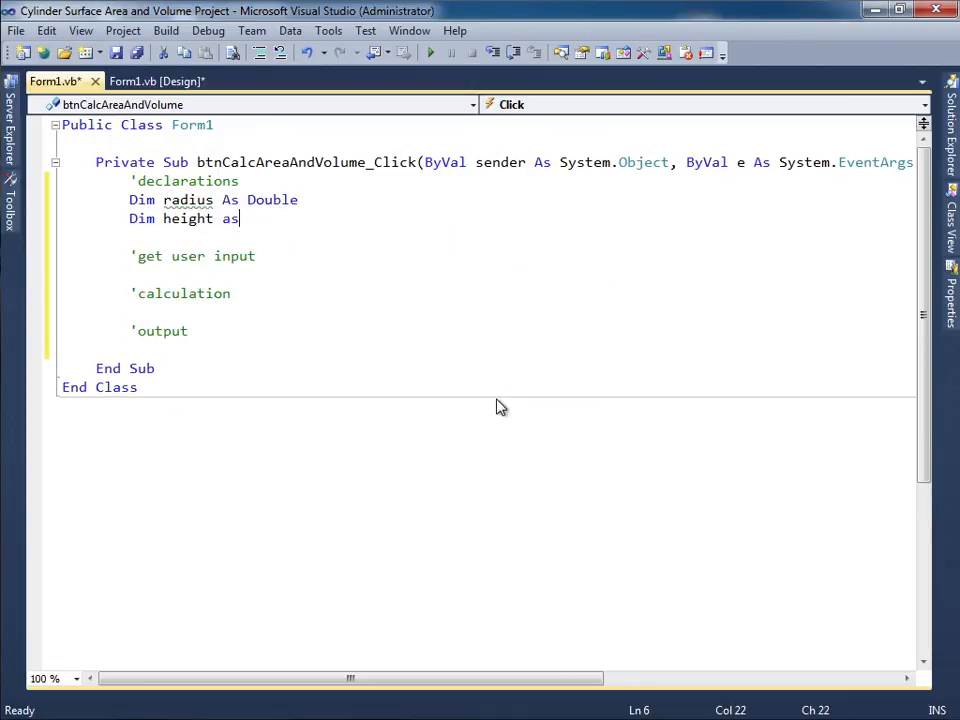
pyautogui.write('Double')
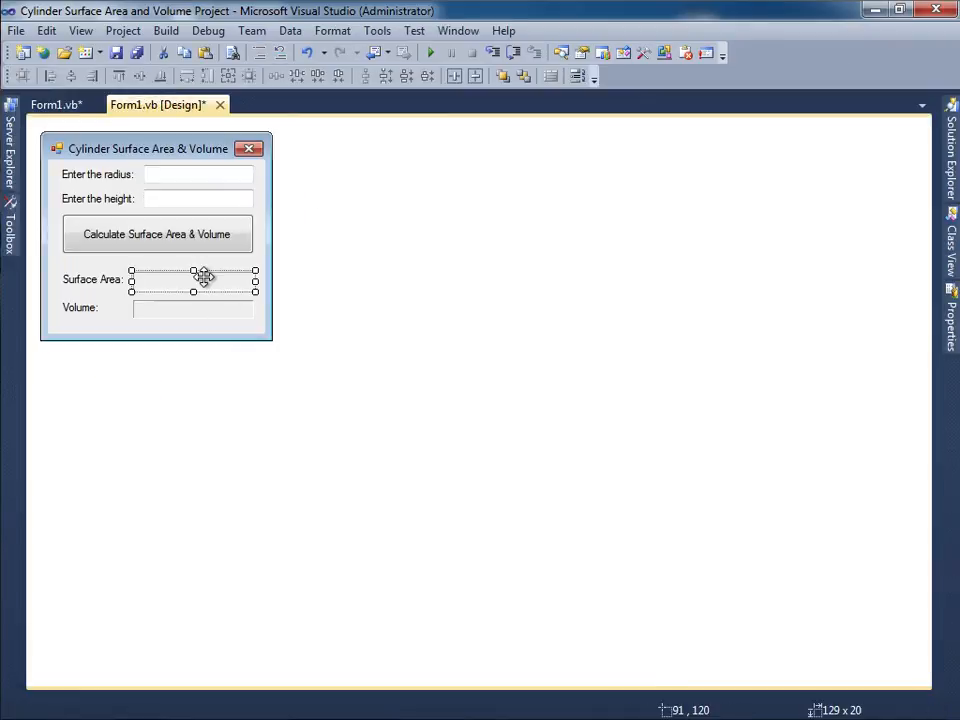
pyautogui.click(52, 80)
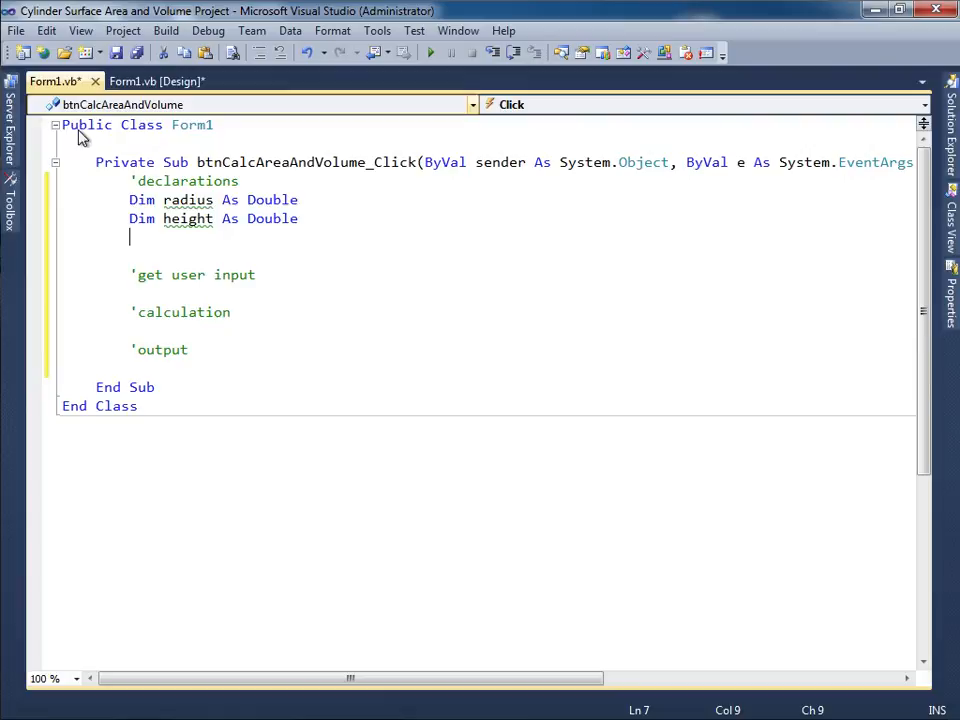
pyautogui.write('Dim')
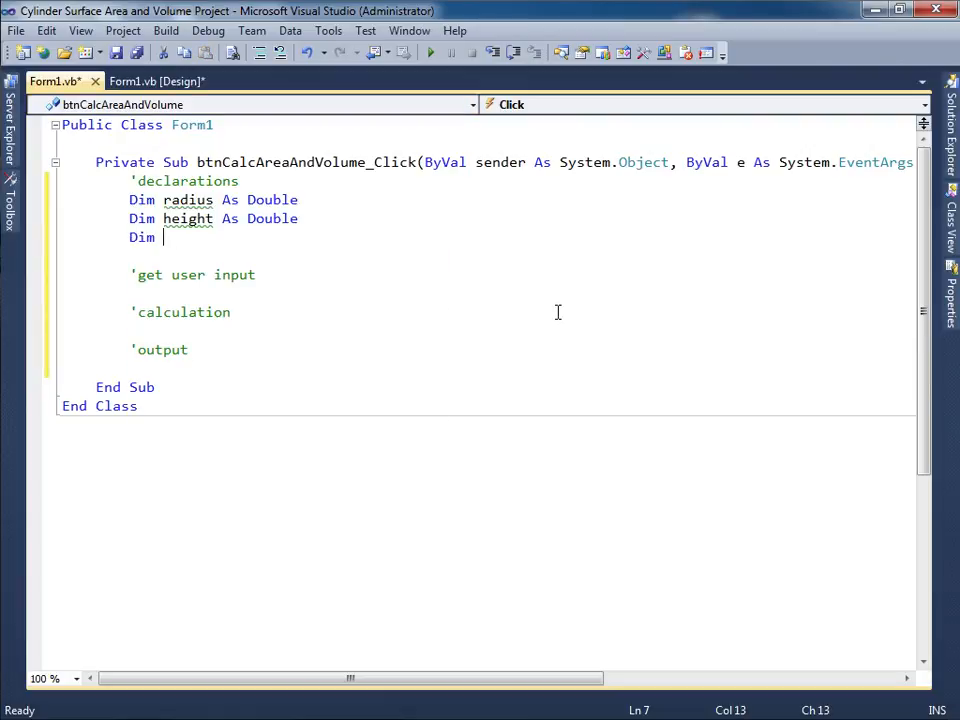
pyautogui.write('surfaceArea As Double')
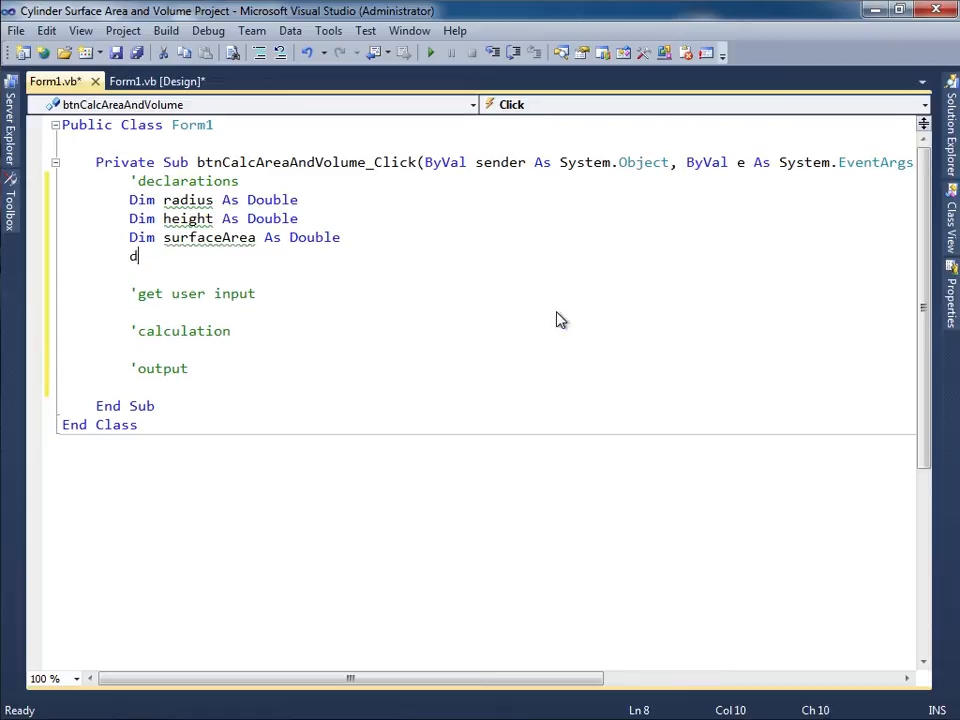
pyautogui.write('im volum')
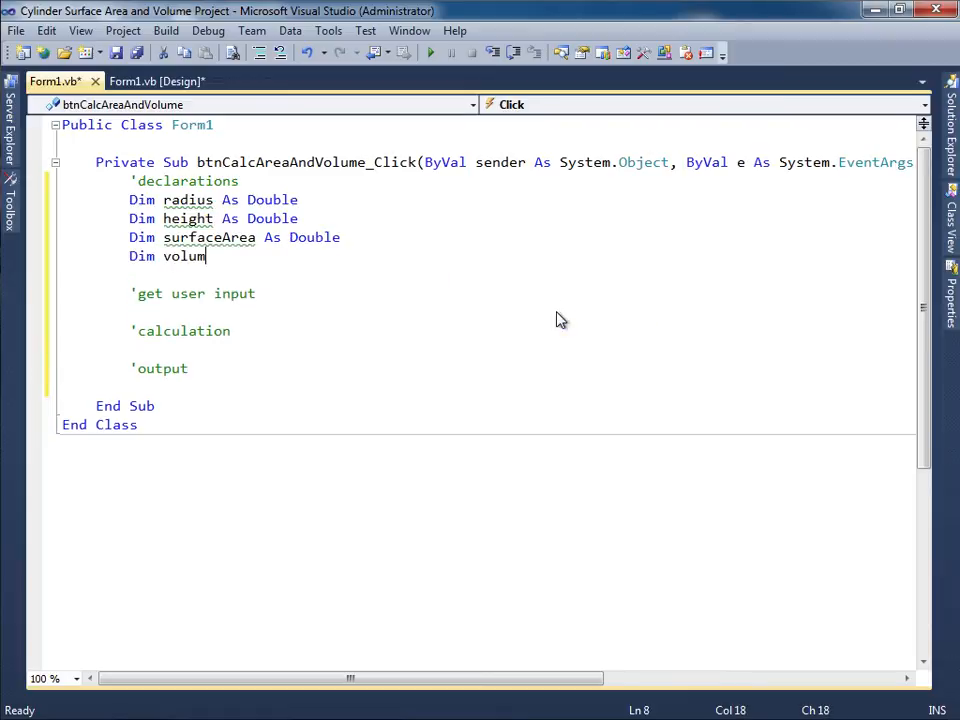
pyautogui.write('e As Double')
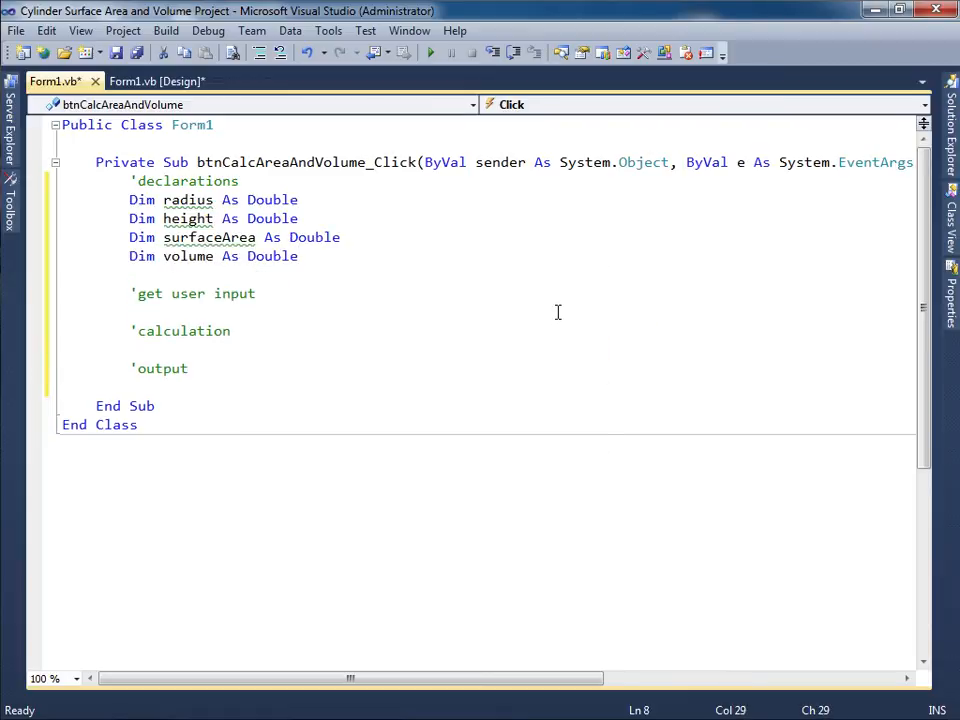
pyautogui.click(308, 276)
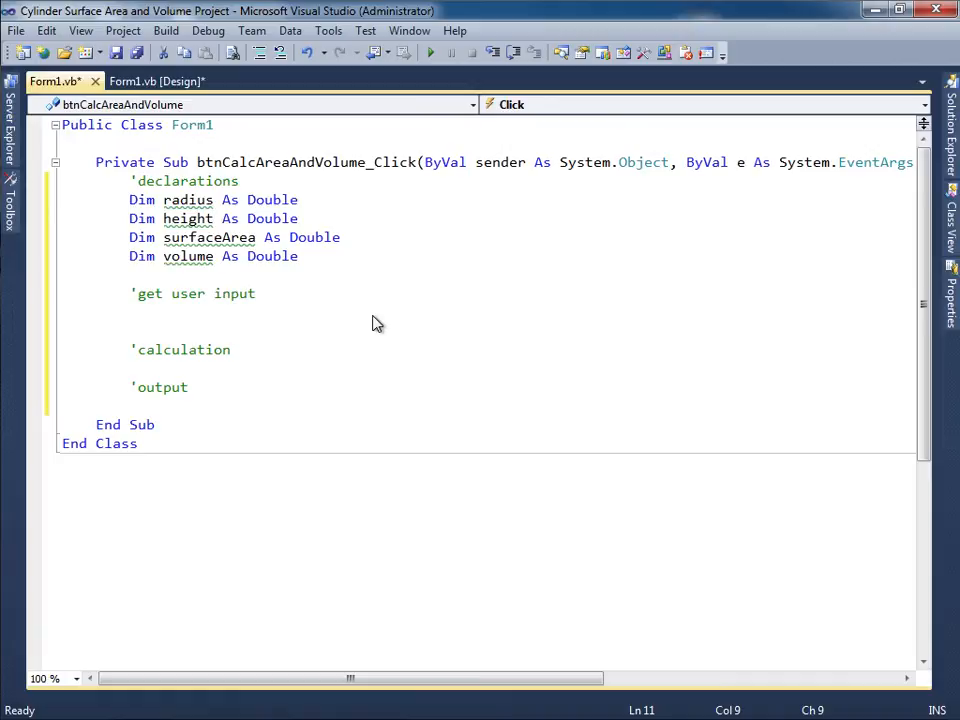
# Step: Assign radius = Convert.ToDouble(txtRadius.Text) and height = Convert.ToDouble(txtHeight.Text) under 'get user input
pyautogui.write('radius')
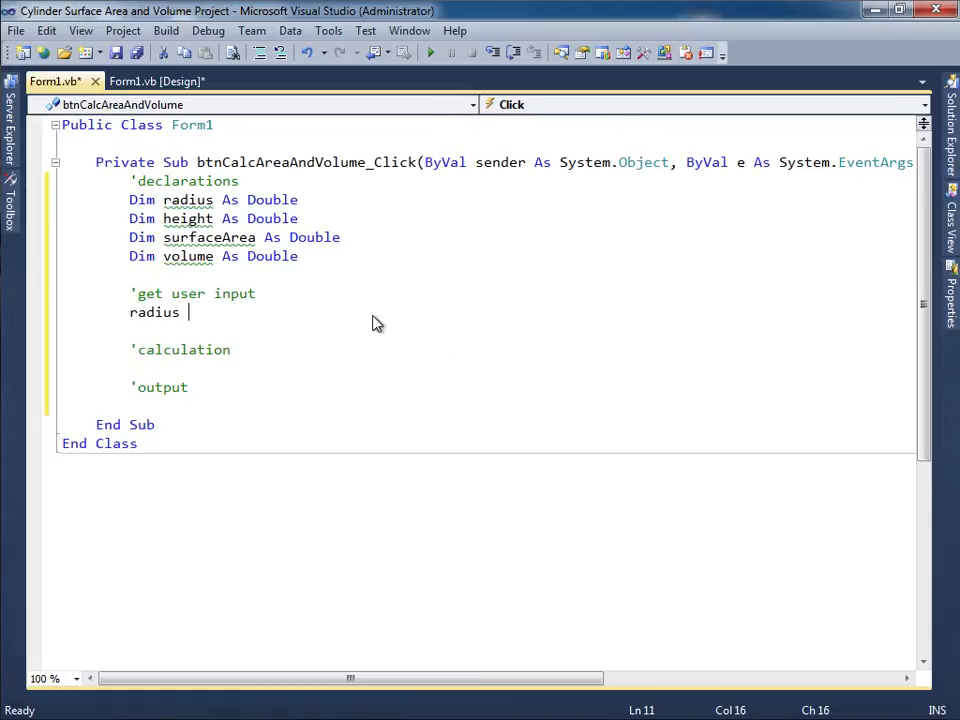
pyautogui.write('= Convert.to')
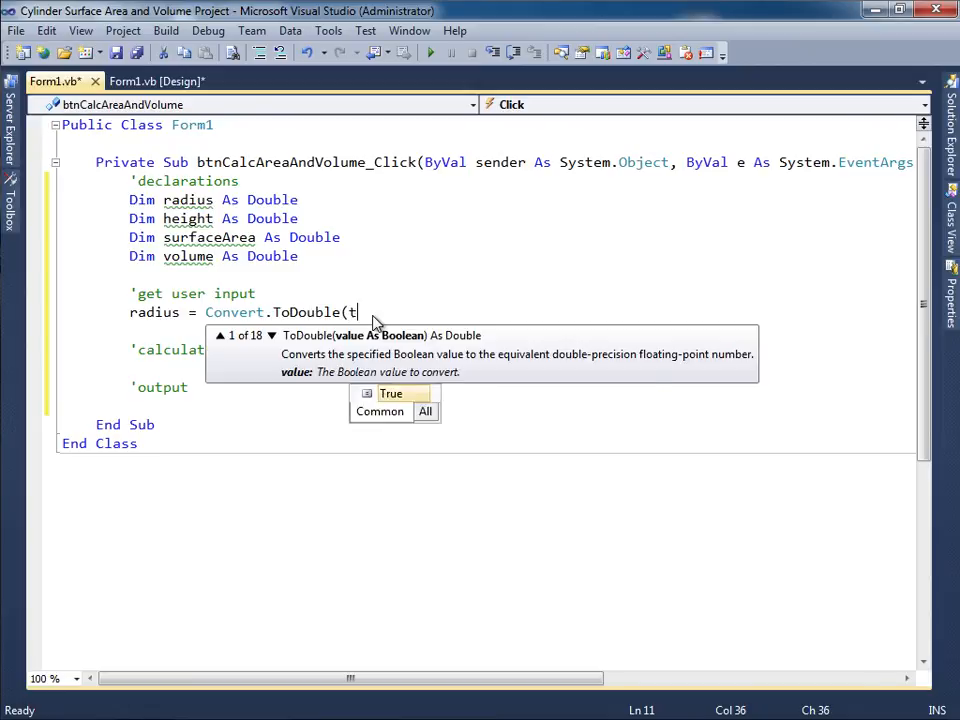
pyautogui.write('xtRadius.Text)')
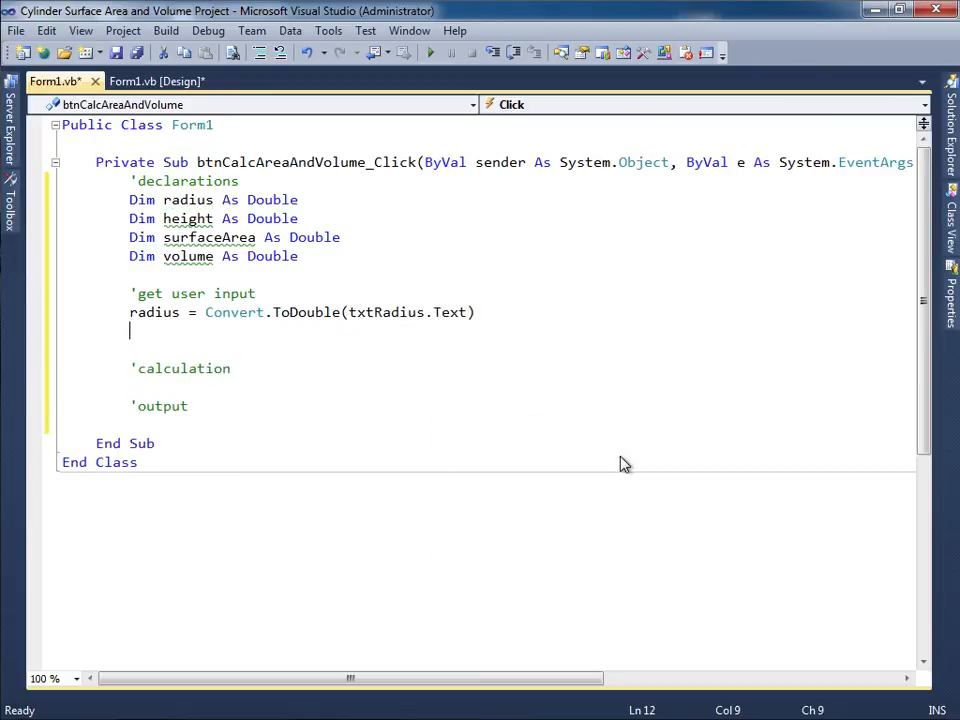
pyautogui.write('height')
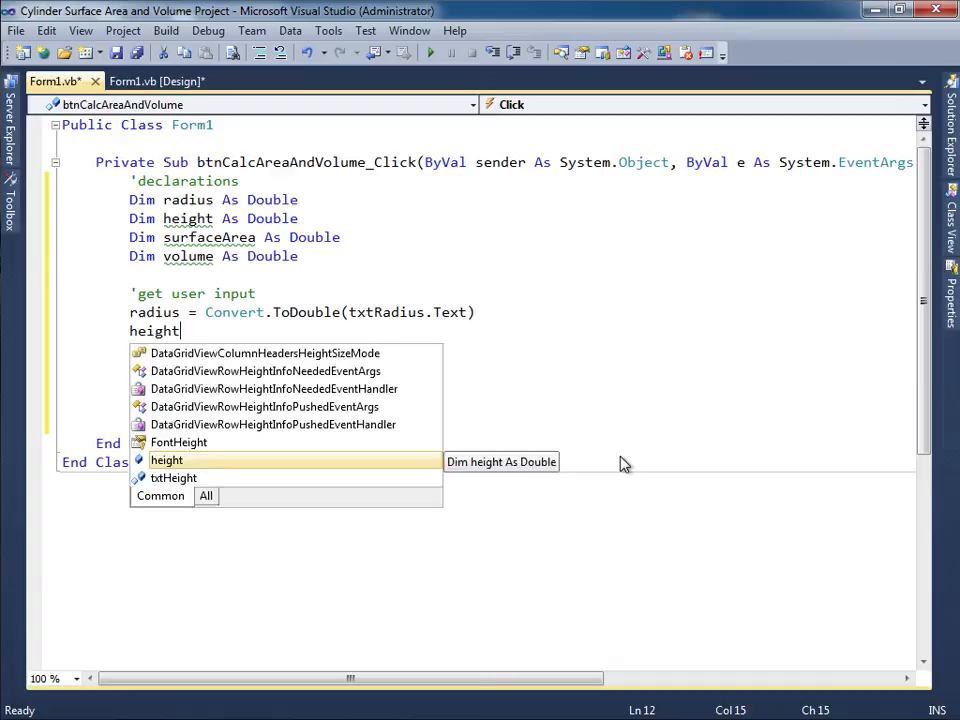
pyautogui.write('= Convert.to')
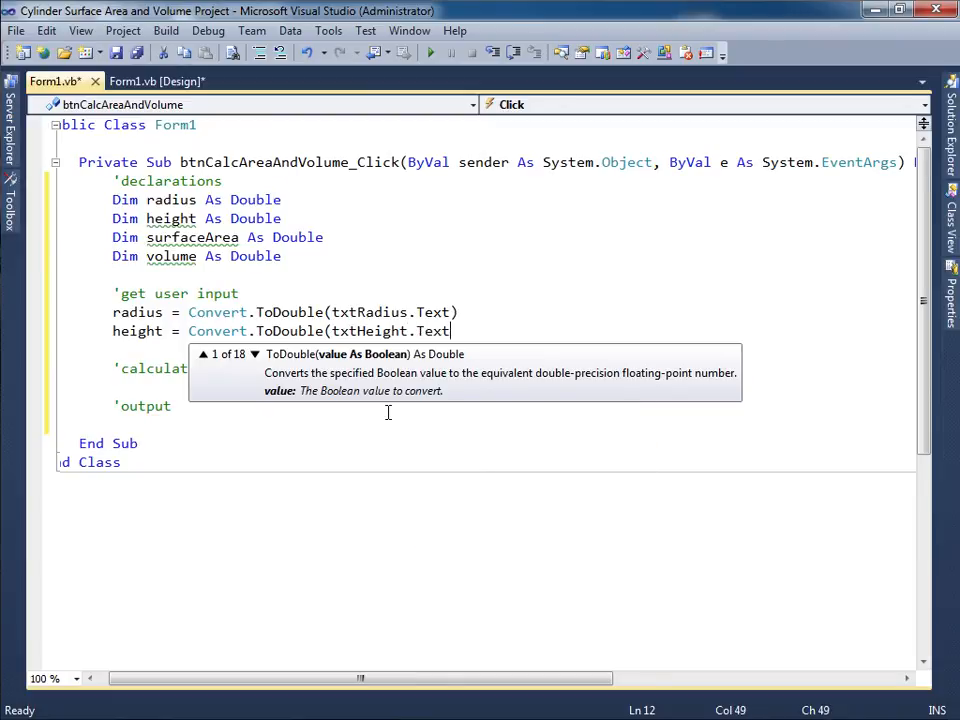
pyautogui.press('Return')
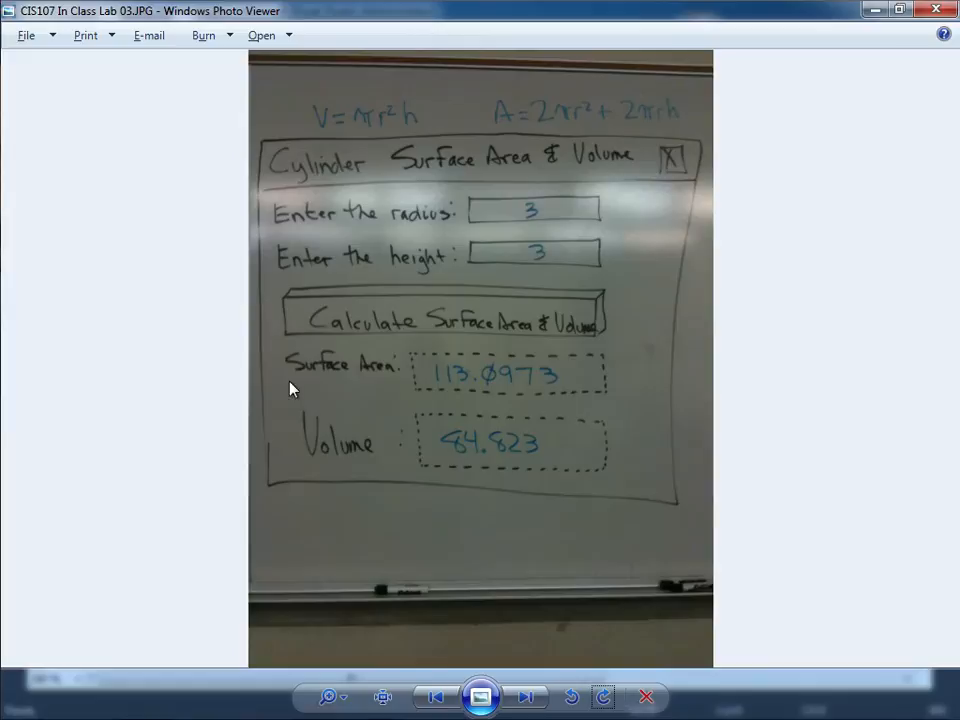
pyautogui.moveTo(344, 96)
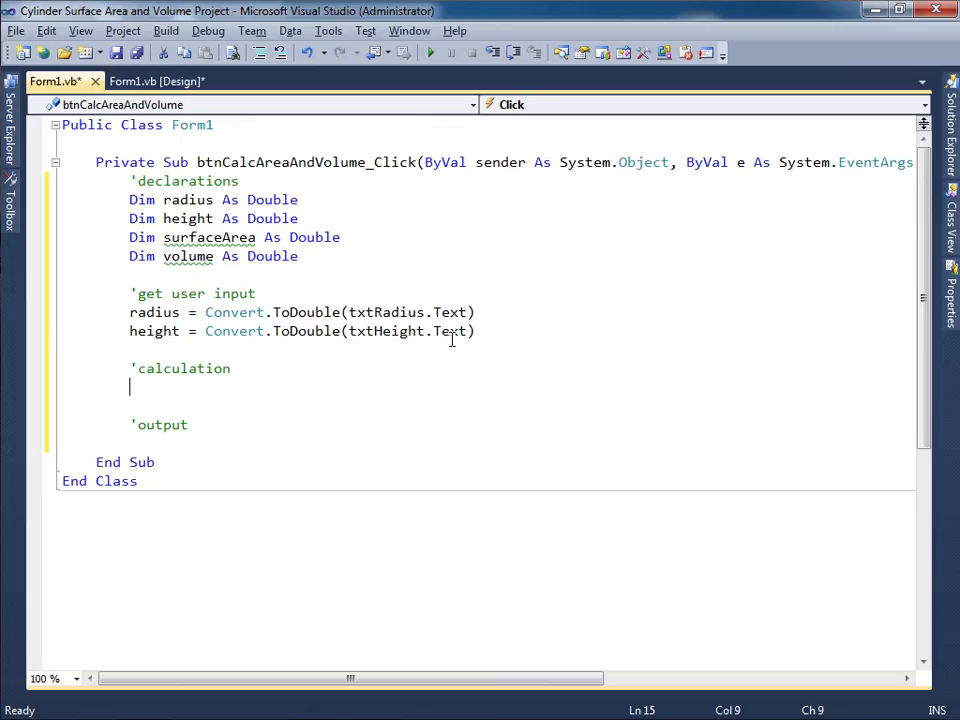
# Step: Write volume = Math.PI * Math.Pow(radius, 2.0) * height and begin the surfaceArea line
pyautogui.write('volume = M')
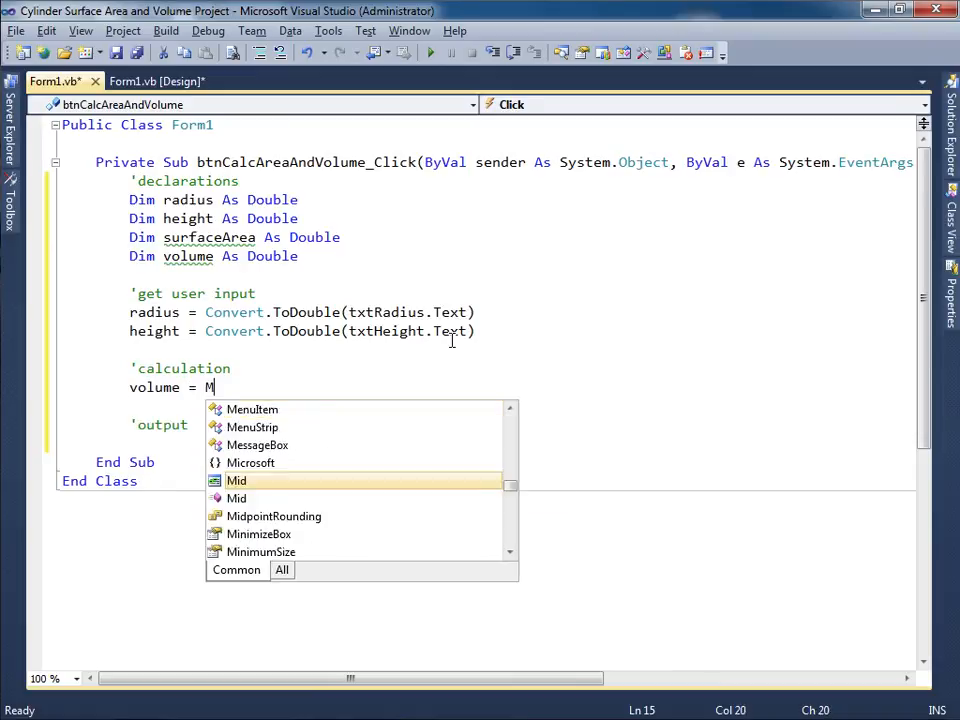
pyautogui.write('ath.Pow * Math.Pow(')
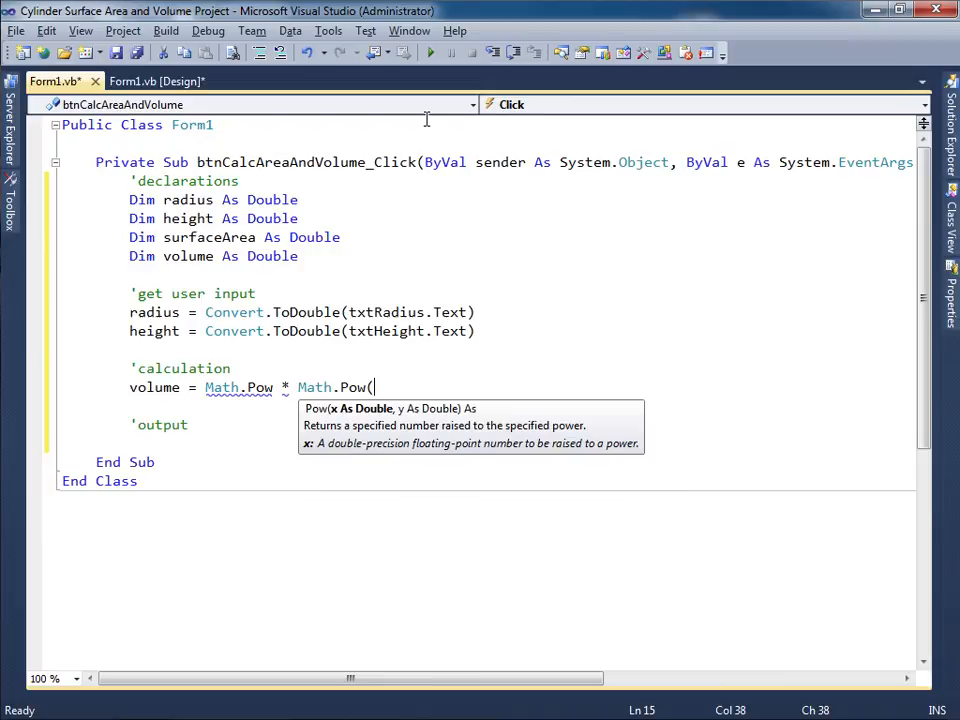
pyautogui.write('radius,2.')
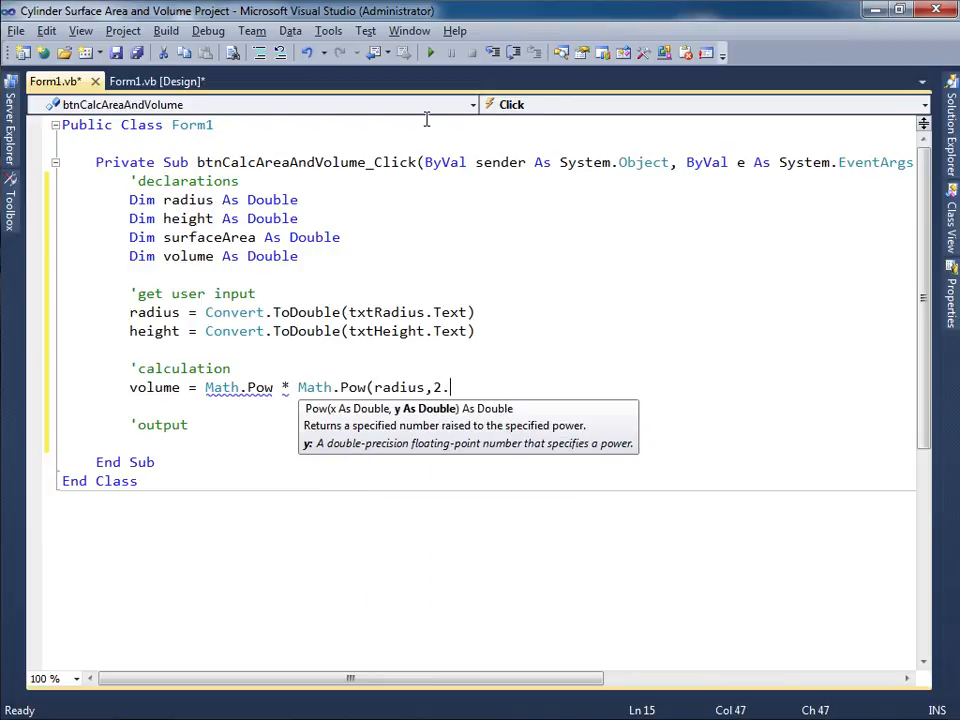
pyautogui.write('0) * height')
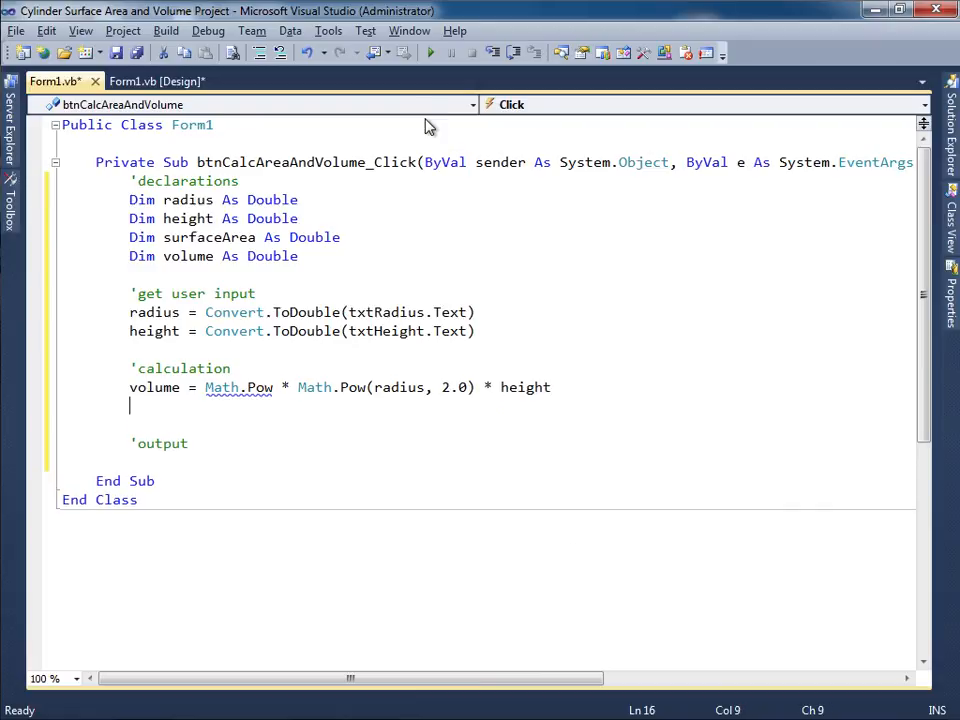
pyautogui.moveTo(260, 388)
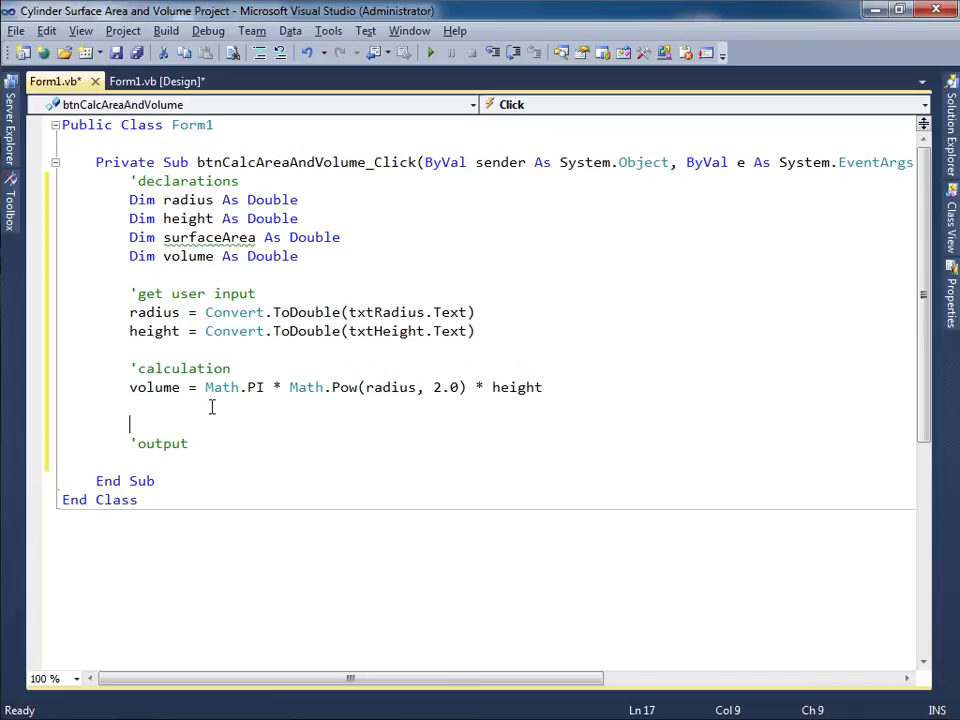
pyautogui.write('s')
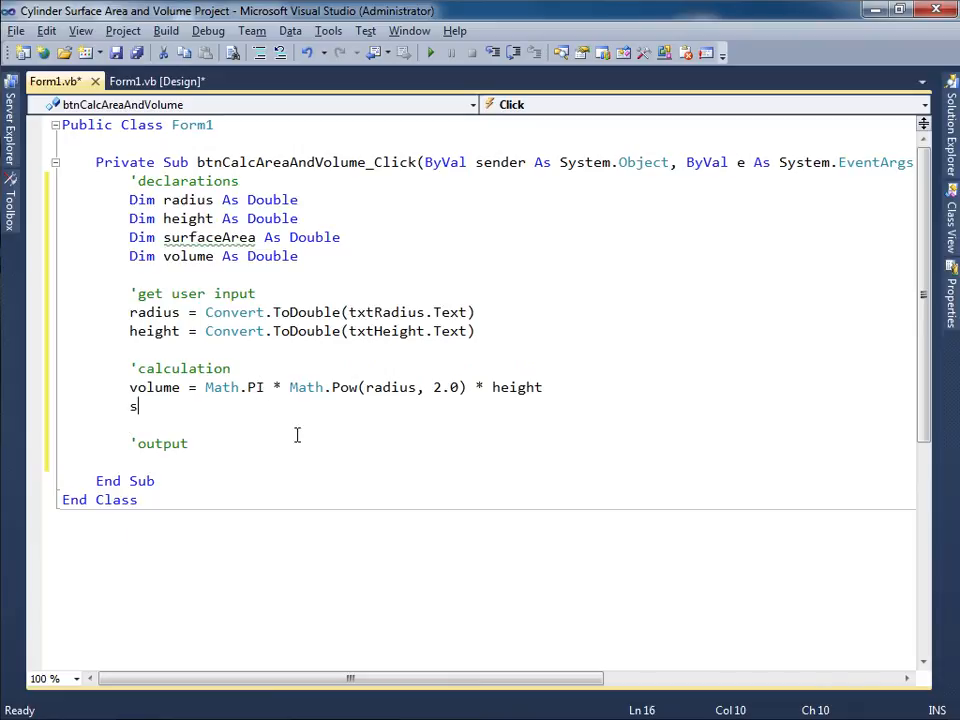
# Step: Write surfaceArea = 2.0 * Math.PI * Math.Pow(radius, 2.0) + 2.0 * Math.PI * radius * height
pyautogui.write('urfaceArea =')
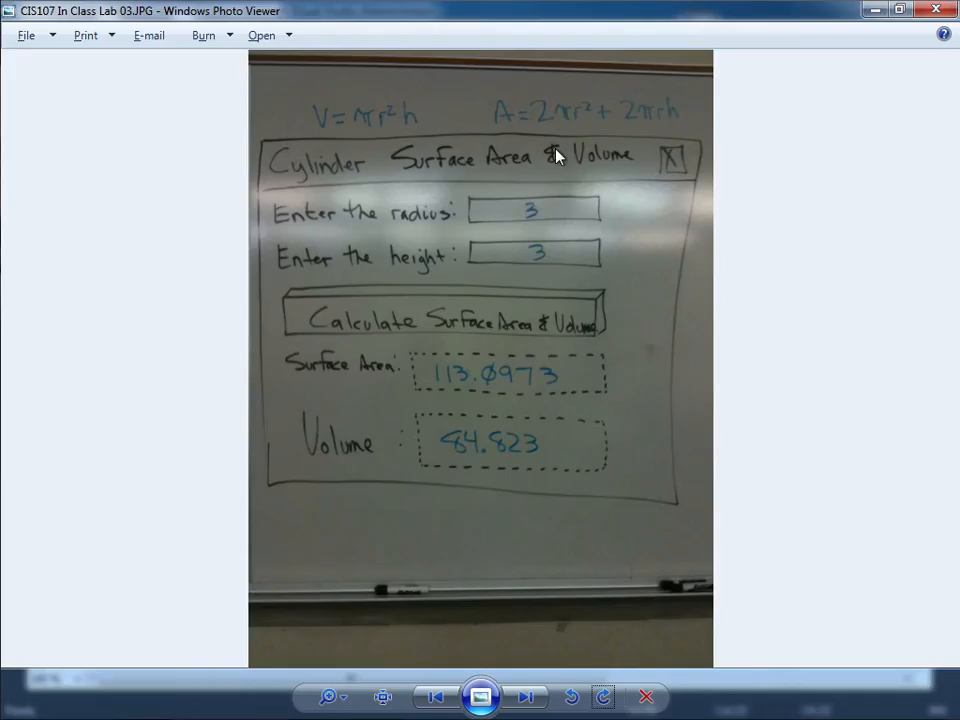
pyautogui.moveTo(570, 146)
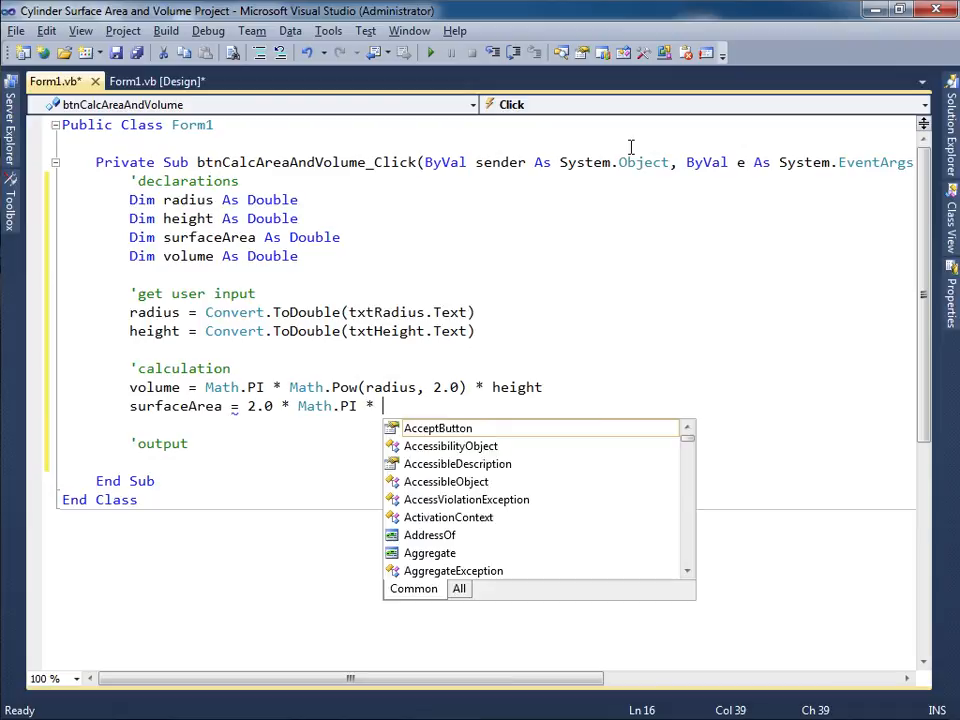
pyautogui.write('Math.Pow')
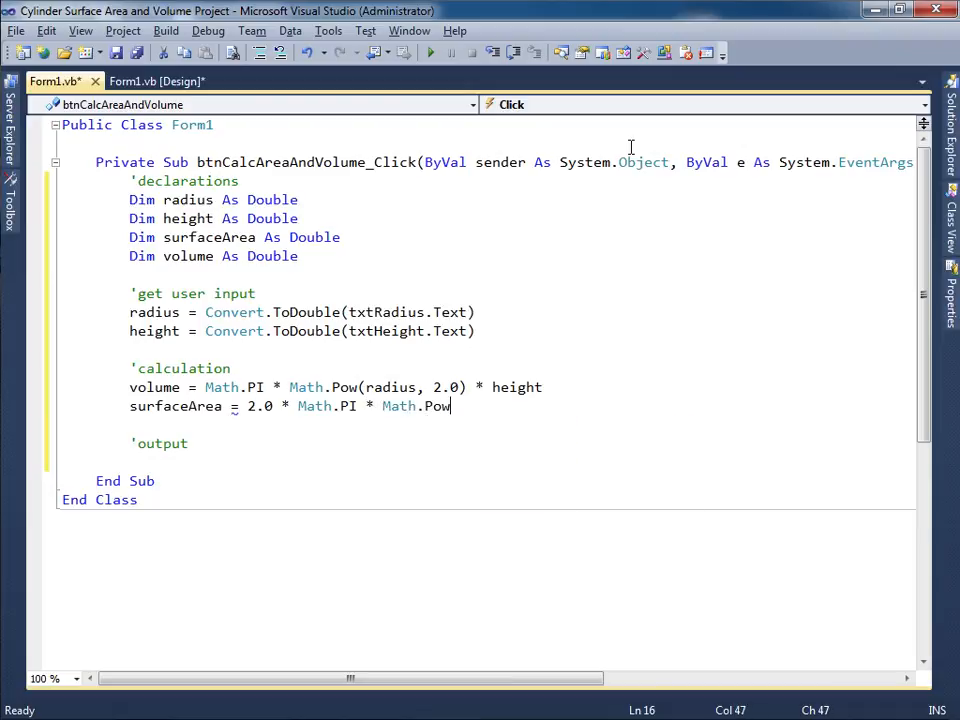
pyautogui.write('(radius, 2.0')
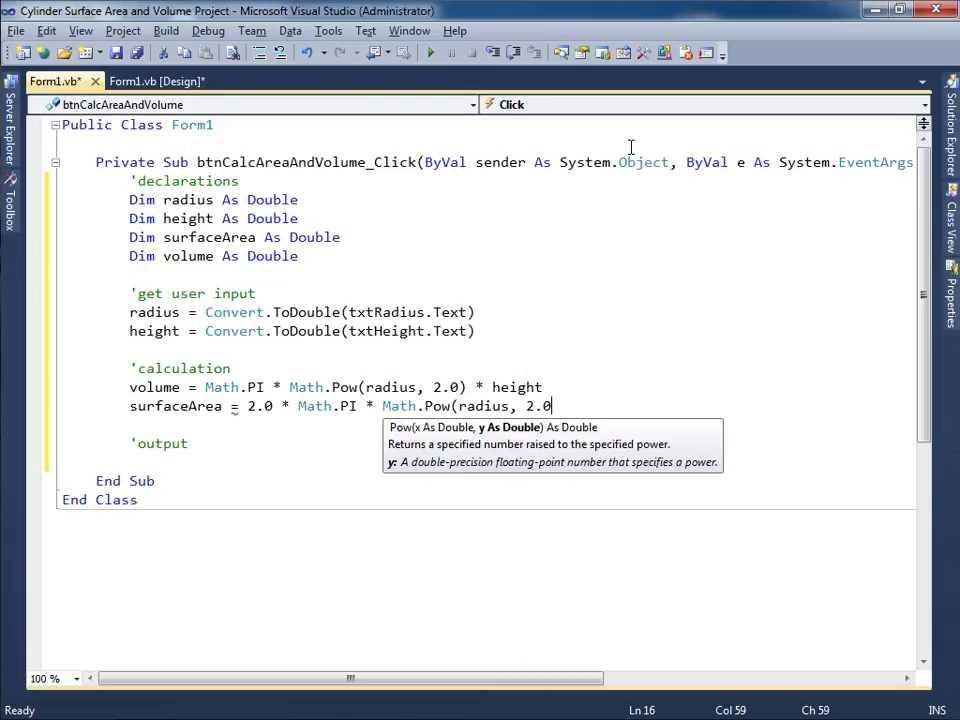
pyautogui.write(') + 2.0 * Math.PI *')
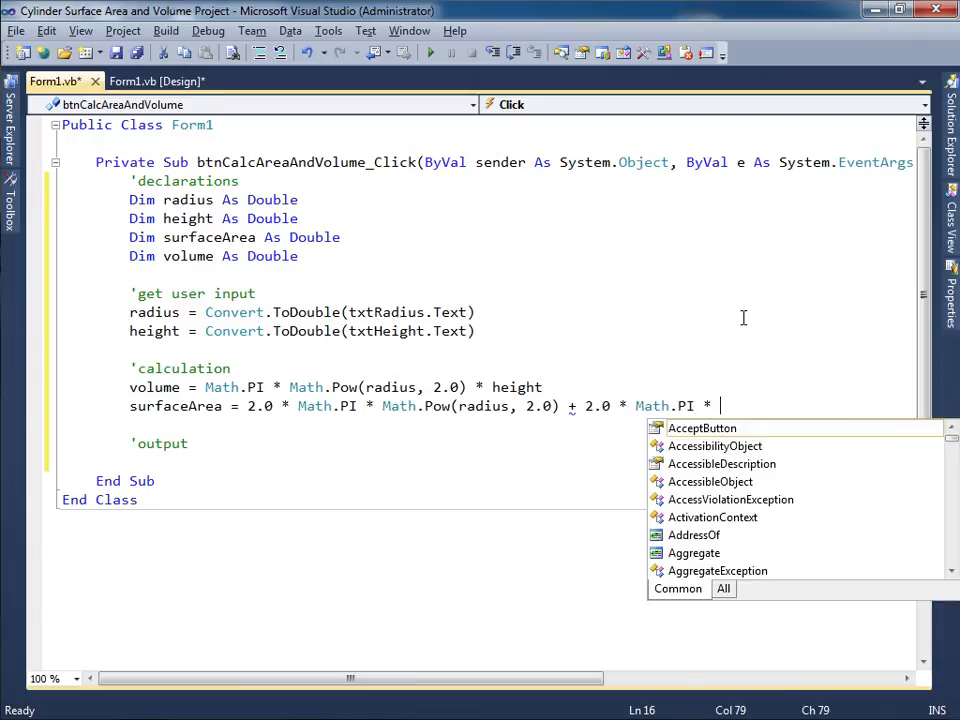
pyautogui.write('radius')
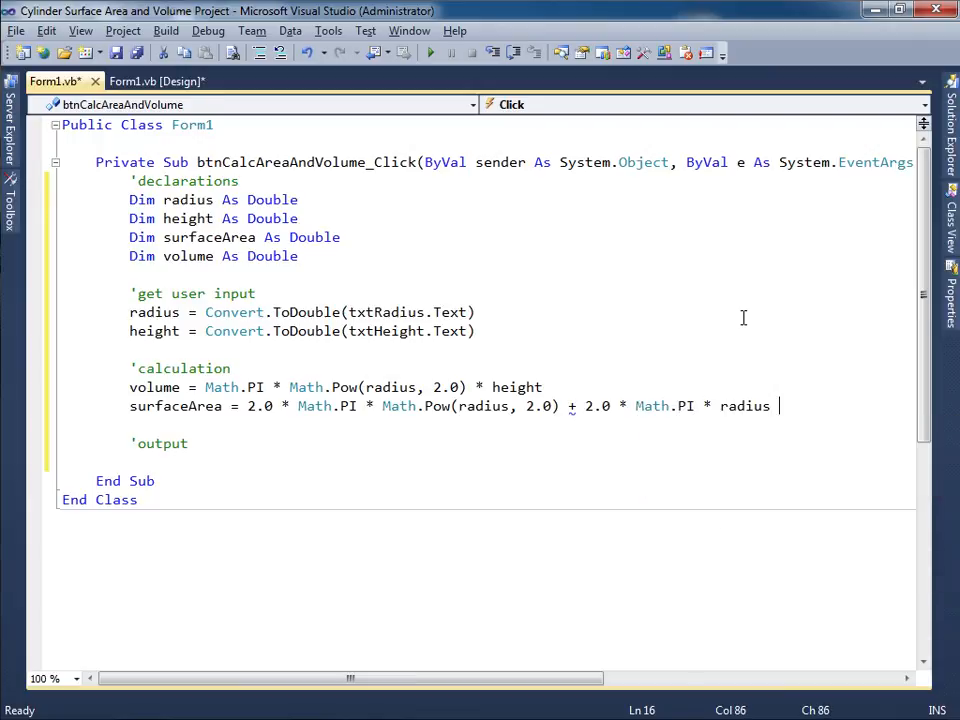
pyautogui.write('* hie')
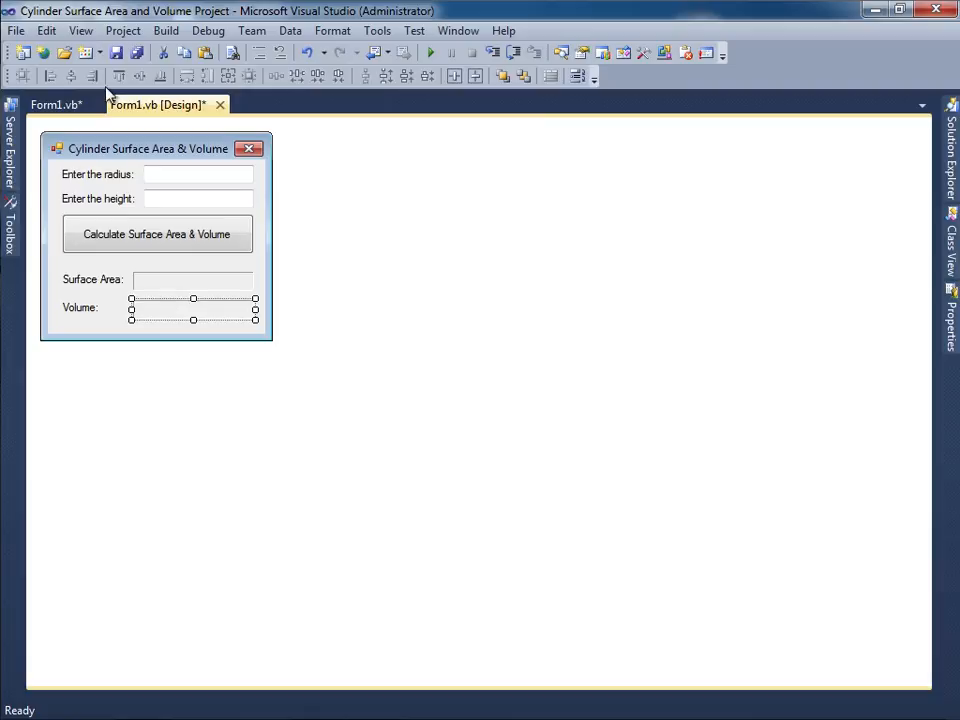
# Step: Set lblVolume.Text = Convert.ToString(volume) under 'output
pyautogui.click(52, 80)
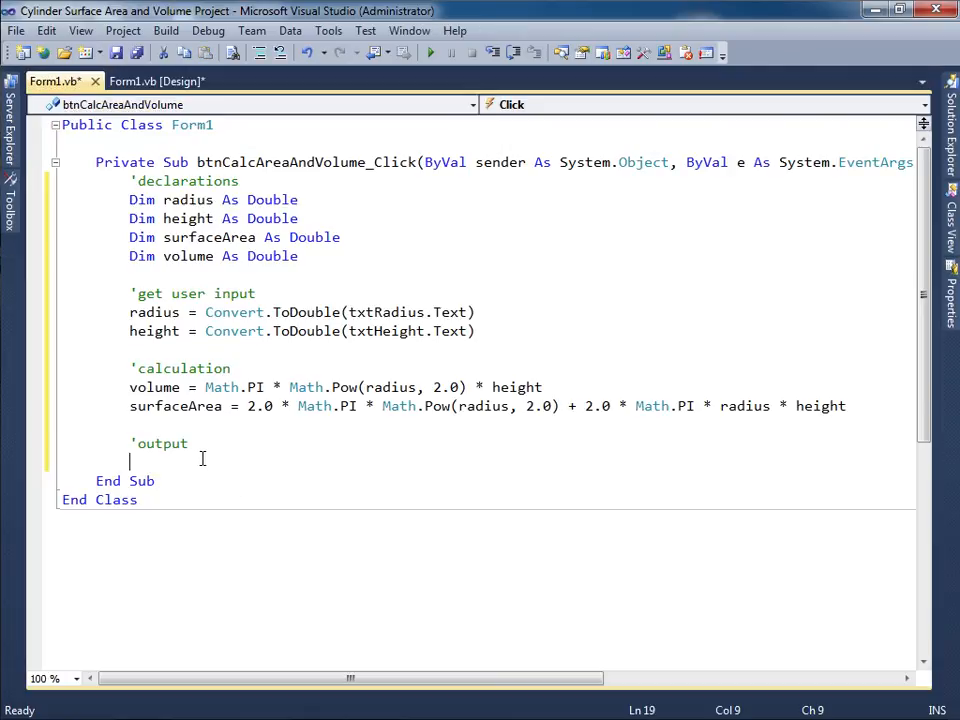
pyautogui.write('lblv')
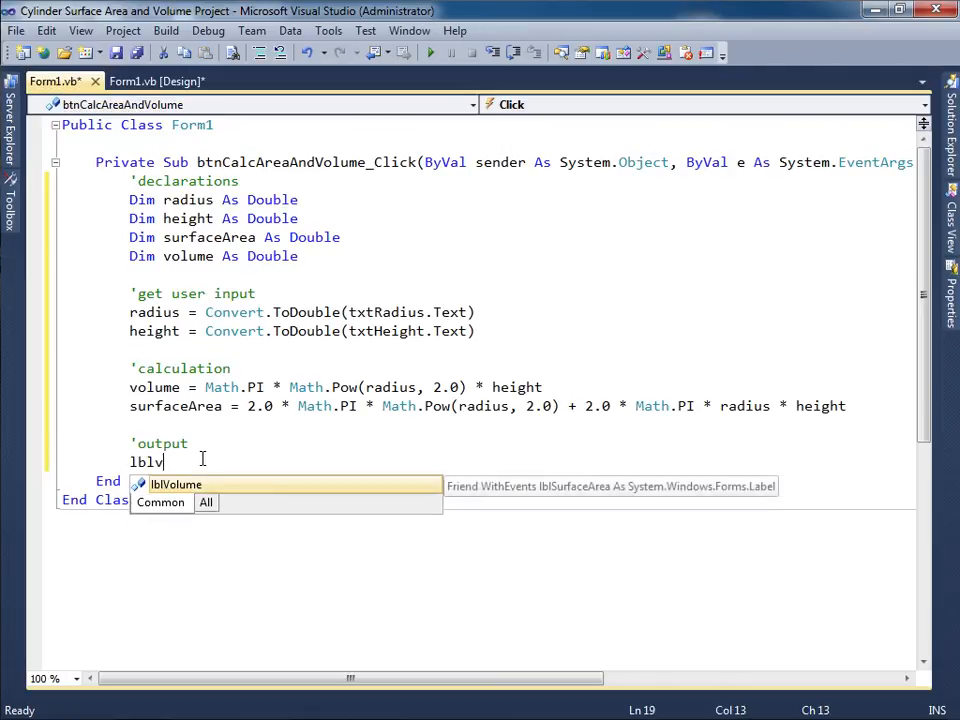
pyautogui.write('olume.t')
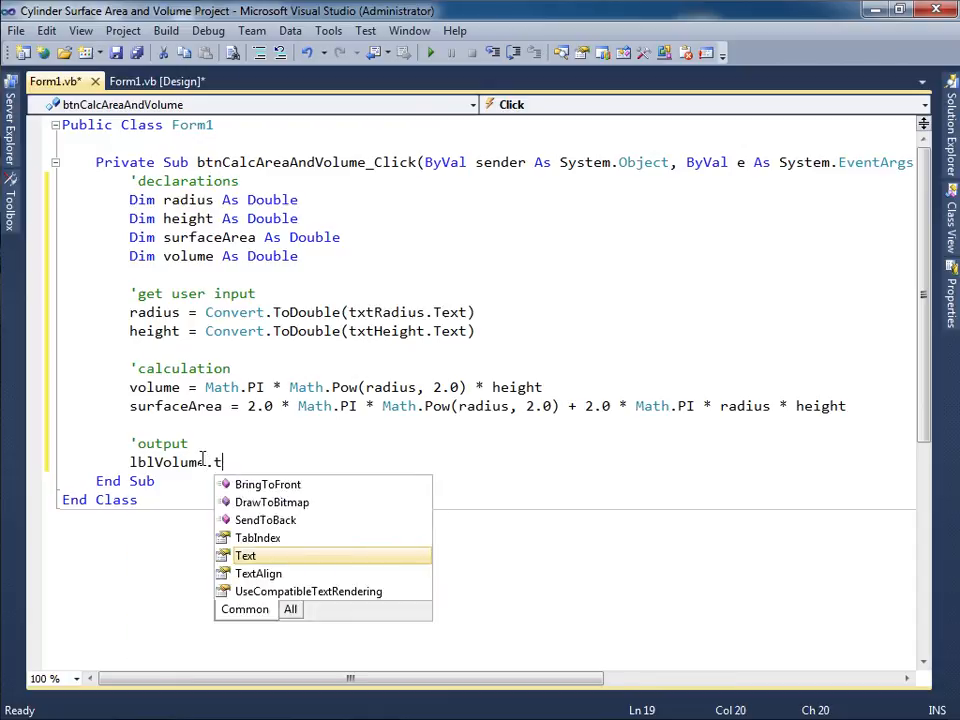
pyautogui.write('ext = convert.ToString(')
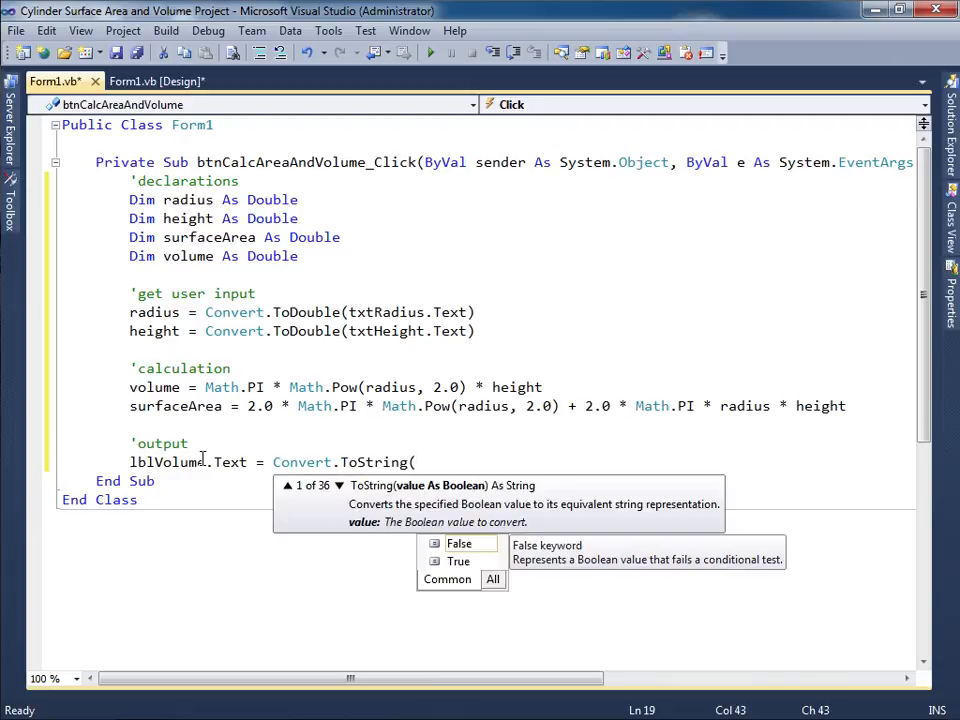
pyautogui.write('volume)')
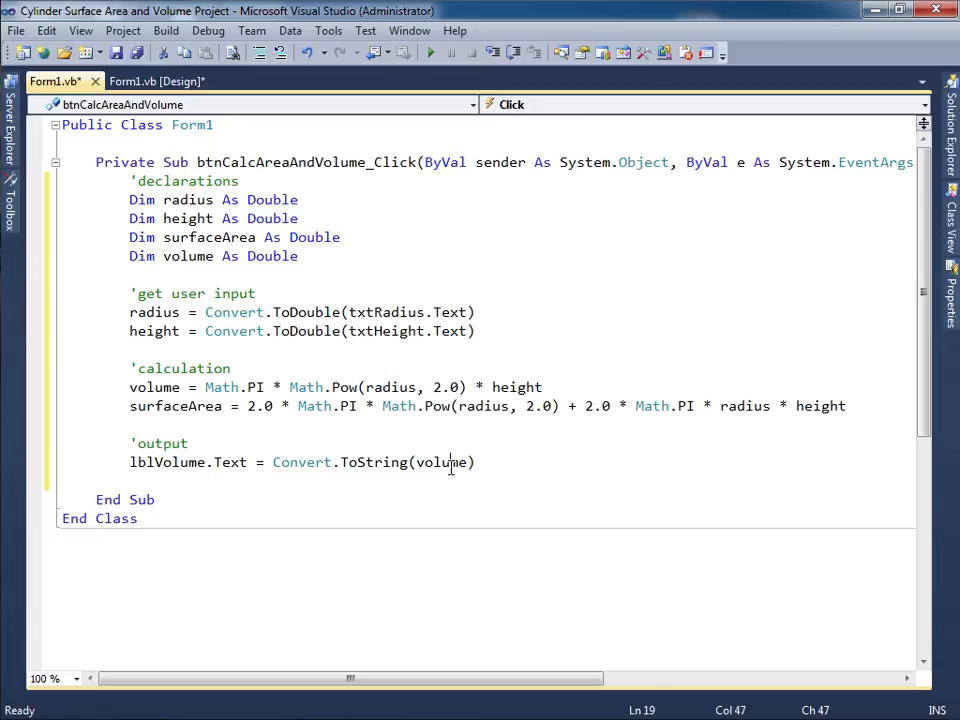
# Step: Set lblSurfaceArea.Text = Convert.ToString(surfaceArea) on the next output line
pyautogui.doubleClick(168, 462)
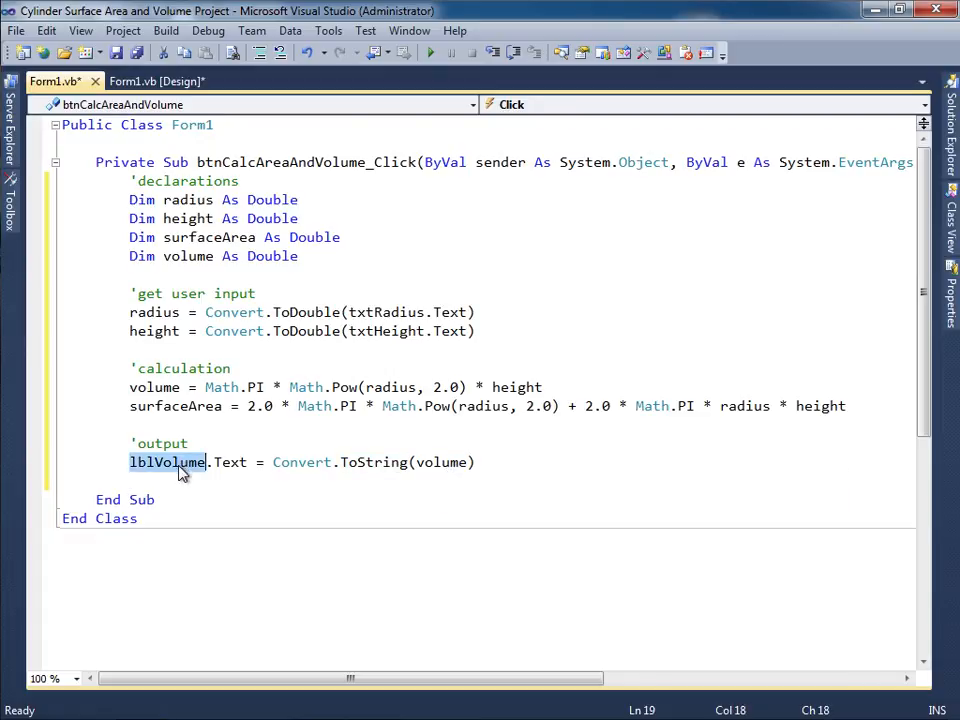
pyautogui.click(356, 536)
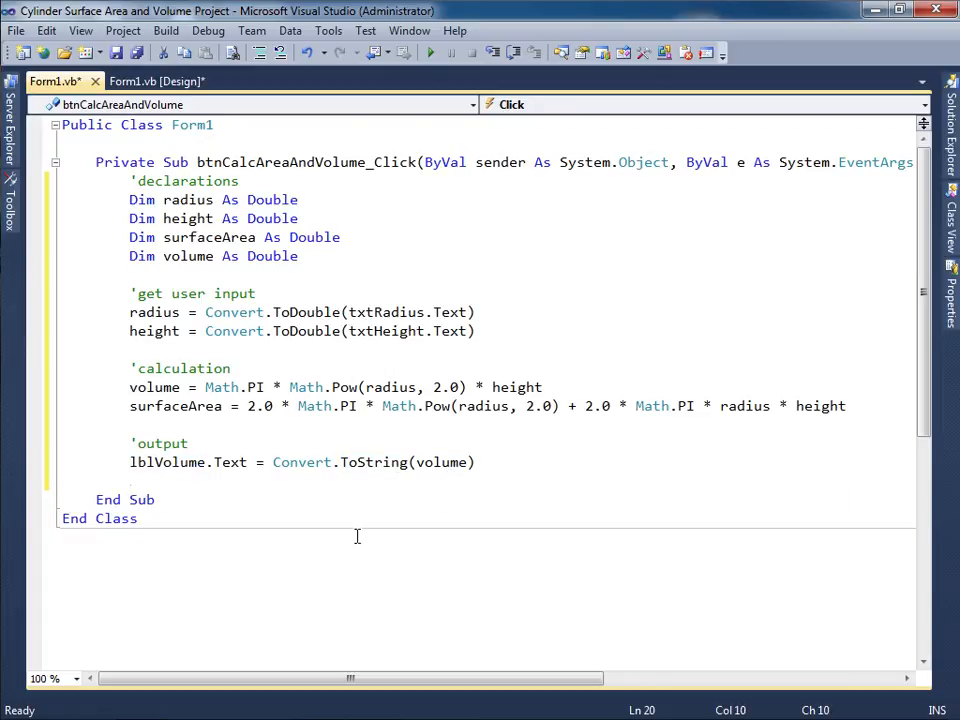
pyautogui.write('lblSurfaceArea.Text')
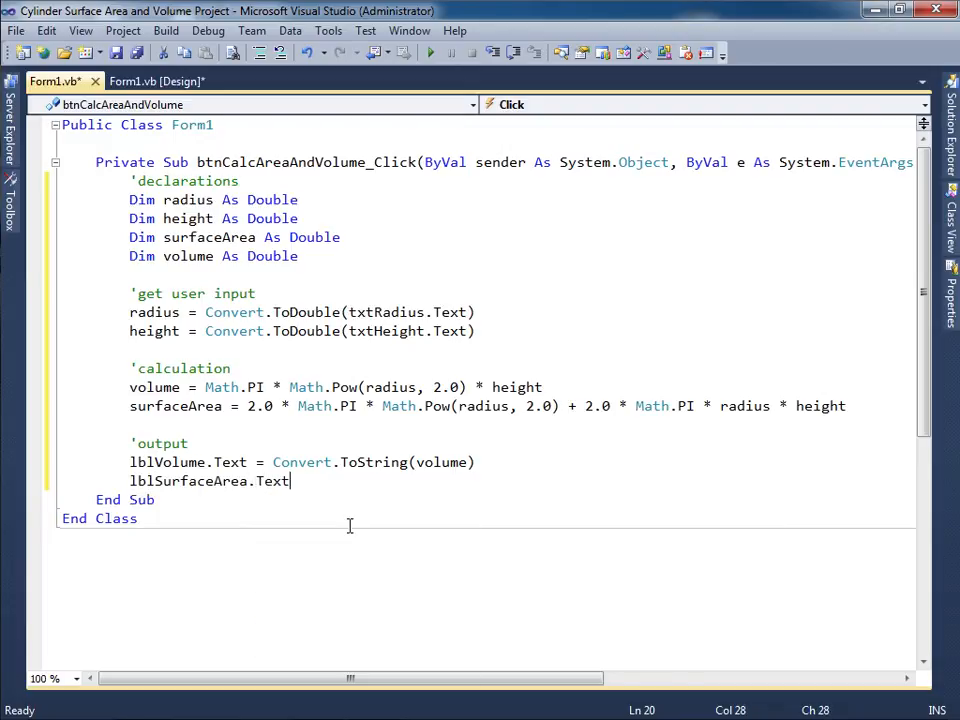
pyautogui.write('= Convert.')
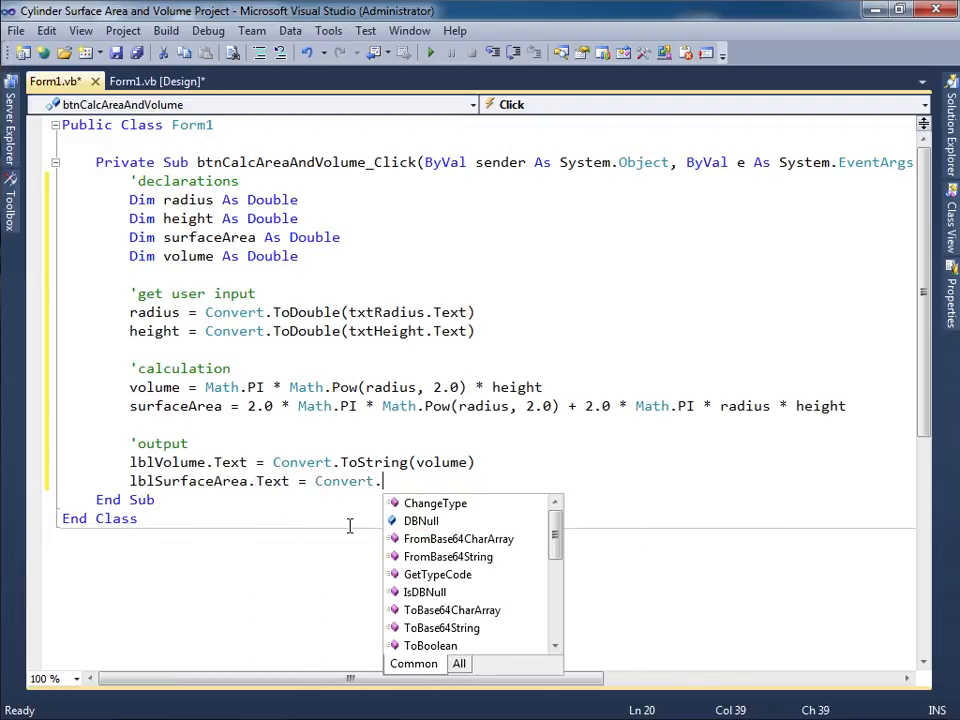
pyautogui.write('ToString(')
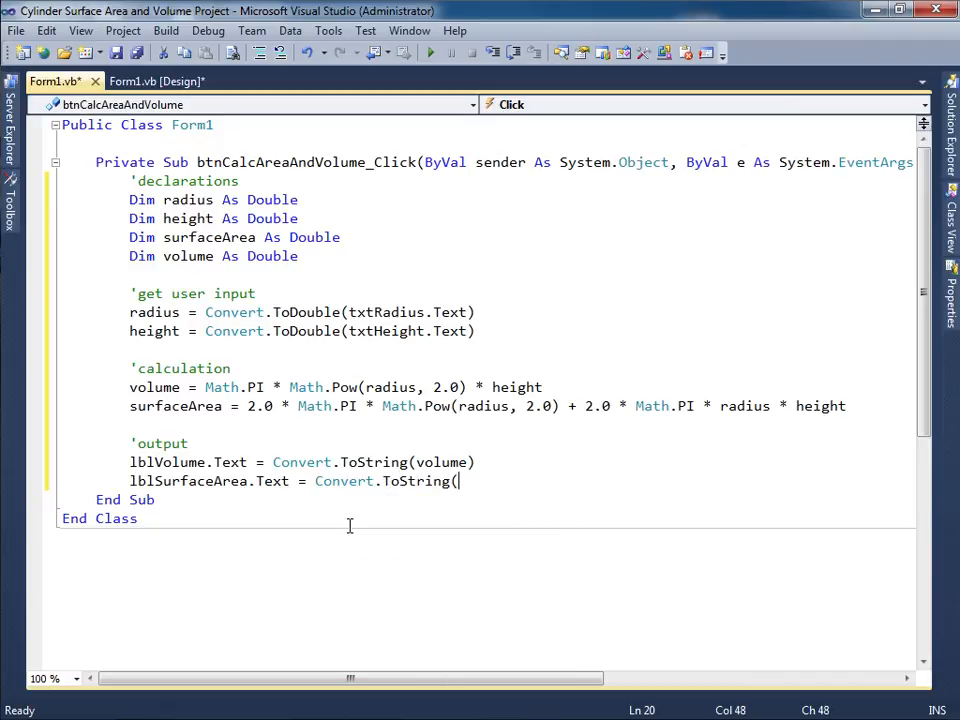
pyautogui.write('surfaceArea')
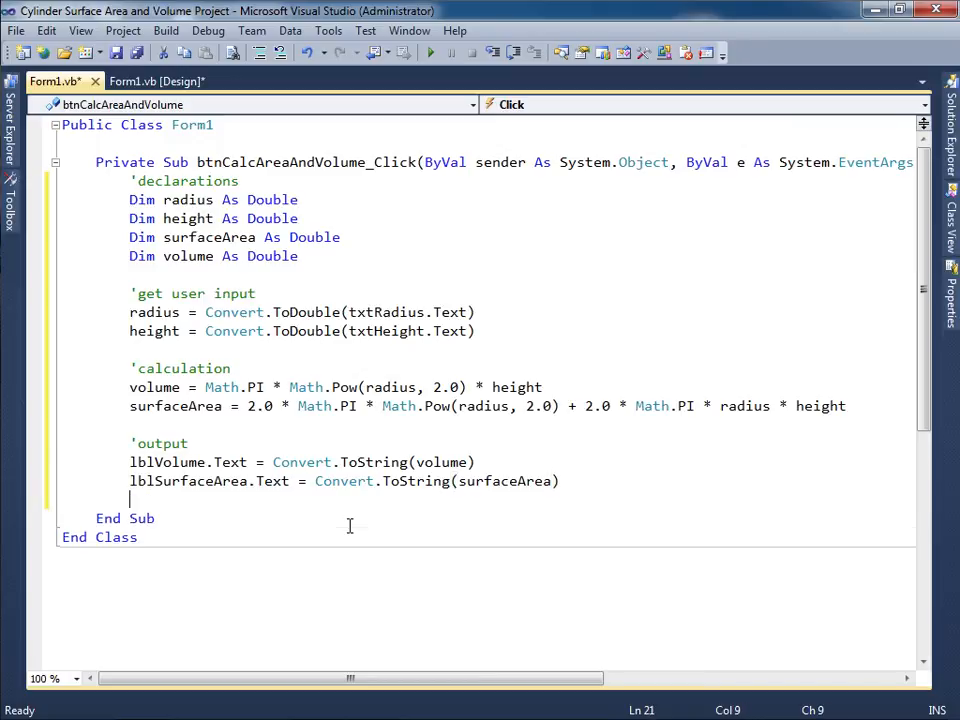
pyautogui.moveTo(700, 580)
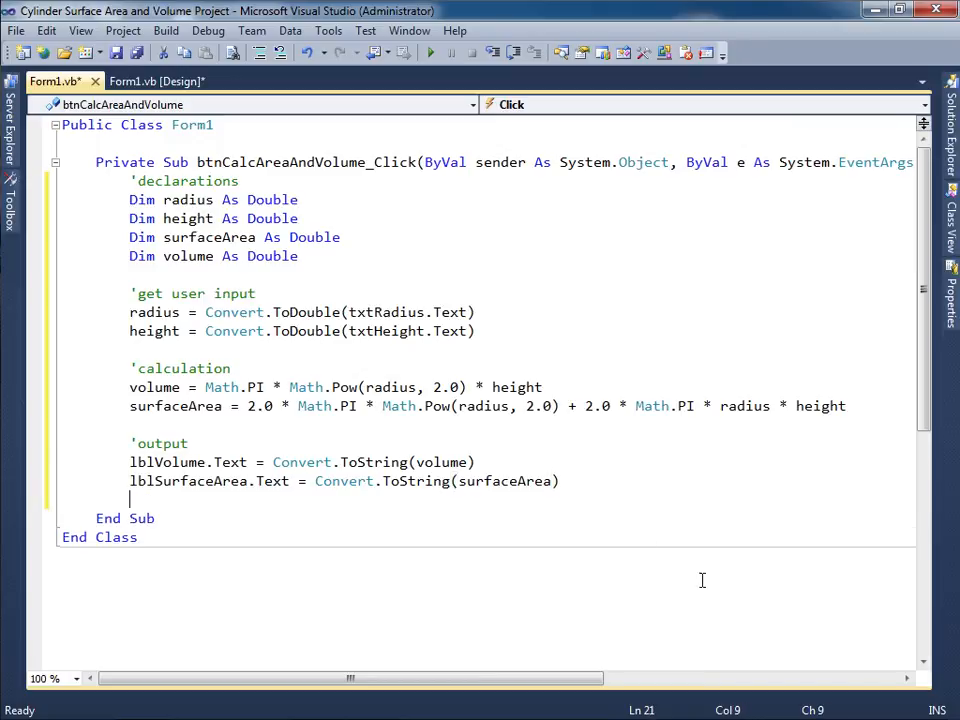
# Step: Run the form beside the whiteboard, enter radius 3 and height 3, and calculate surface area 113.097 and volume 84.823
pyautogui.press('ctrl+s')
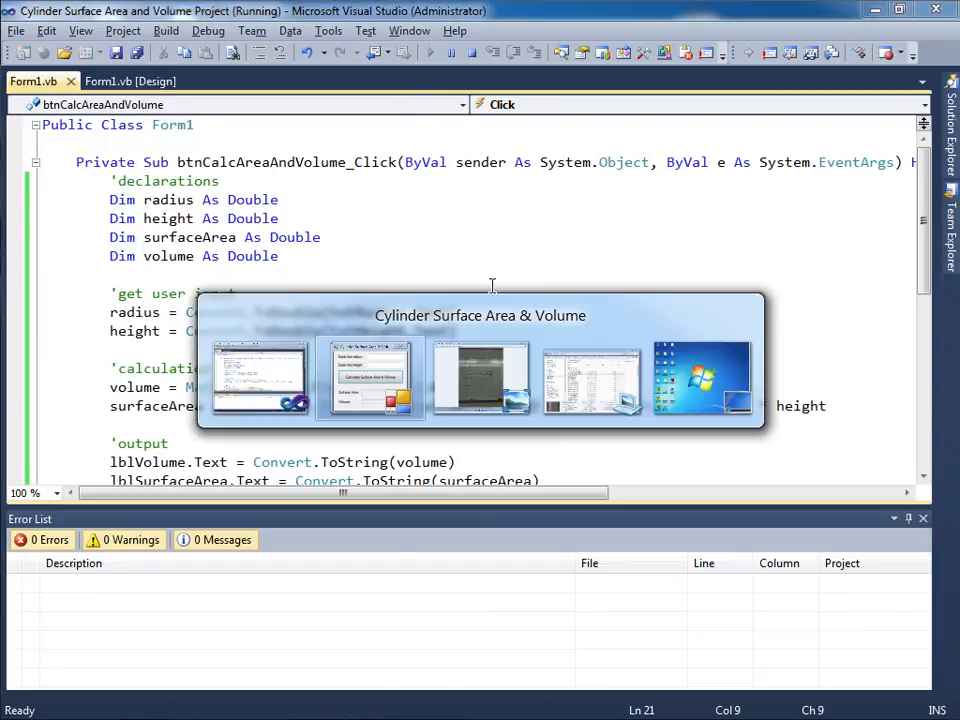
pyautogui.click(480, 376)
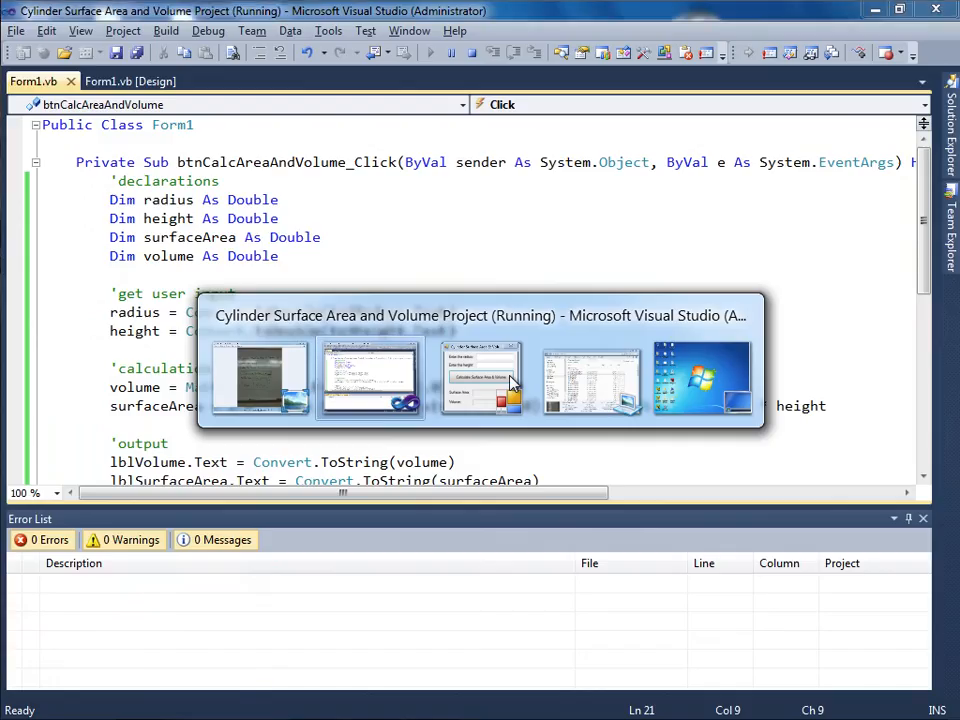
pyautogui.click(482, 378)
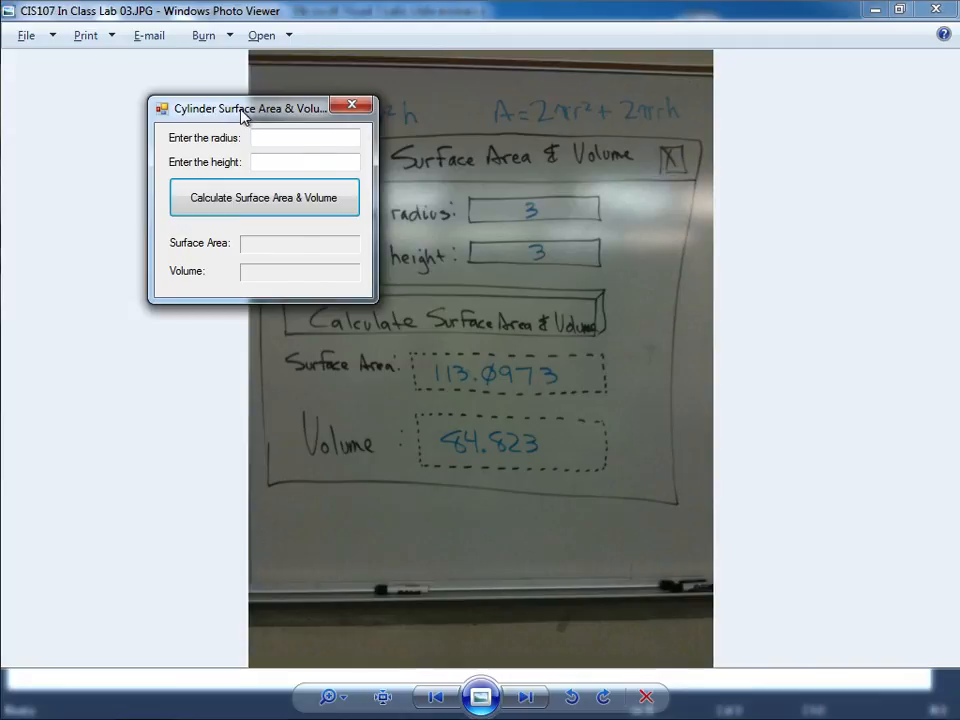
pyautogui.moveTo(248, 108); pyautogui.dragTo(790, 212)
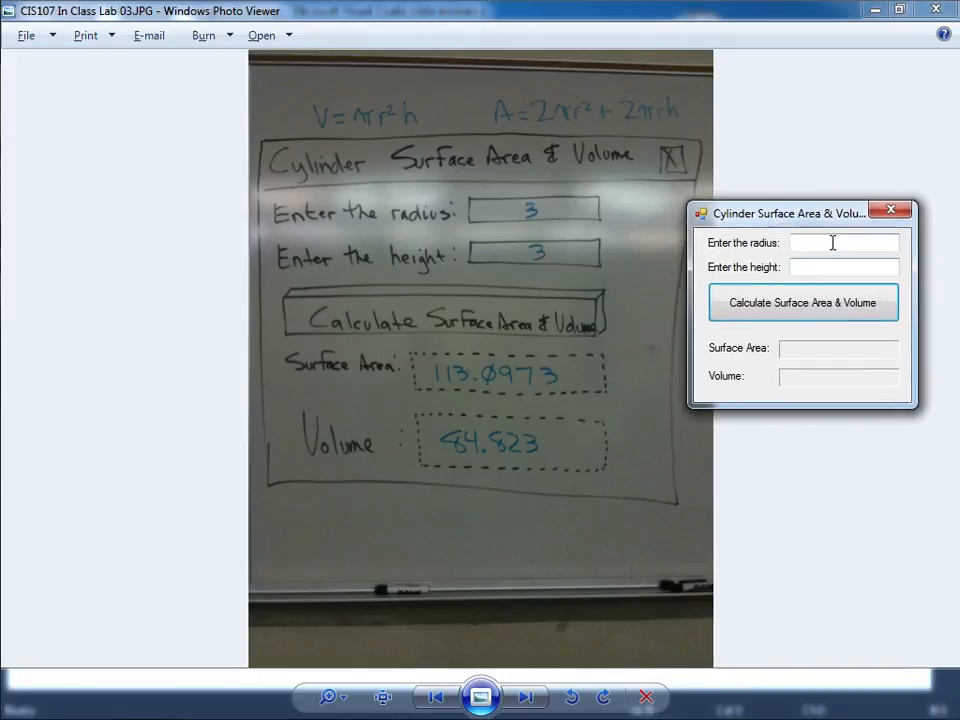
pyautogui.write('3')
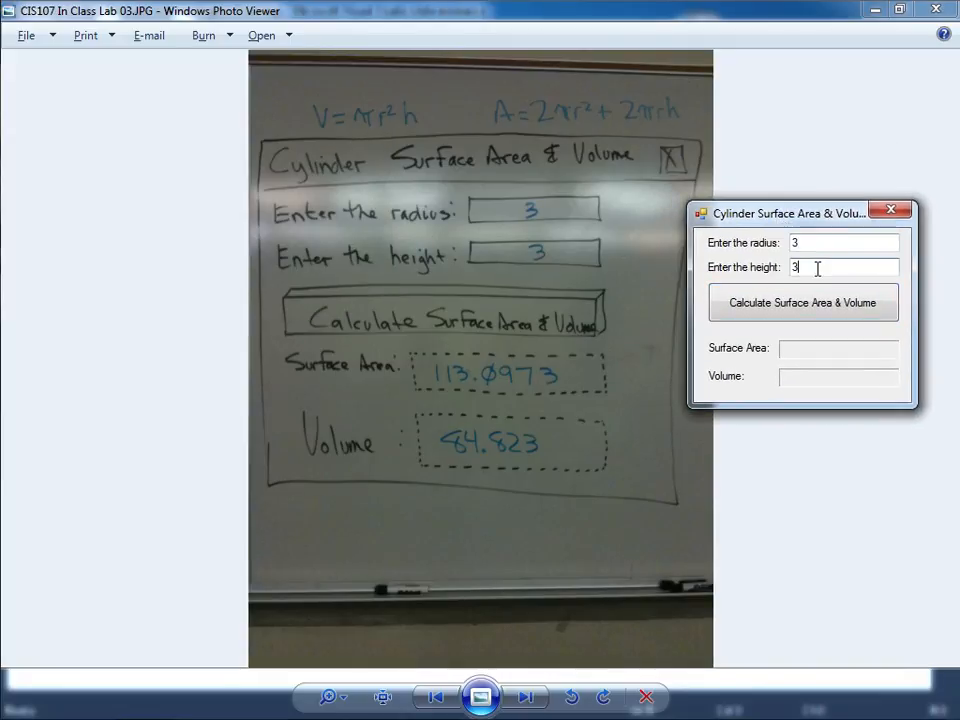
pyautogui.click(802, 302)
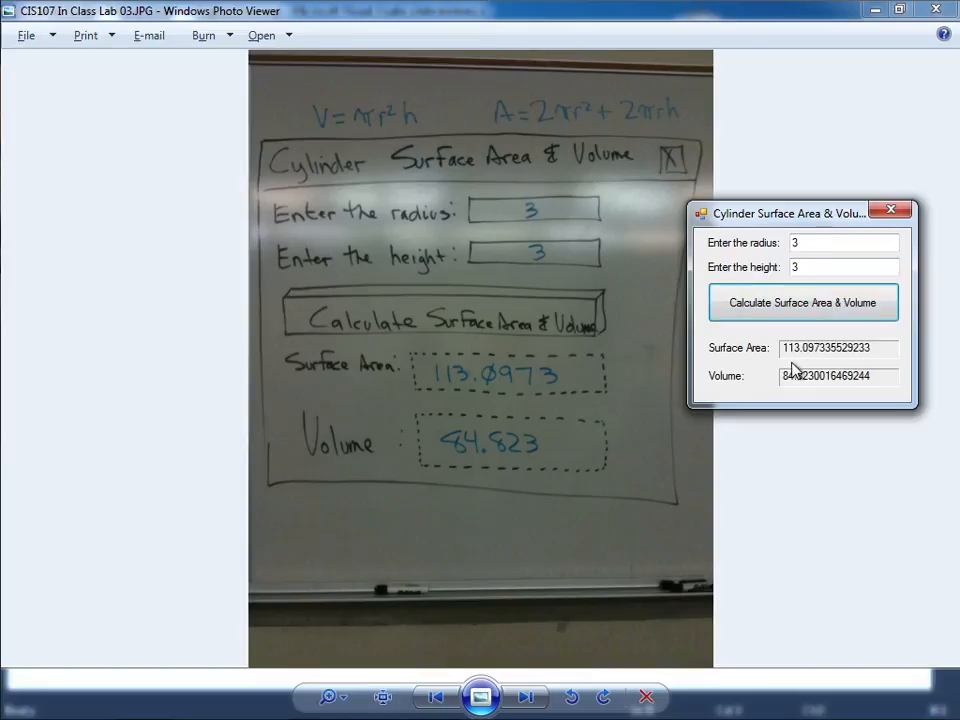
pyautogui.moveTo(754, 396)
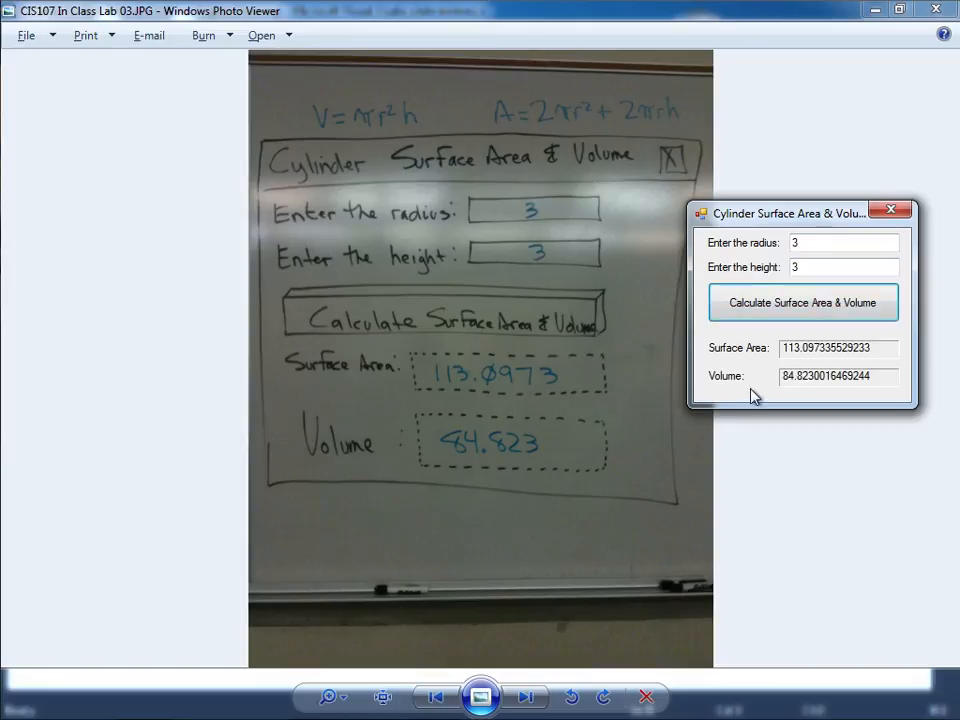
pyautogui.moveTo(492, 460)
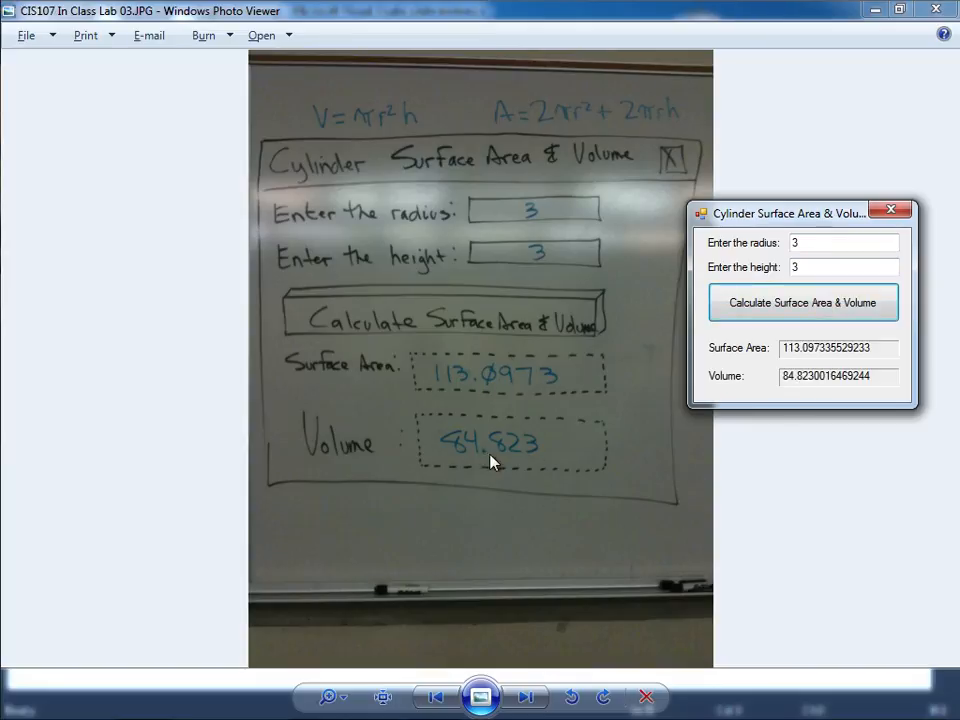